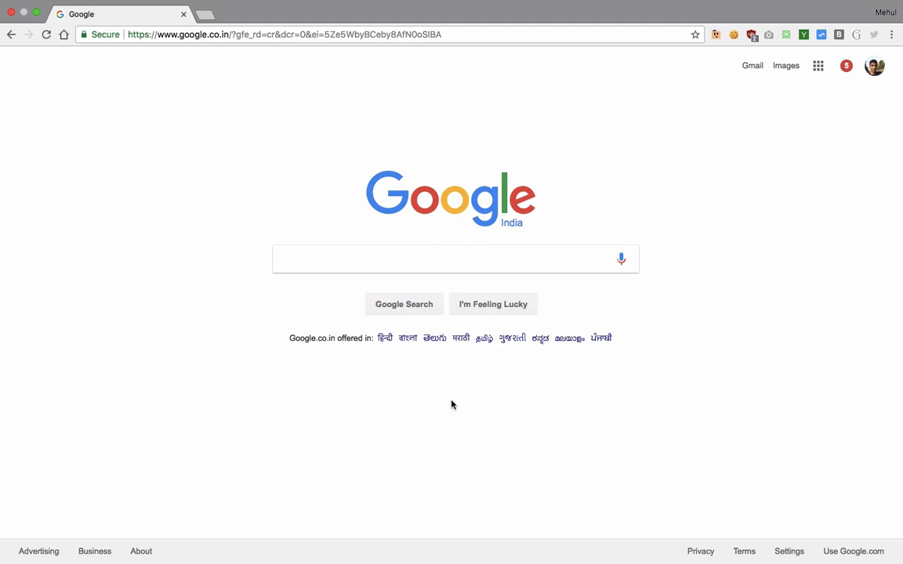
Step: Begin entering a new web address, leaving "sp" in Chrome's address bar with suggestions
{"action": "type", "text": "sp"}
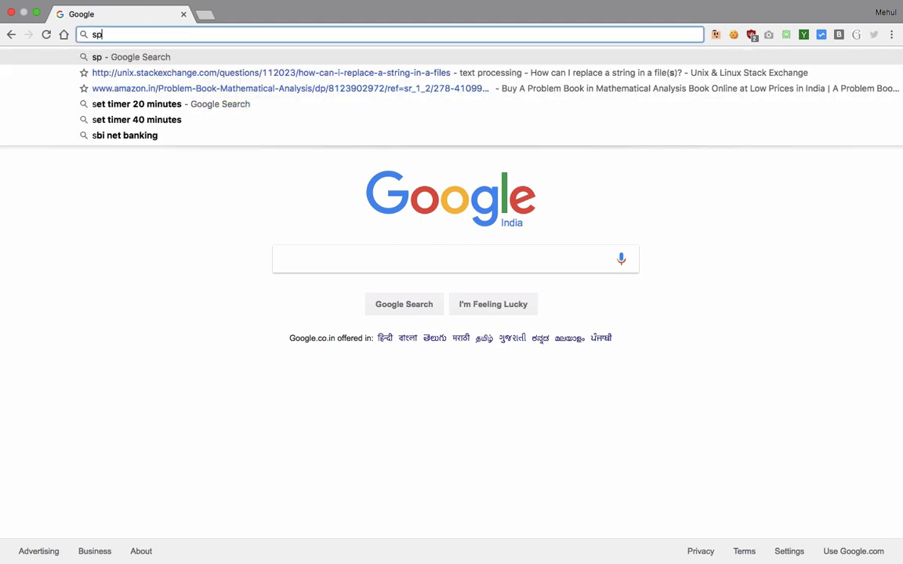
{"action": "type", "text": "www.speedtest.net"}
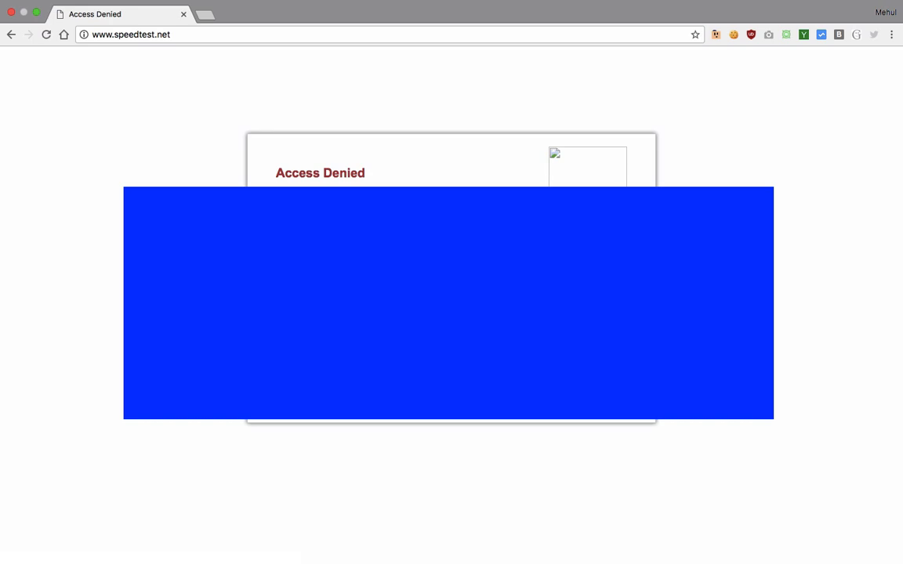
{"action": "mouse_move", "coordinate": [167, 91]}
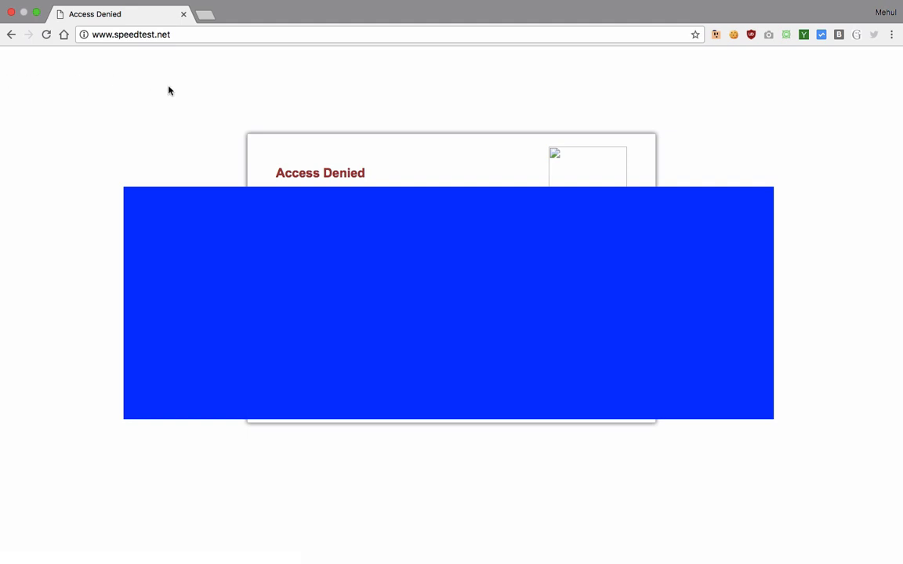
{"action": "left_click", "coordinate": [138, 34]}
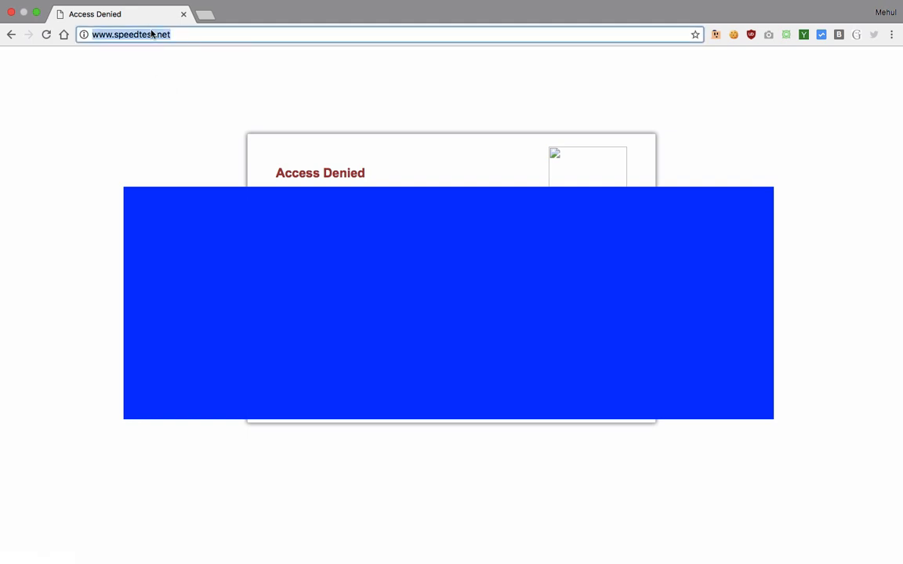
Step: Follow a bit.ly short link to InMotion Hosting's Shared Business Hosting plans page
{"action": "type", "text": "bit.ly"}
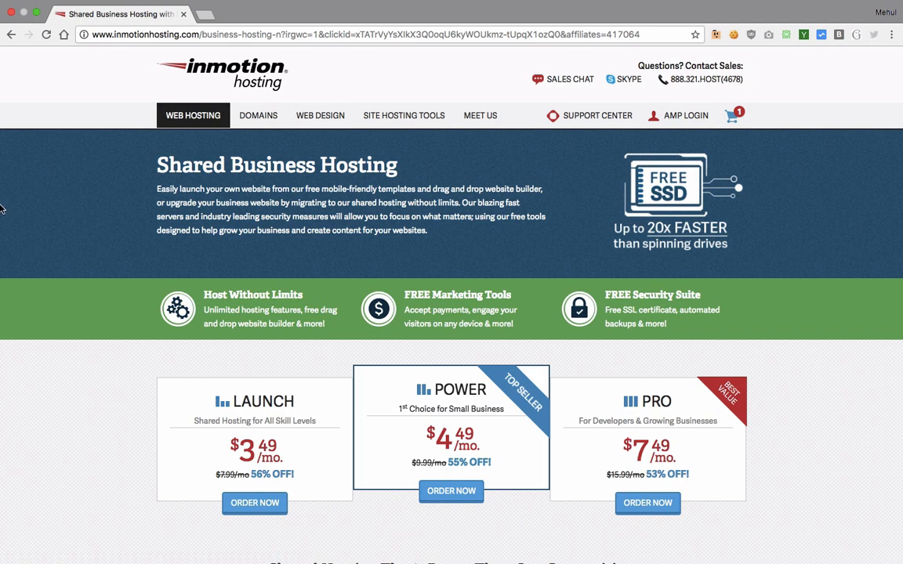
Step: Scroll to the plans and order the Launch plan, leaving two Launch 2 Year items in the cart
{"action": "scroll", "scroll_direction": "down", "scroll_amount": 3}
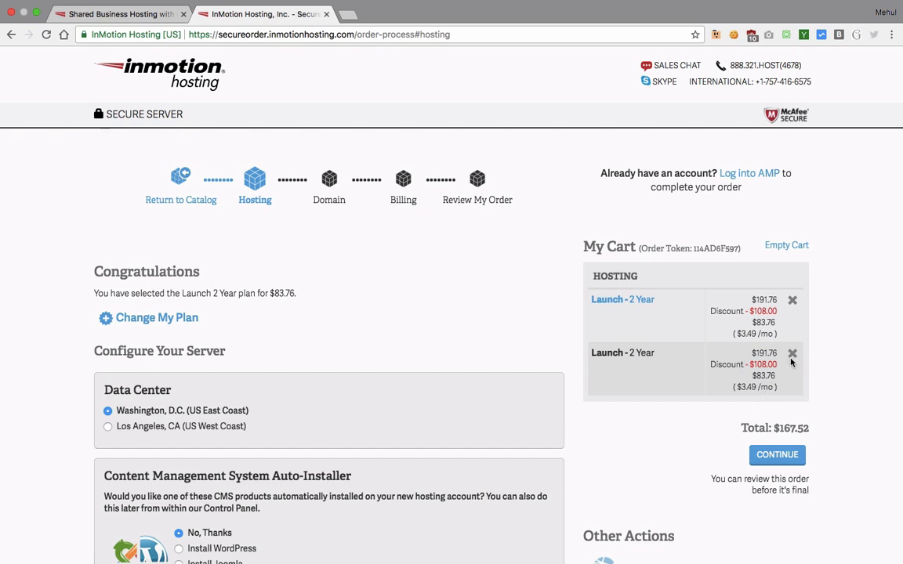
Step: Remove the duplicate Launch plan so the cart totals $83.76 and continue to the Domain step
{"action": "left_click", "coordinate": [790, 354]}
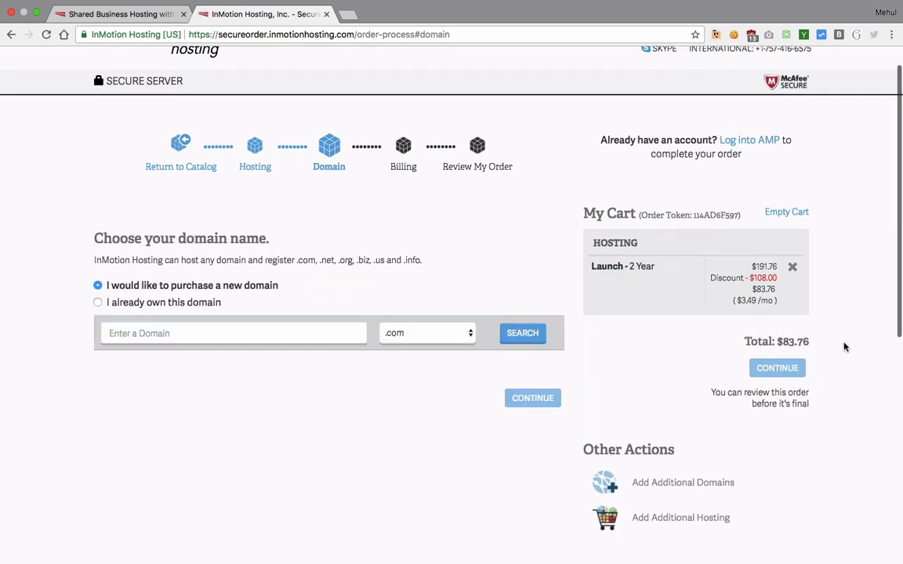
{"action": "left_click", "coordinate": [234, 332]}
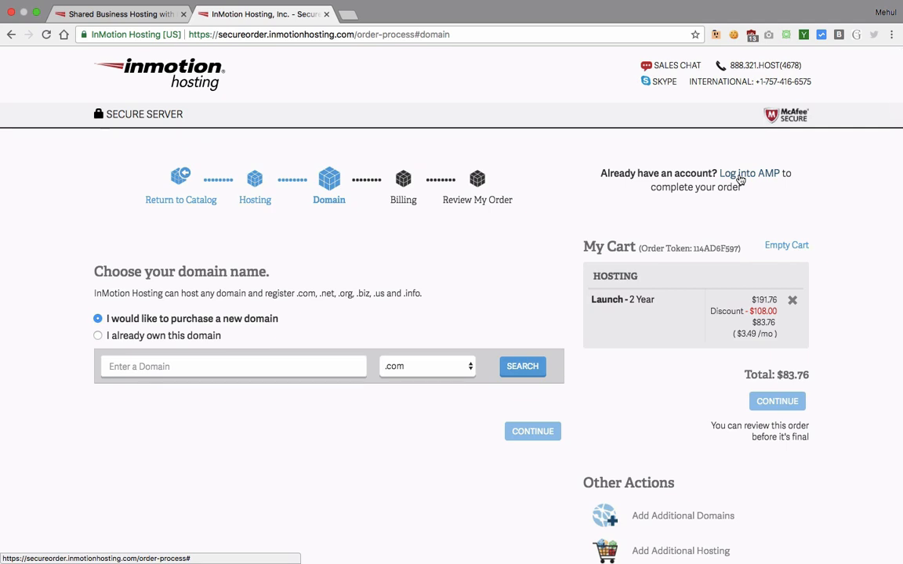
{"action": "mouse_move", "coordinate": [744, 201]}
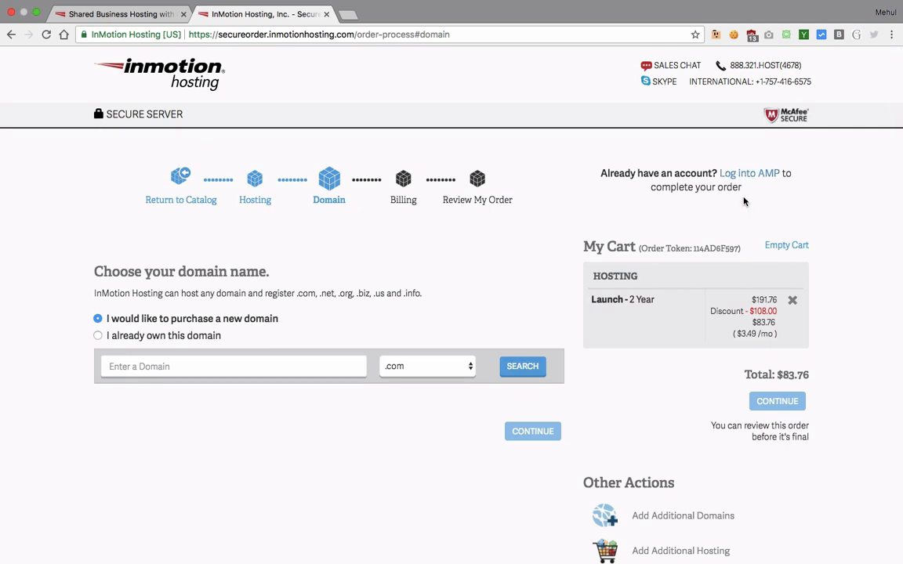
{"action": "mouse_move", "coordinate": [777, 454]}
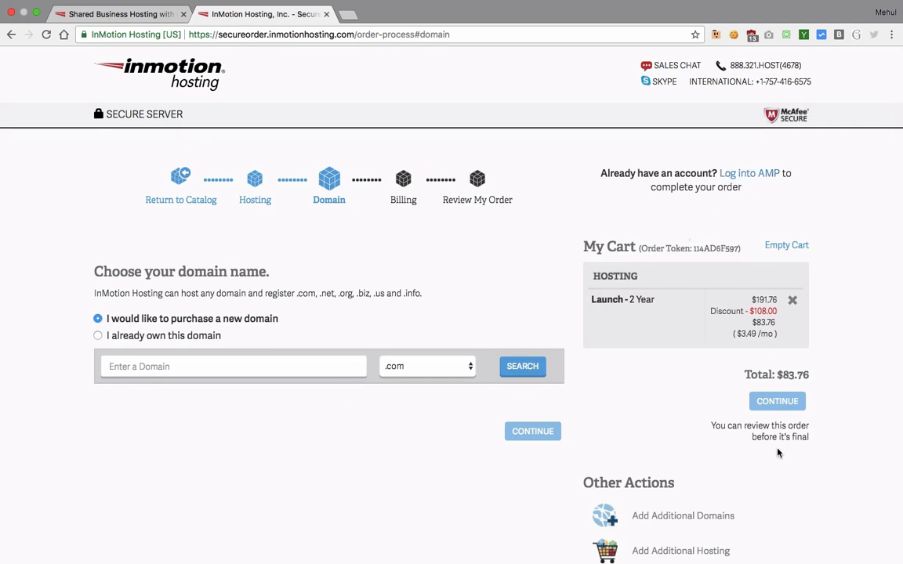
{"action": "mouse_move", "coordinate": [681, 427]}
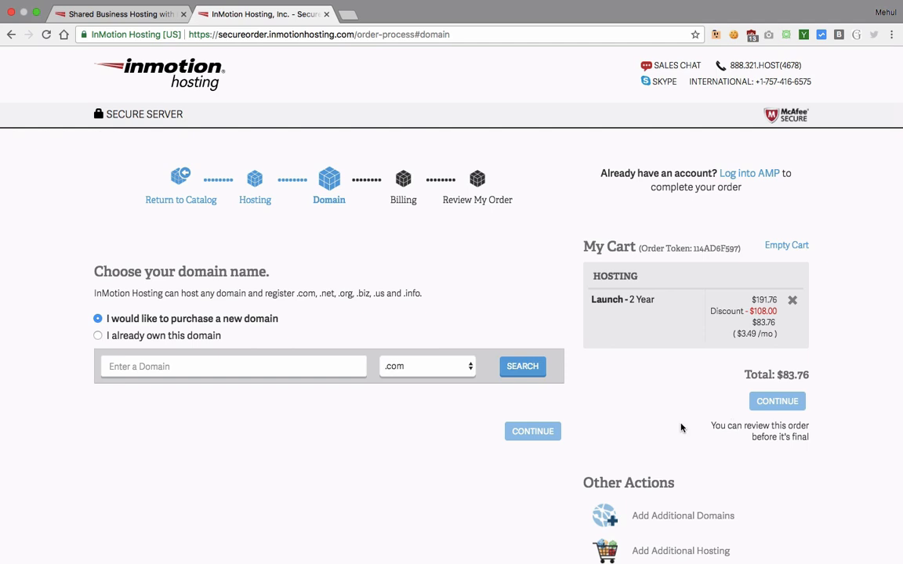
{"action": "mouse_move", "coordinate": [749, 178]}
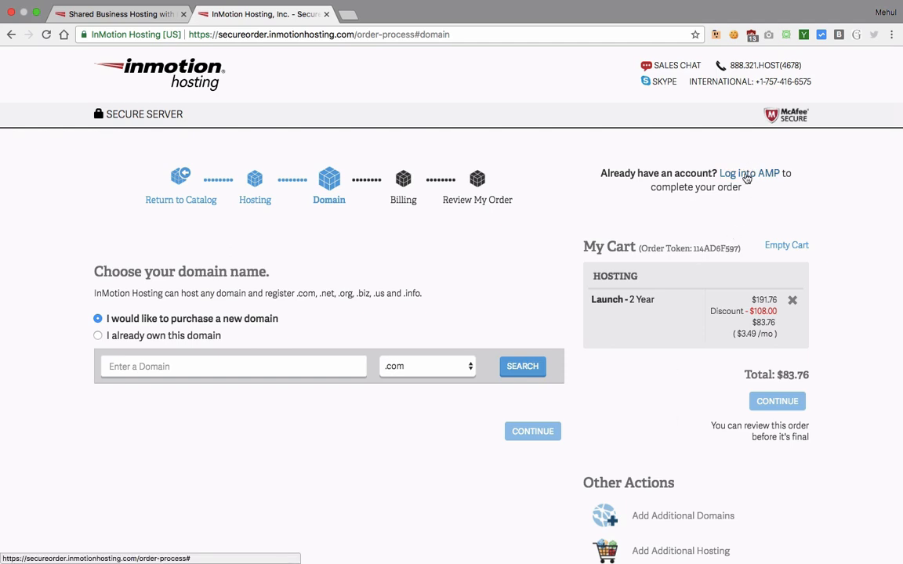
Step: Log into AMP from the domain-choice step of the InMotion order
{"action": "left_click", "coordinate": [749, 172]}
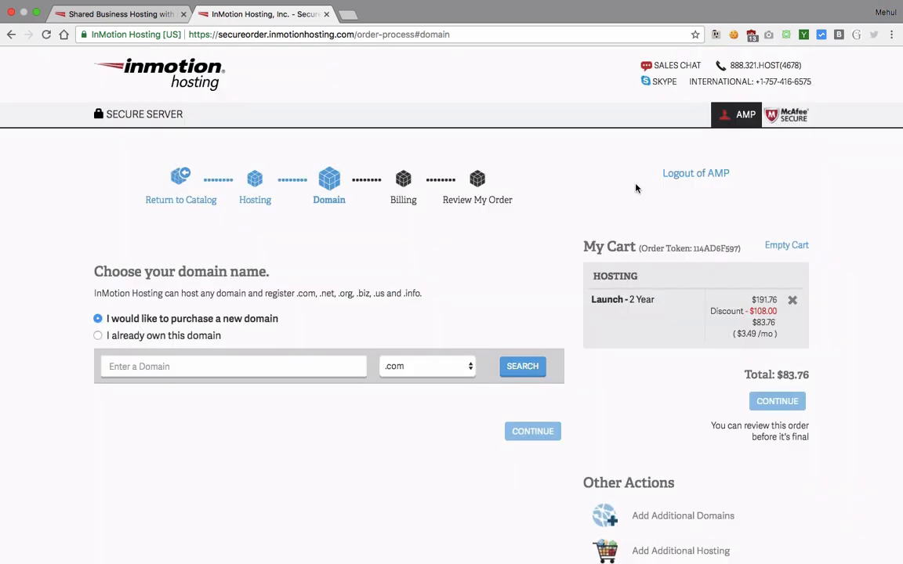
{"action": "mouse_move", "coordinate": [735, 120]}
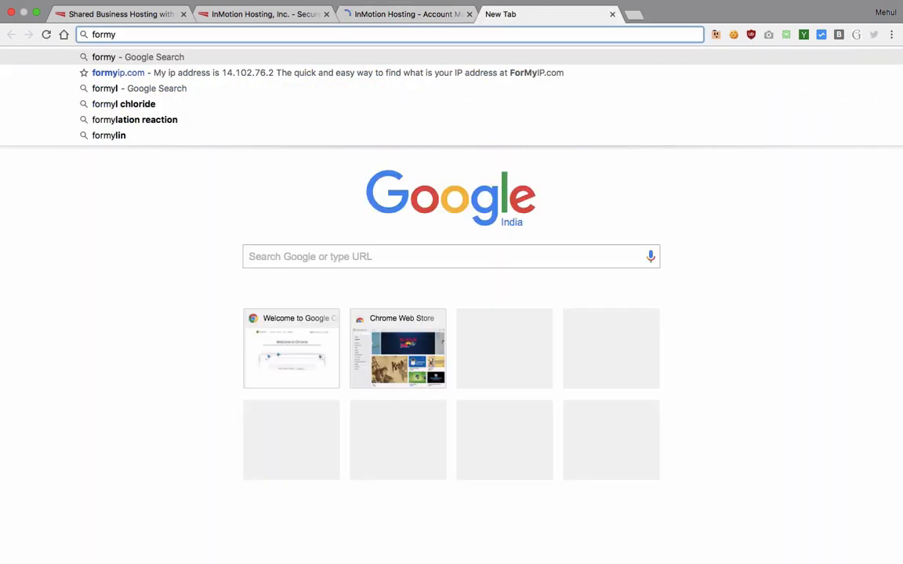
Step: Load formyip.com to read the computer's current public IP address
{"action": "left_click", "coordinate": [118, 72]}
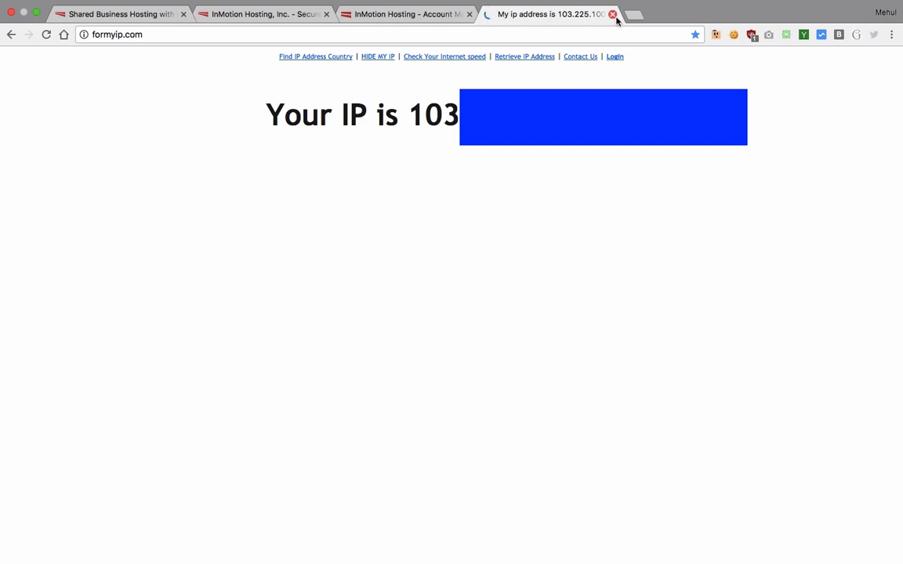
Step: Close the IP lookup tab and browse AMP's billing options to the hosting add-services page
{"action": "left_click", "coordinate": [617, 14]}
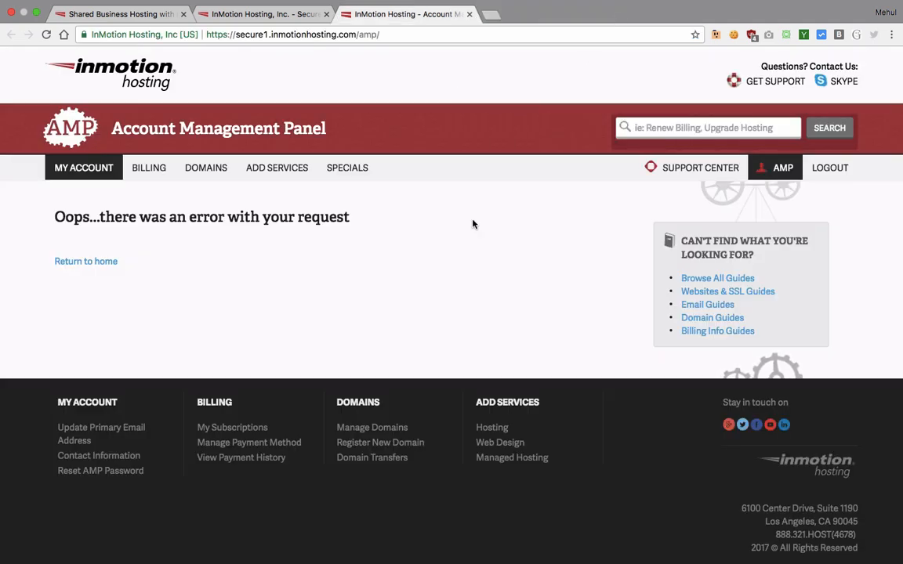
{"action": "left_click", "coordinate": [83, 166]}
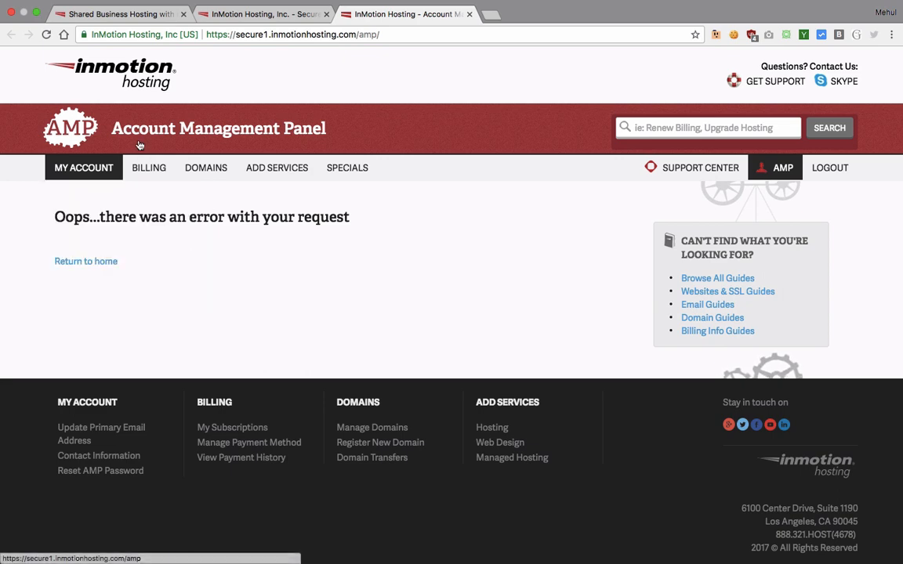
{"action": "left_click", "coordinate": [147, 166]}
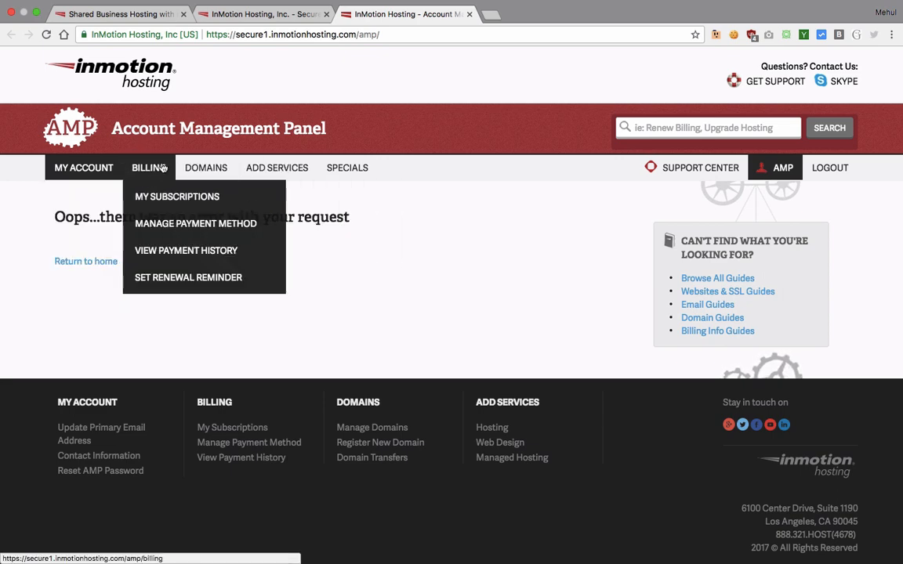
{"action": "mouse_move", "coordinate": [174, 204]}
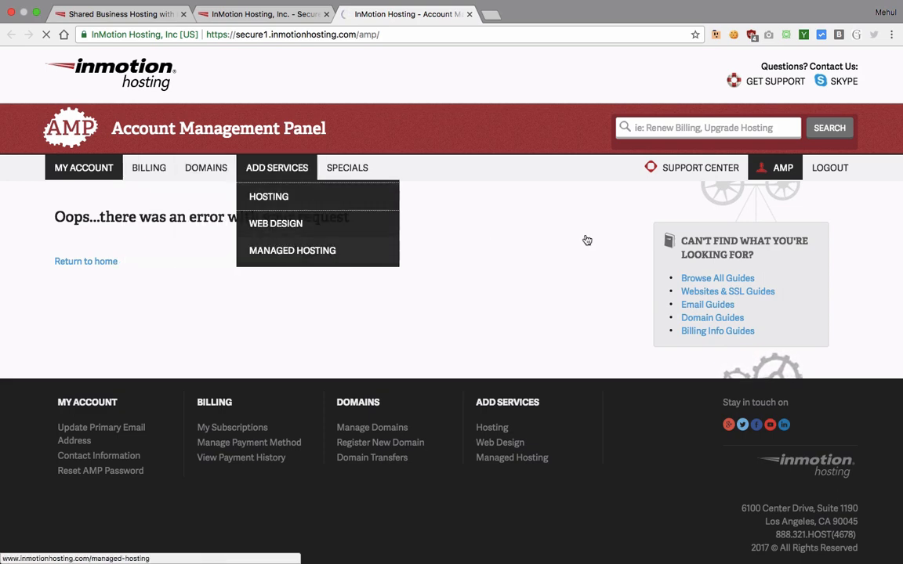
{"action": "left_click", "coordinate": [270, 197]}
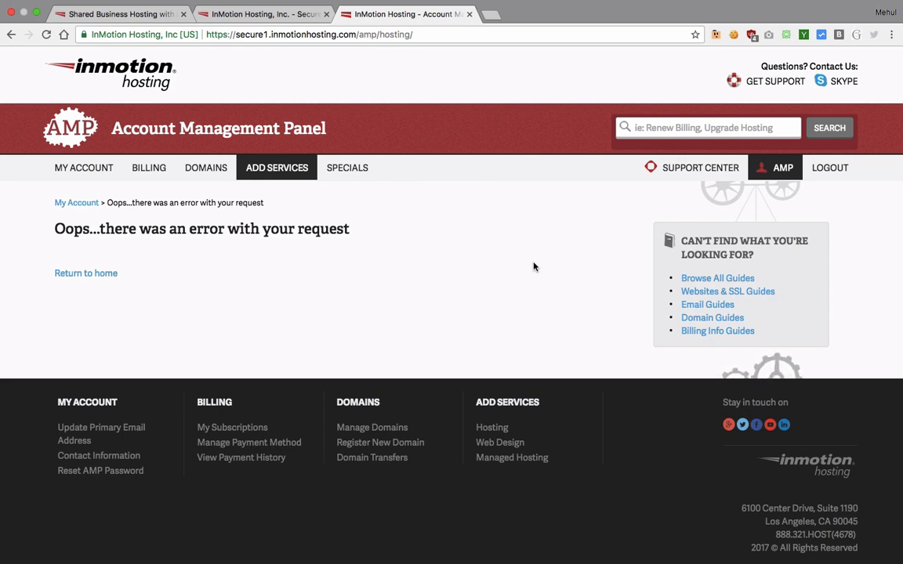
{"action": "mouse_move", "coordinate": [178, 254]}
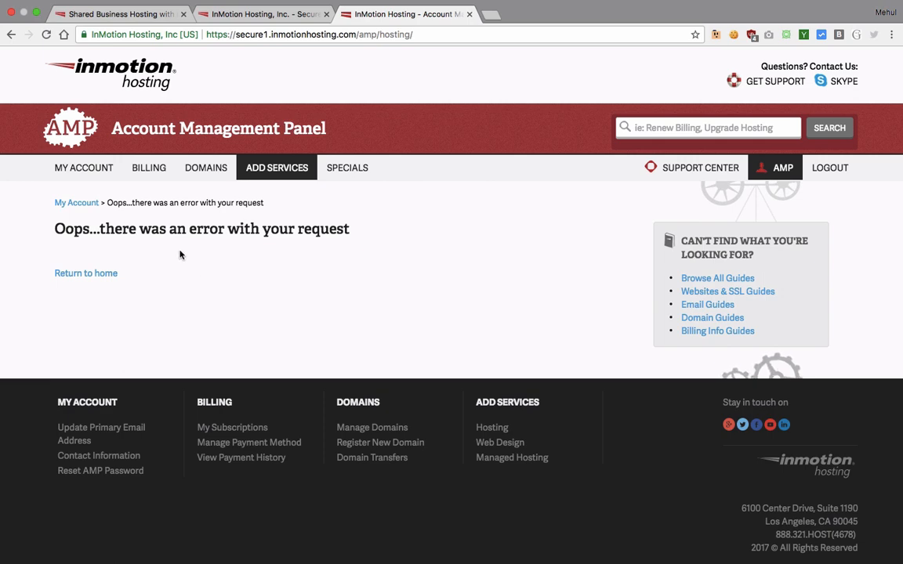
{"action": "mouse_move", "coordinate": [367, 218]}
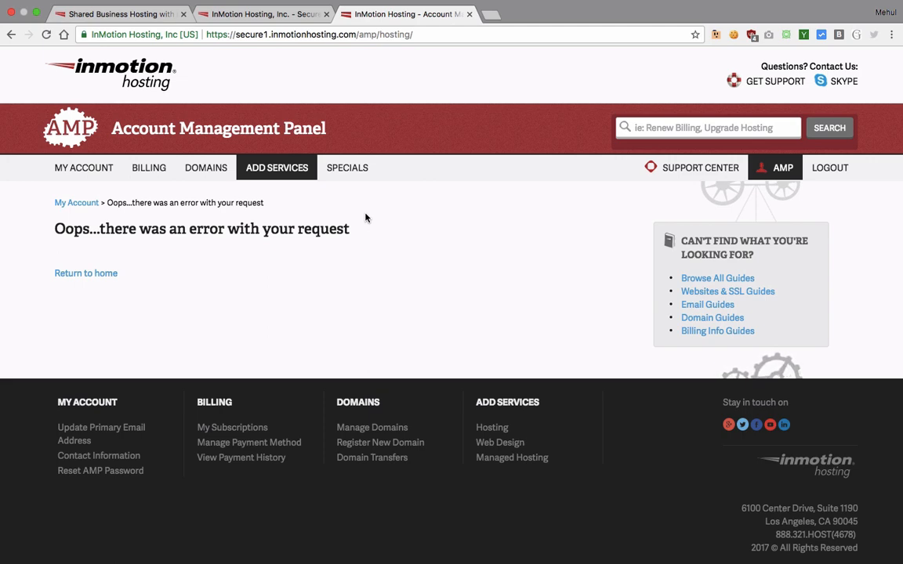
{"action": "mouse_move", "coordinate": [19, 279]}
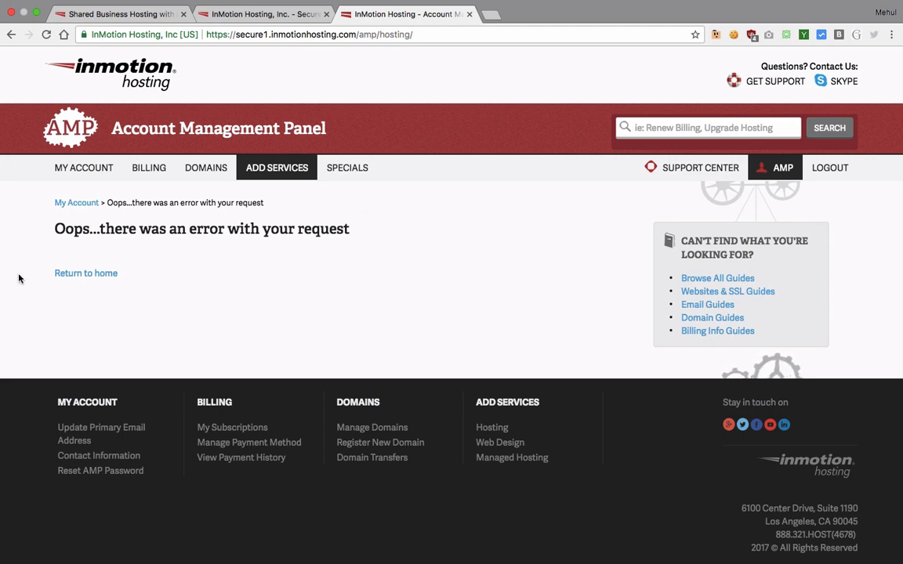
Step: Leave the resulting error page and return to the AMP account home listing the Launch Plan
{"action": "left_click", "coordinate": [85, 273]}
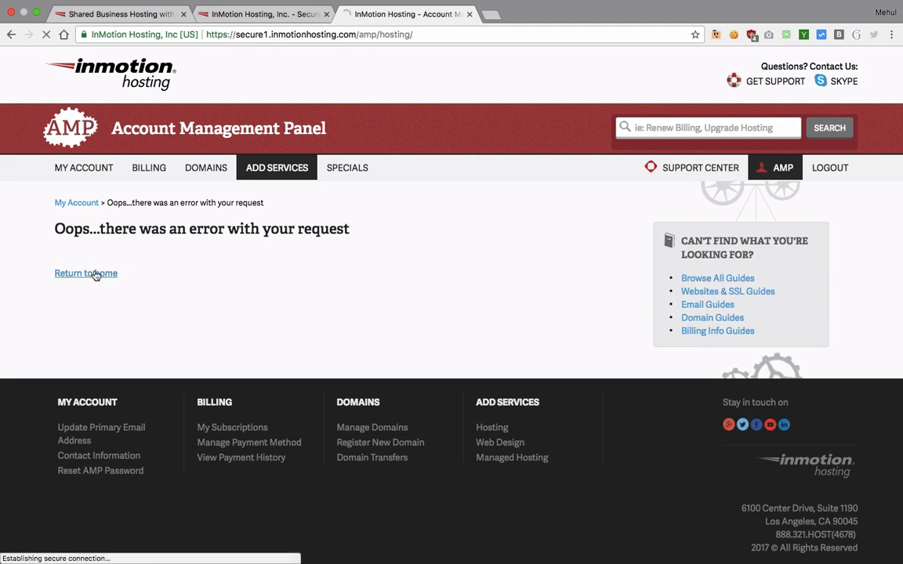
{"action": "left_click", "coordinate": [85, 273]}
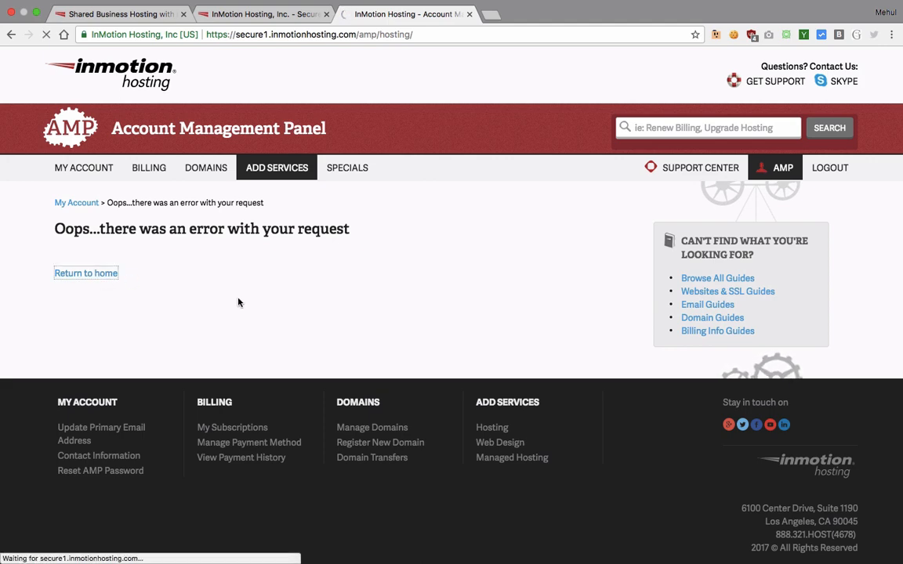
{"action": "left_click", "coordinate": [85, 272]}
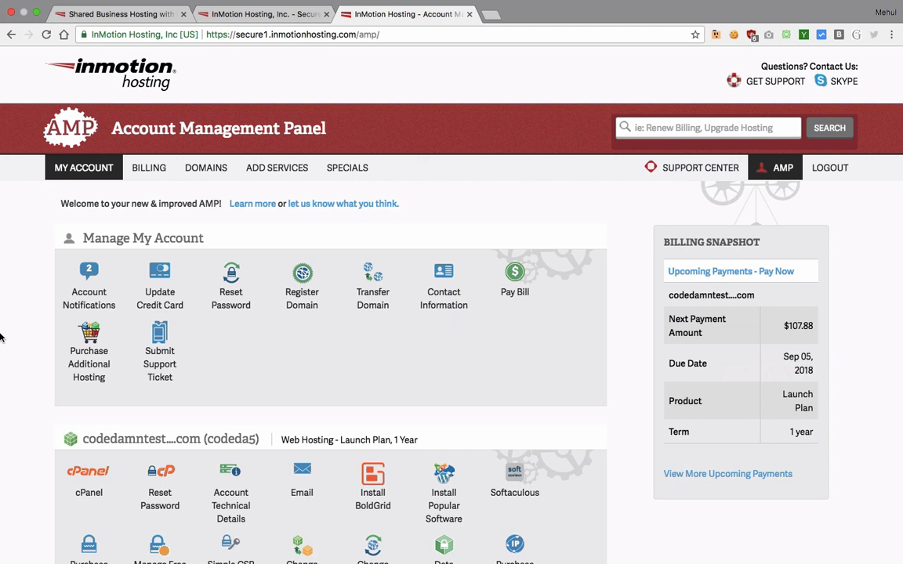
{"action": "mouse_move", "coordinate": [6, 362]}
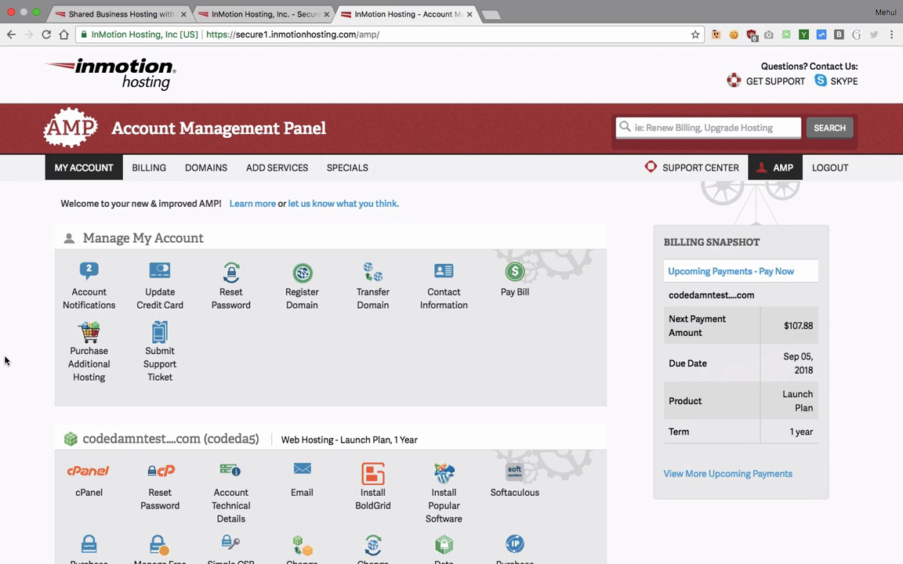
Step: Launch cPanel for the web hosting account from AMP's Web Hosting section
{"action": "scroll", "scroll_direction": "down", "scroll_amount": 3}
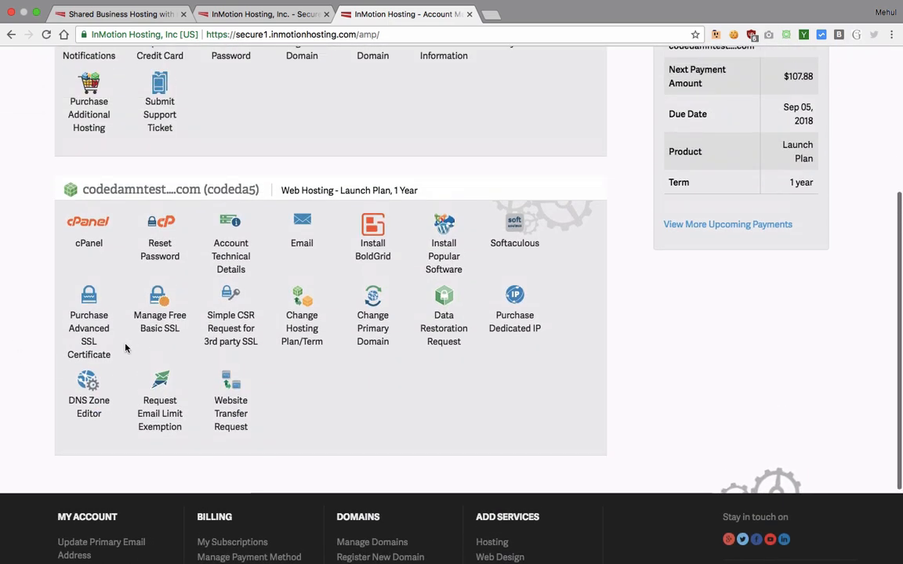
{"action": "left_click", "coordinate": [88, 223]}
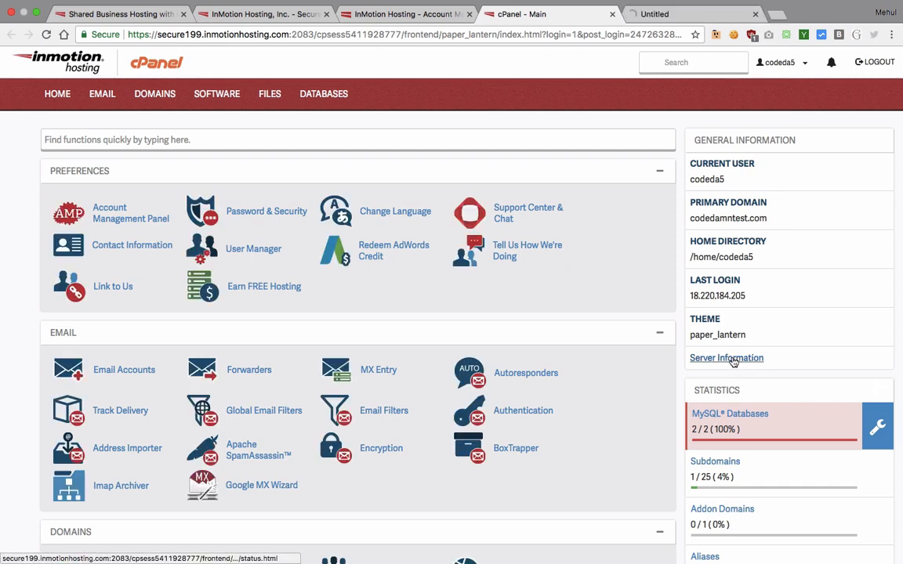
Step: Open Server Information in a tab, then reach Manage SSH Keys via Security > SSH Access
{"action": "left_click", "coordinate": [726, 357]}
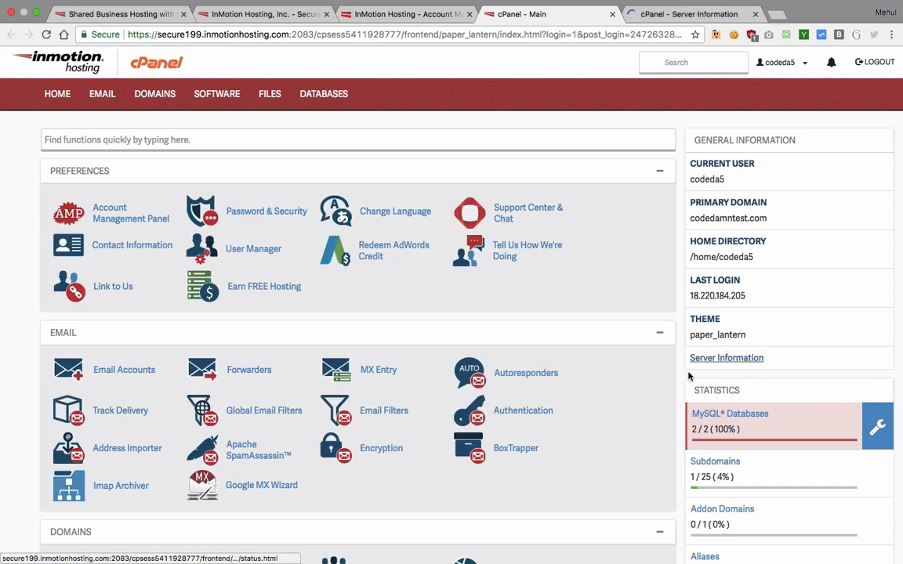
{"action": "scroll", "scroll_direction": "down", "scroll_amount": 3}
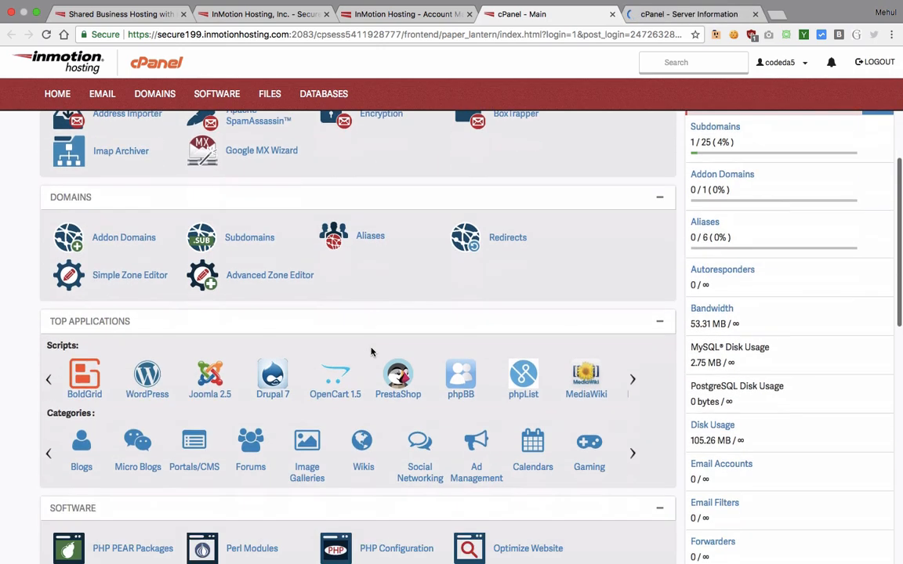
{"action": "scroll", "scroll_direction": "down", "scroll_amount": 3}
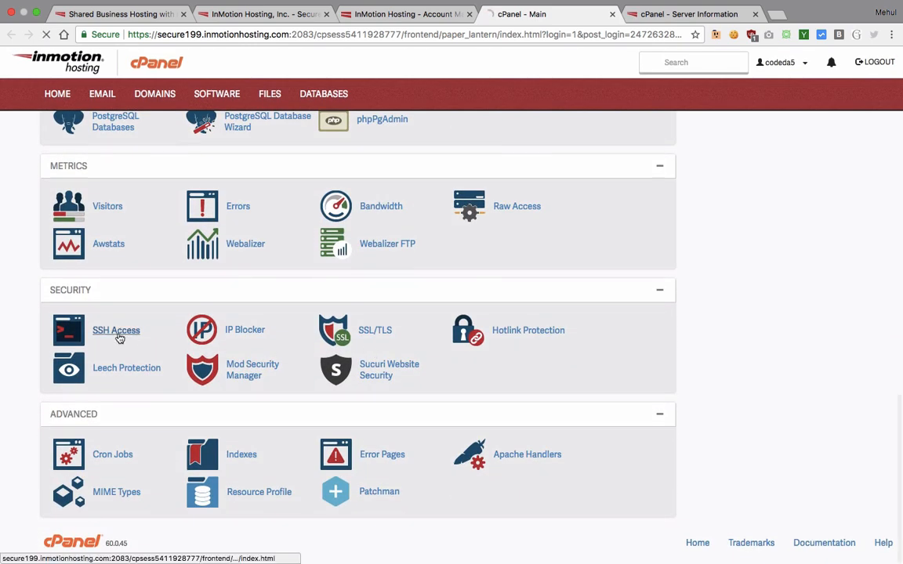
{"action": "left_click", "coordinate": [116, 329]}
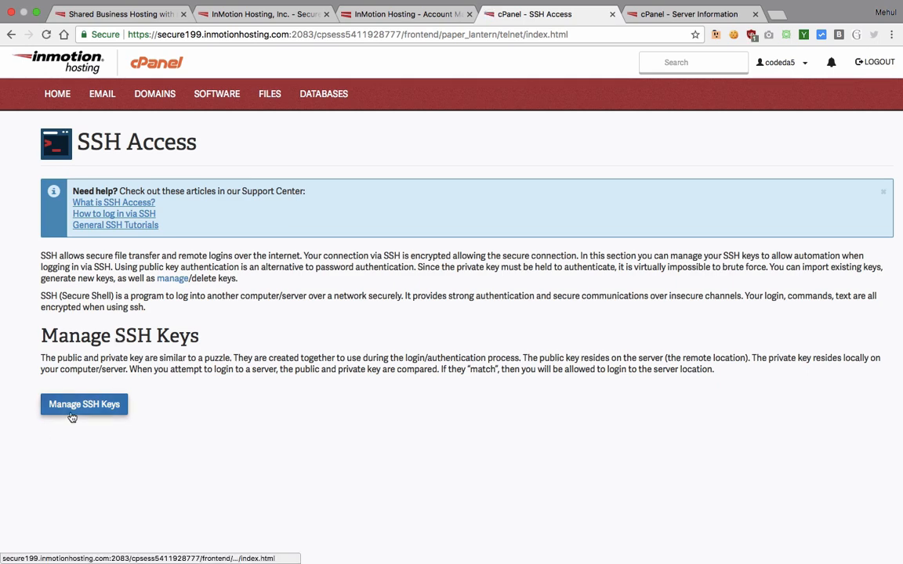
{"action": "left_click", "coordinate": [83, 404]}
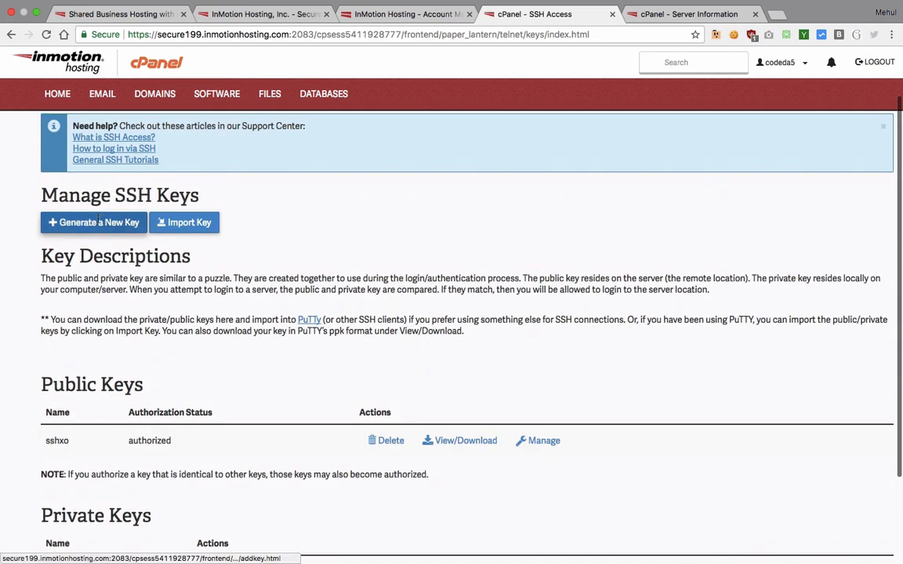
Step: Start a new SSH key in cPanel and name it shs
{"action": "left_click", "coordinate": [94, 222]}
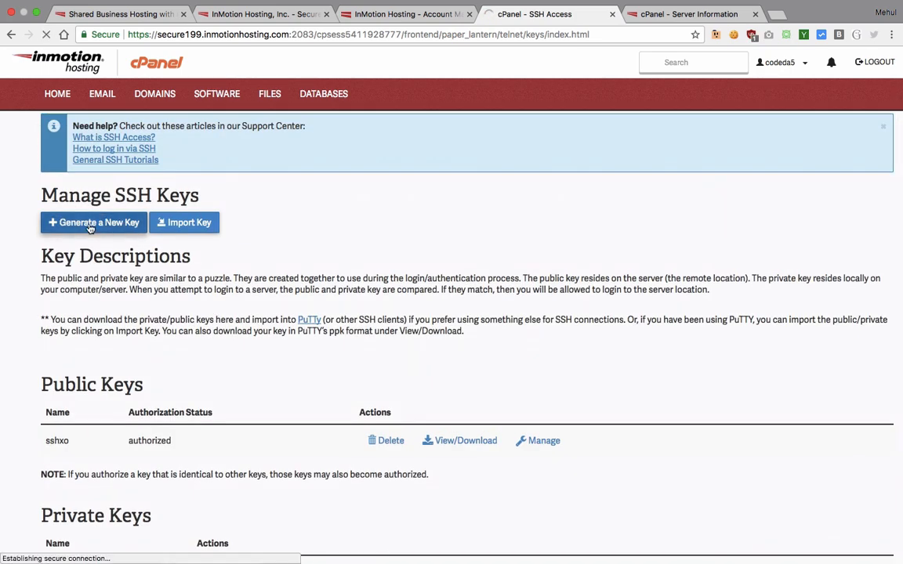
{"action": "left_click", "coordinate": [94, 223]}
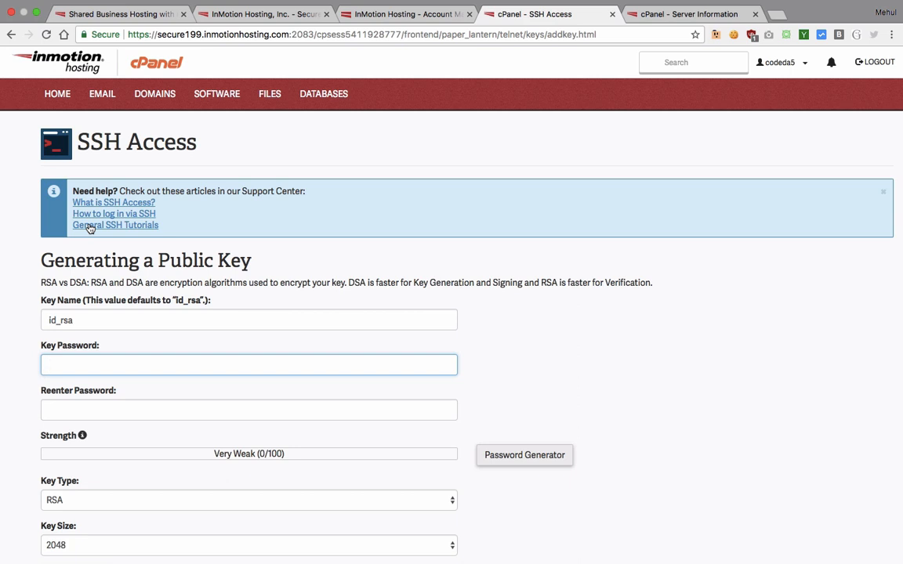
{"action": "scroll", "scroll_direction": "down", "scroll_amount": 3}
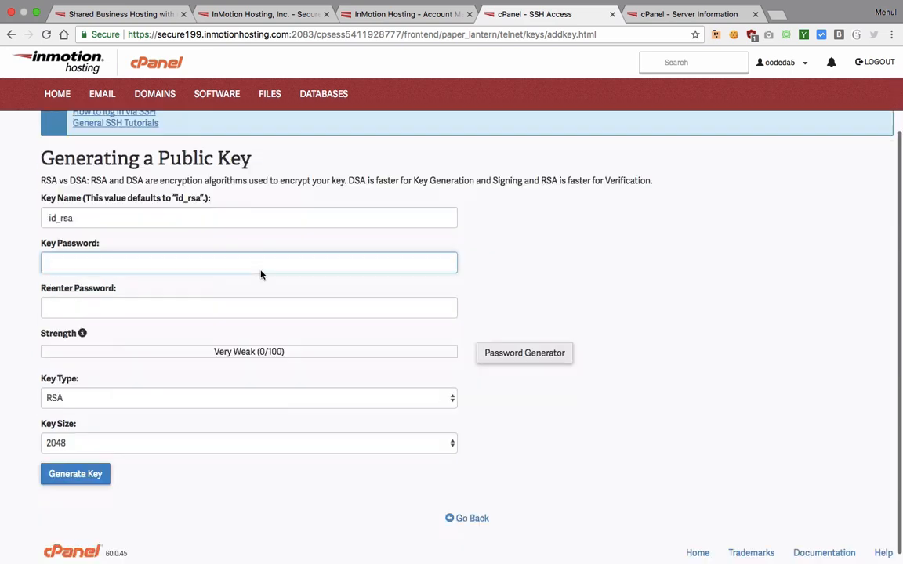
{"action": "double_click", "coordinate": [60, 218]}
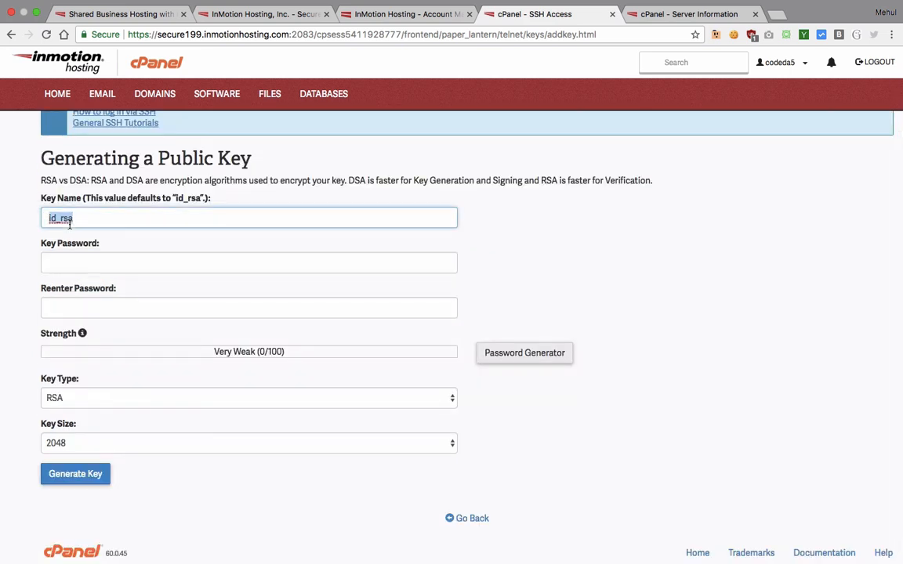
{"action": "type", "text": "shs"}
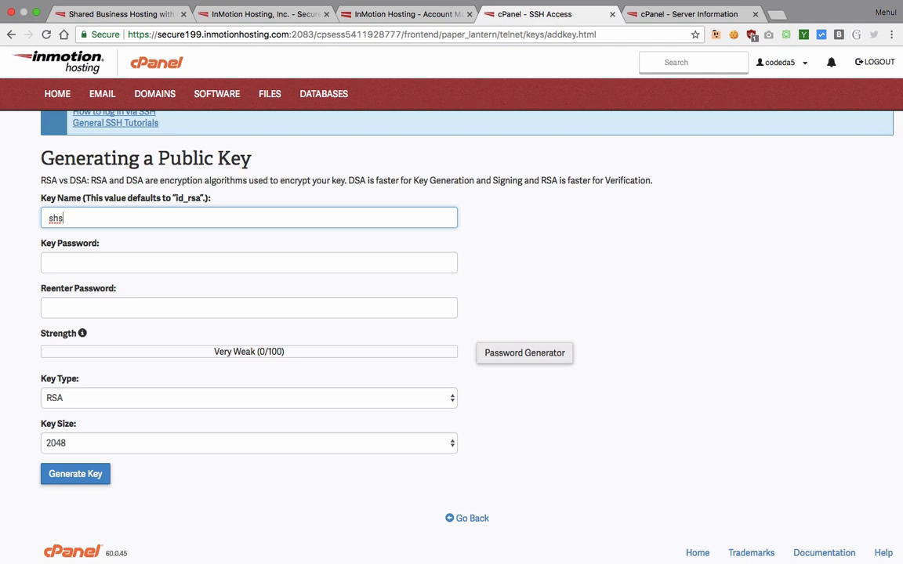
Step: Fill both password fields with a generated very strong password and generate the 2048-bit RSA key
{"action": "left_click", "coordinate": [250, 264]}
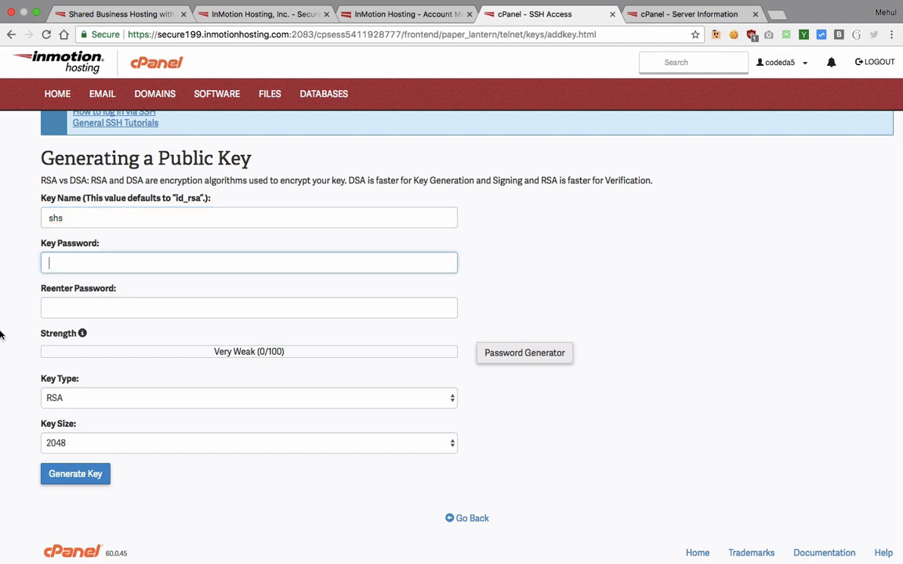
{"action": "mouse_move", "coordinate": [536, 359]}
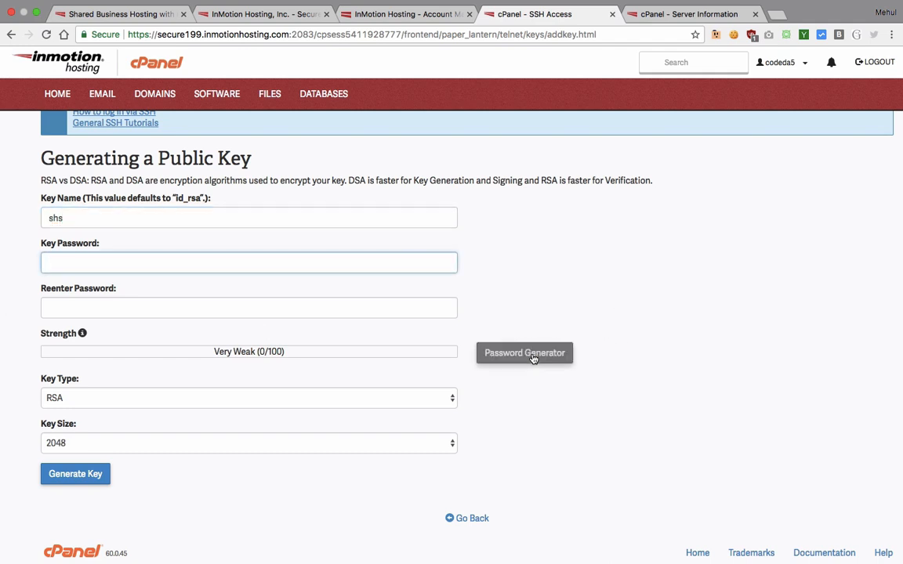
{"action": "left_click", "coordinate": [523, 352]}
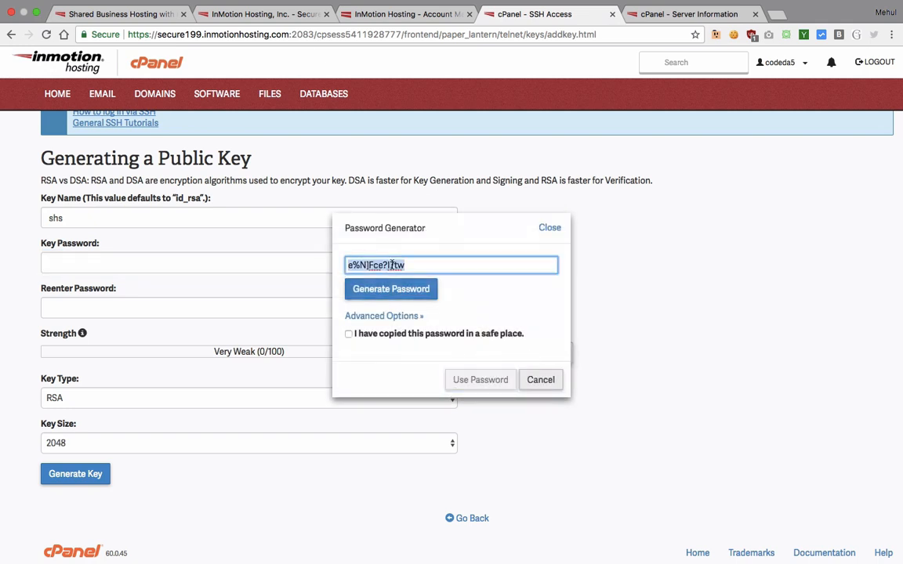
{"action": "left_click", "coordinate": [348, 332]}
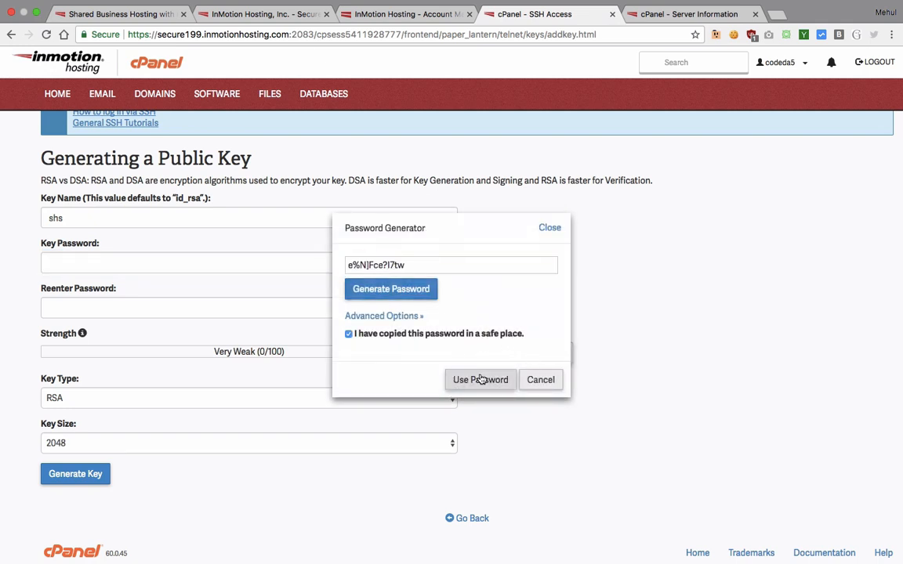
{"action": "left_click", "coordinate": [480, 379]}
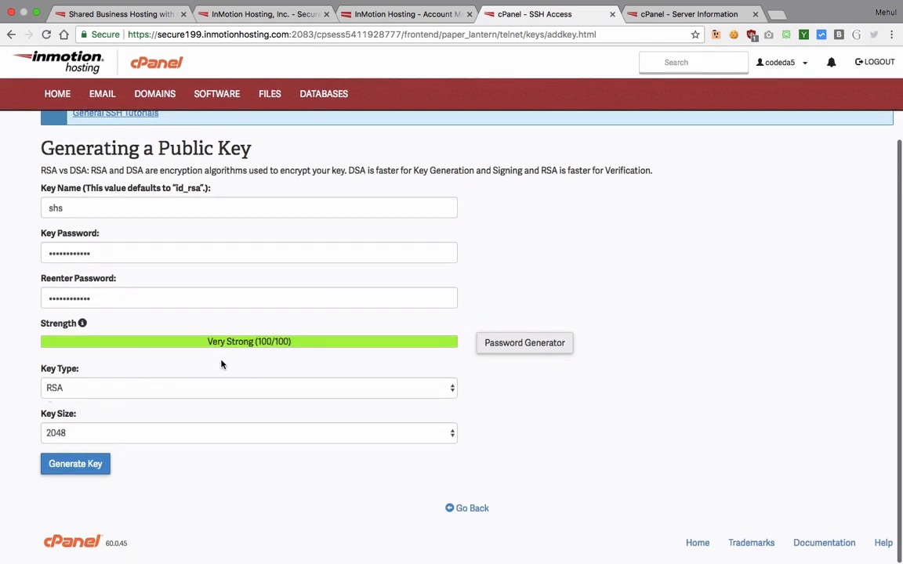
{"action": "mouse_move", "coordinate": [100, 386]}
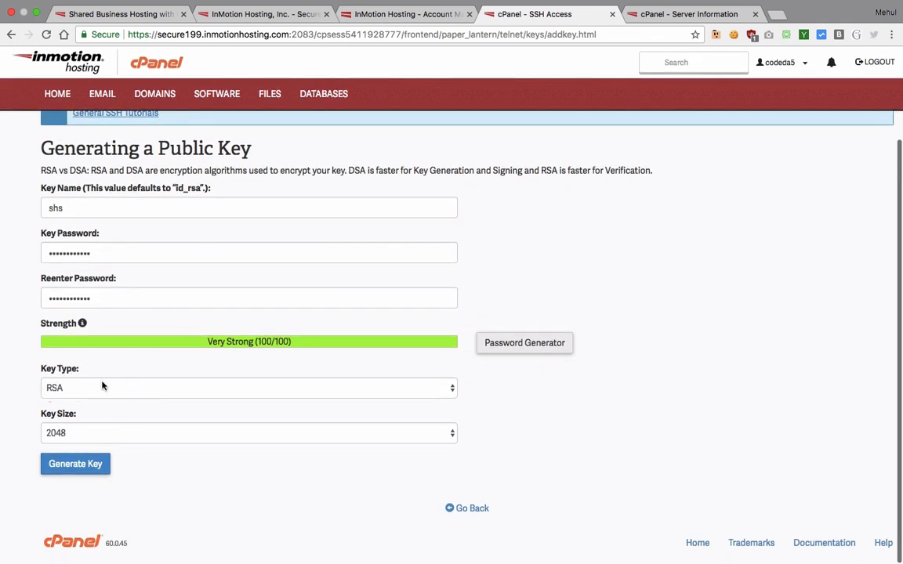
{"action": "left_click", "coordinate": [75, 464]}
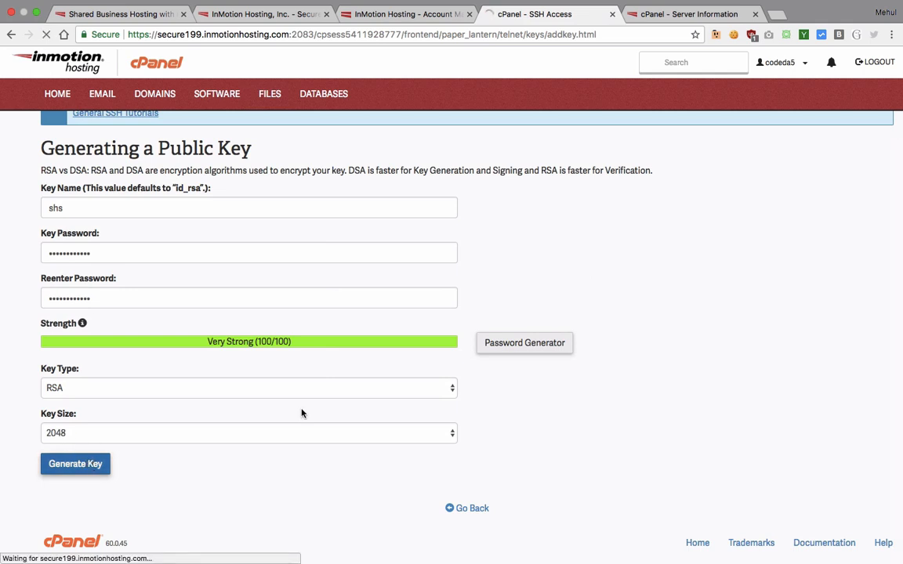
Step: Return to the key list and authorize the new shs key for logins
{"action": "left_click", "coordinate": [75, 464]}
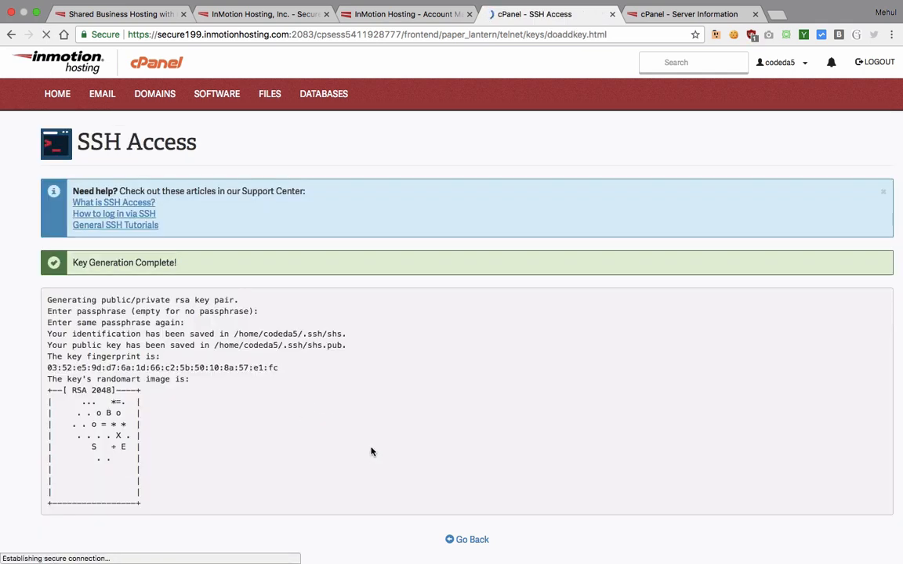
{"action": "left_click", "coordinate": [470, 539]}
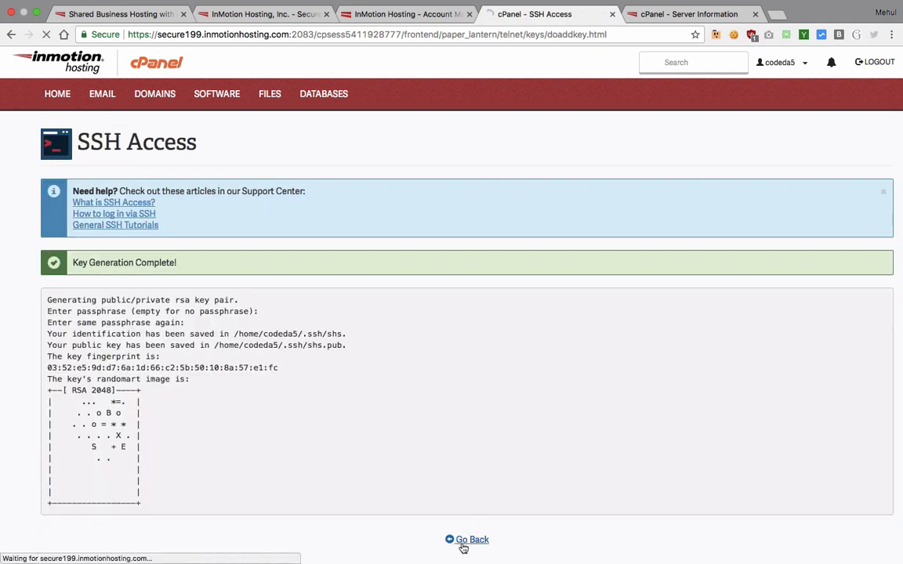
{"action": "left_click", "coordinate": [468, 539]}
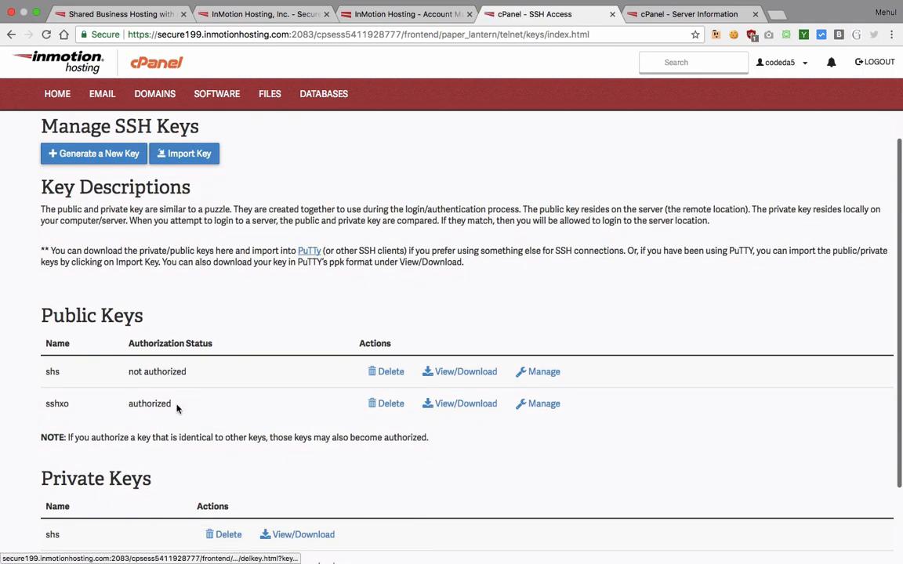
{"action": "left_click", "coordinate": [544, 371]}
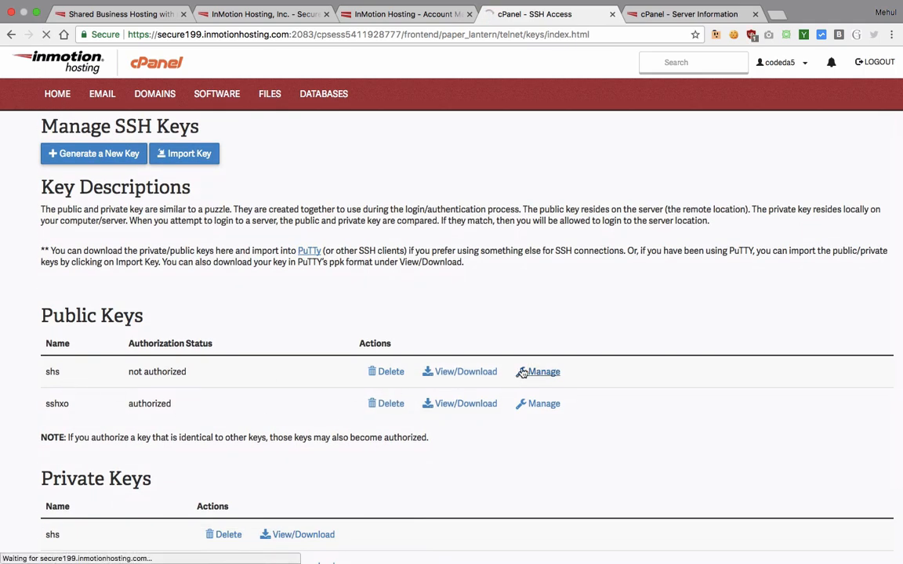
{"action": "left_click", "coordinate": [543, 372]}
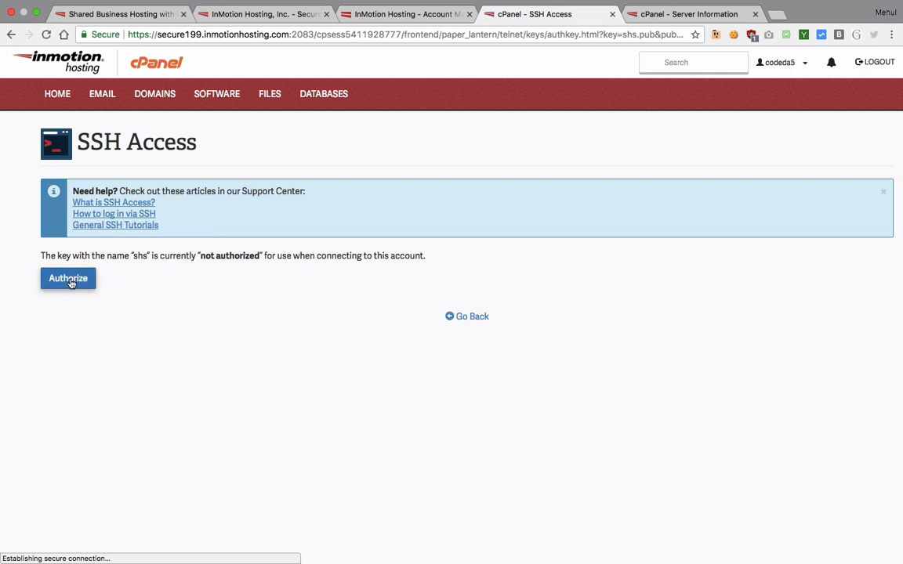
Step: Go back to the SSH Access page listing the account's keys
{"action": "left_click", "coordinate": [69, 279]}
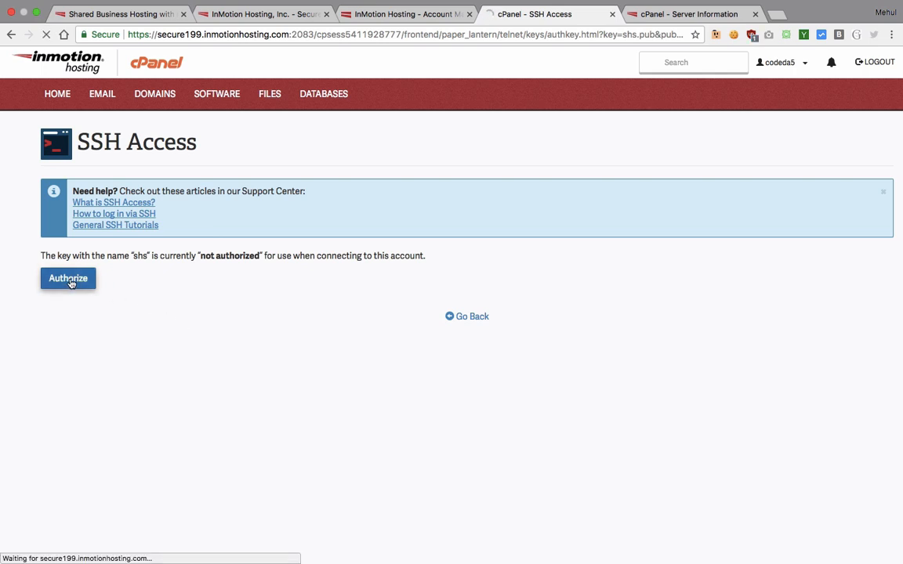
{"action": "left_click", "coordinate": [67, 279]}
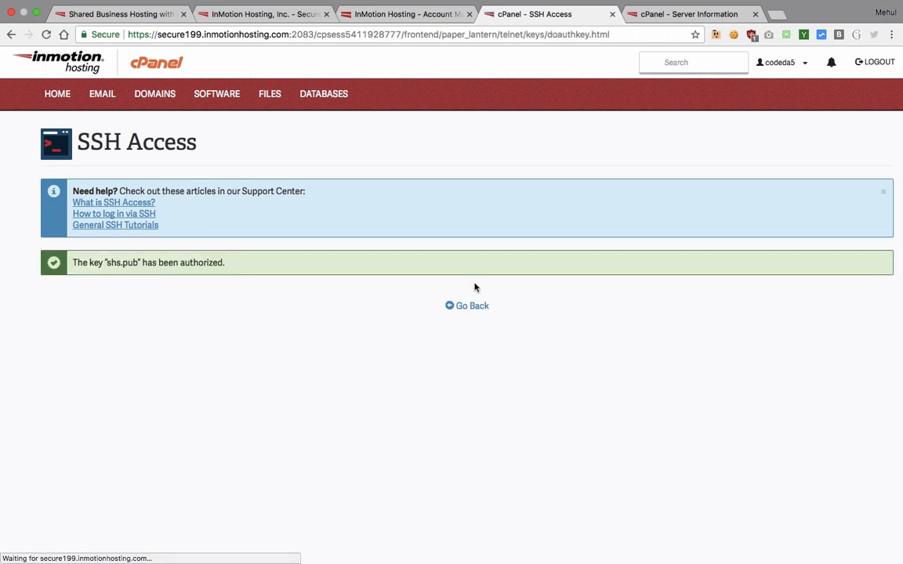
{"action": "left_click", "coordinate": [467, 306]}
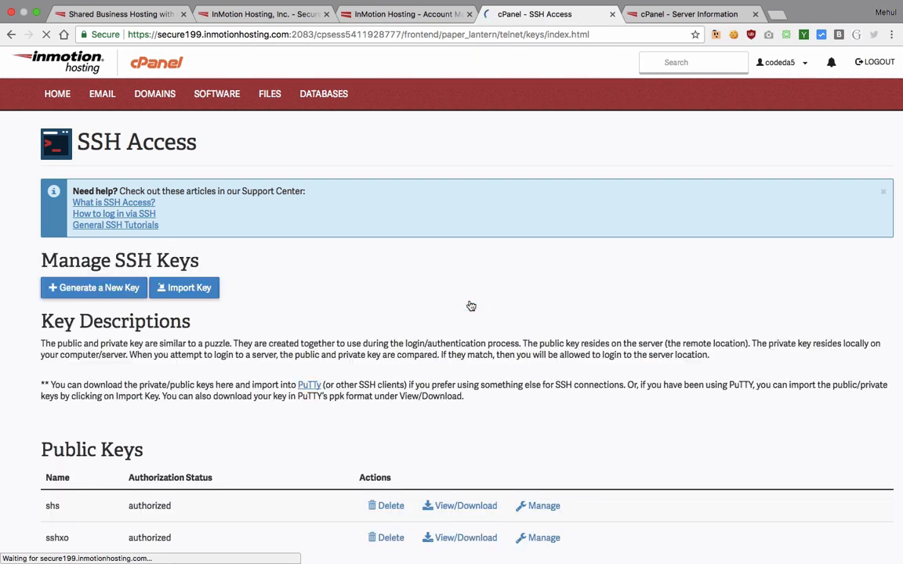
Step: View the shs private key and download it to the computer
{"action": "scroll", "scroll_direction": "down", "scroll_amount": 3}
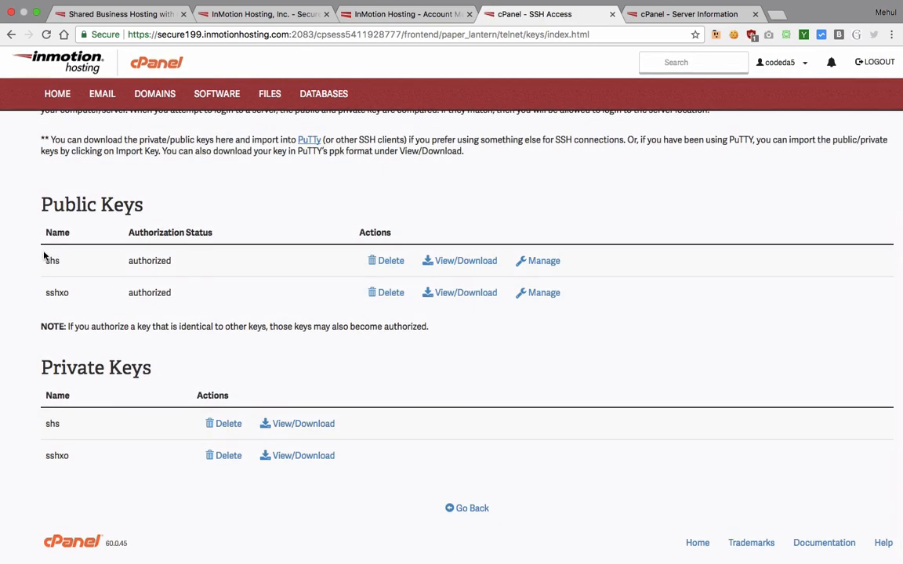
{"action": "mouse_move", "coordinate": [63, 250]}
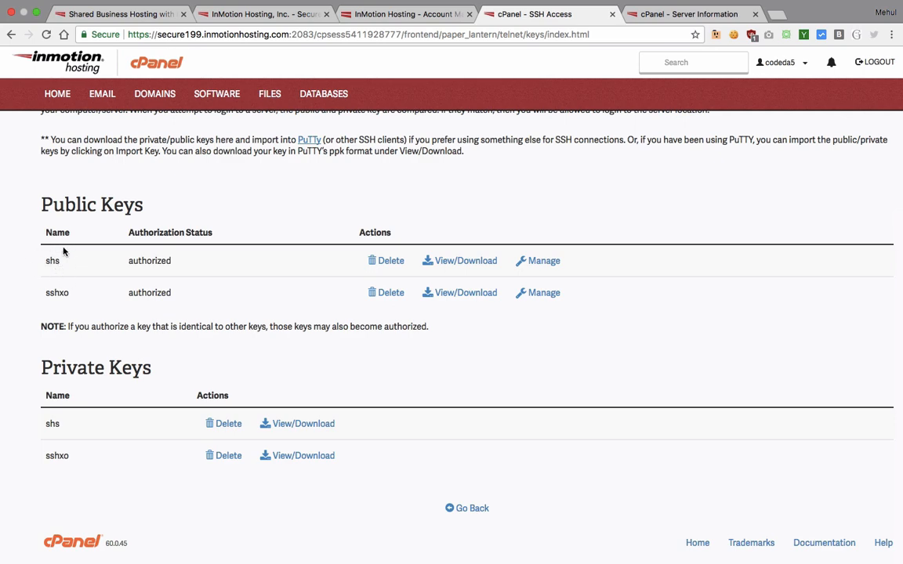
{"action": "mouse_move", "coordinate": [293, 423]}
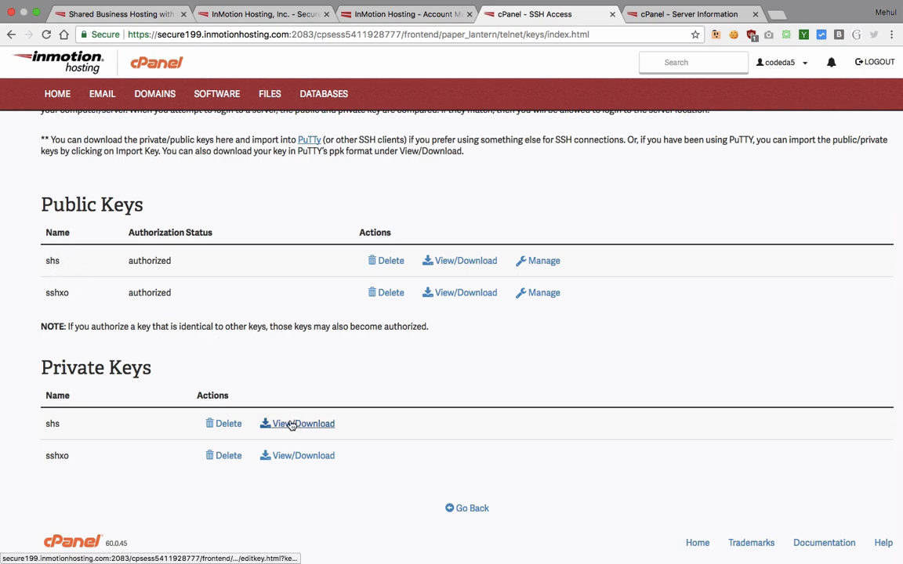
{"action": "left_click", "coordinate": [301, 423]}
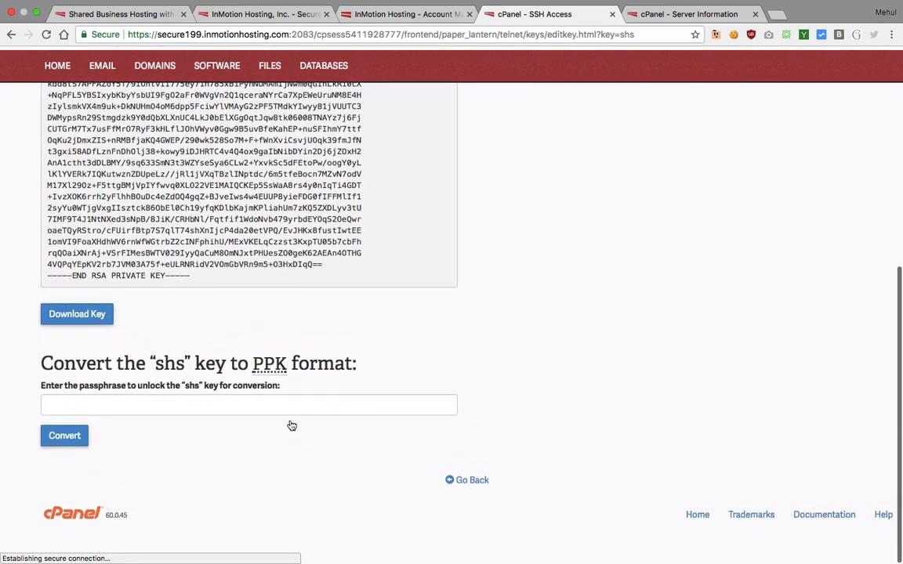
{"action": "left_click", "coordinate": [75, 342]}
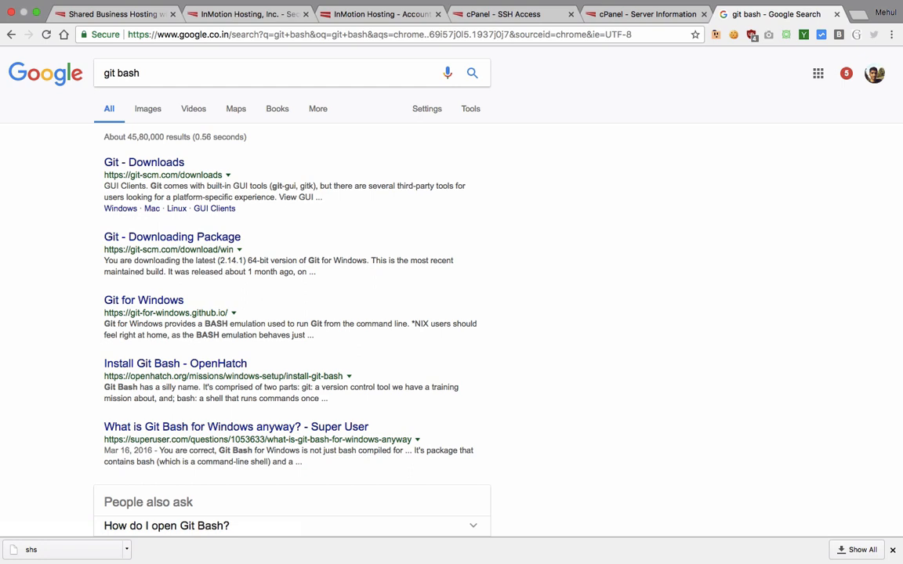
Step: Return to the cPanel Server Information page
{"action": "left_click", "coordinate": [677, 14]}
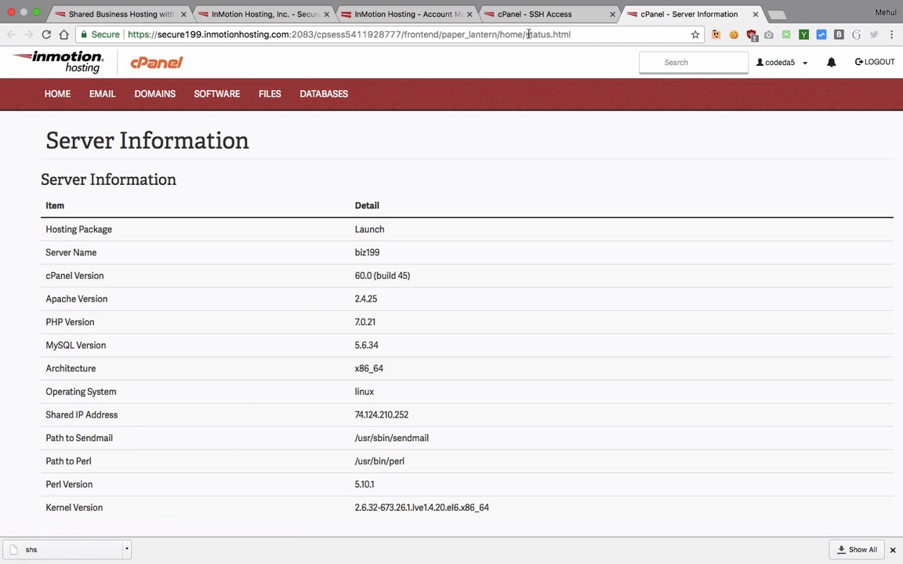
{"action": "mouse_move", "coordinate": [542, 195]}
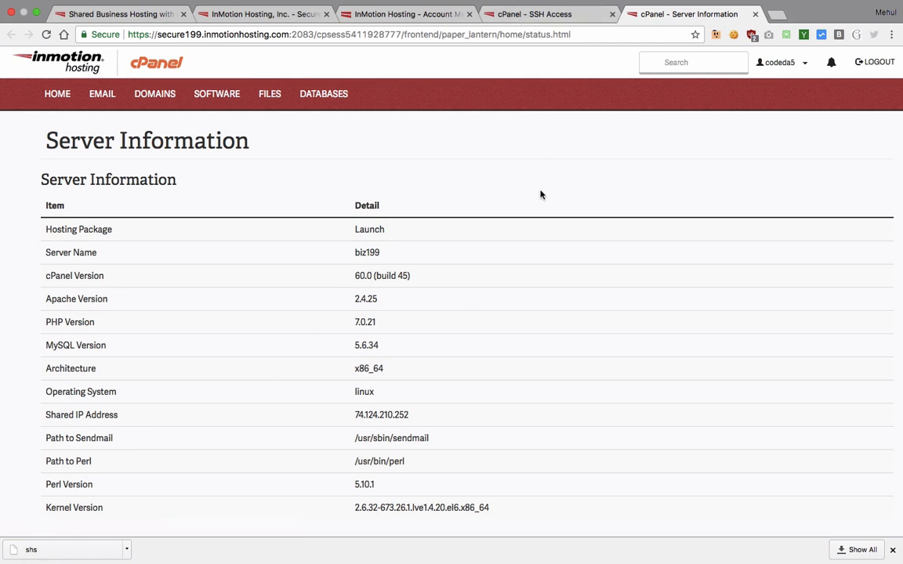
{"action": "mouse_move", "coordinate": [414, 232]}
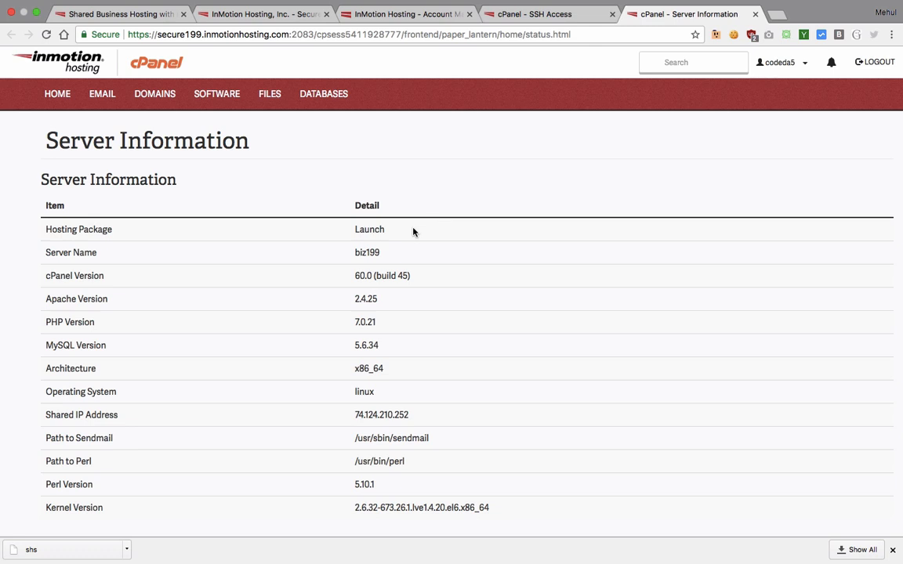
Step: Pick out the server name biz199, then switch to the account management panel
{"action": "scroll", "scroll_direction": "down", "scroll_amount": 3}
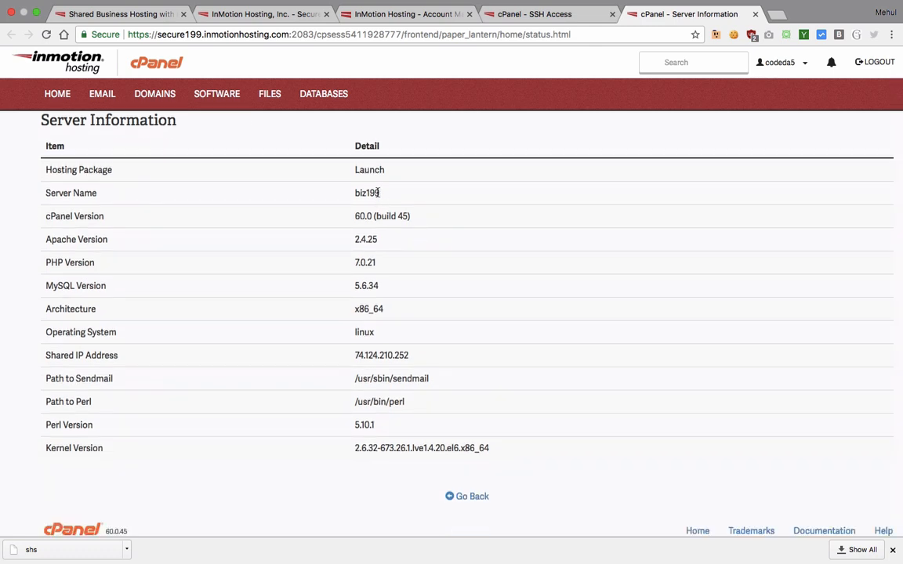
{"action": "double_click", "coordinate": [367, 193]}
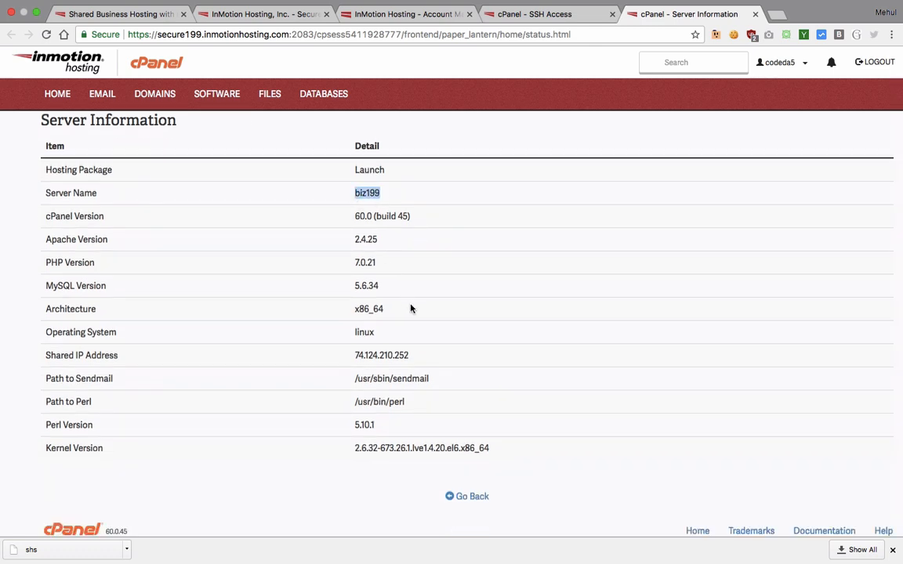
{"action": "scroll", "scroll_direction": "down", "scroll_amount": 3}
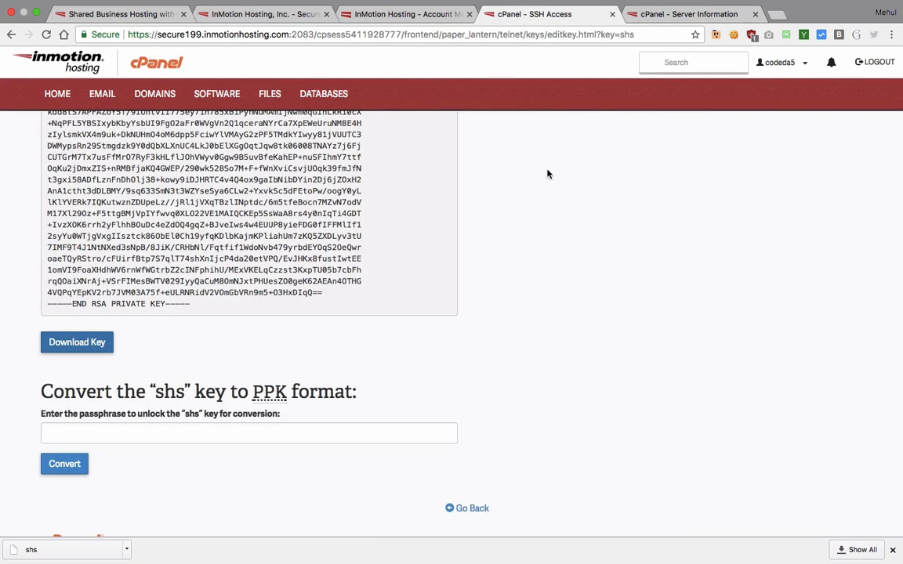
{"action": "left_click", "coordinate": [404, 13]}
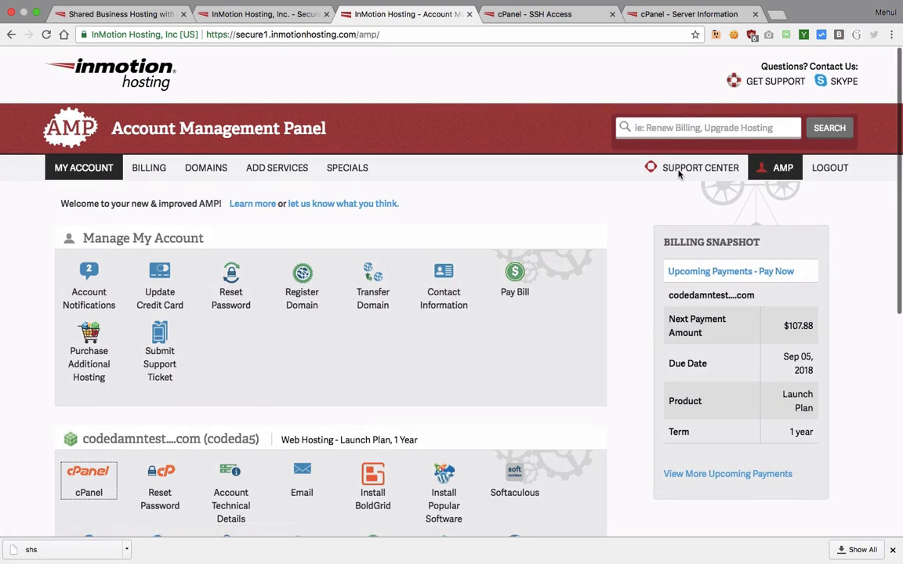
{"action": "mouse_move", "coordinate": [702, 364]}
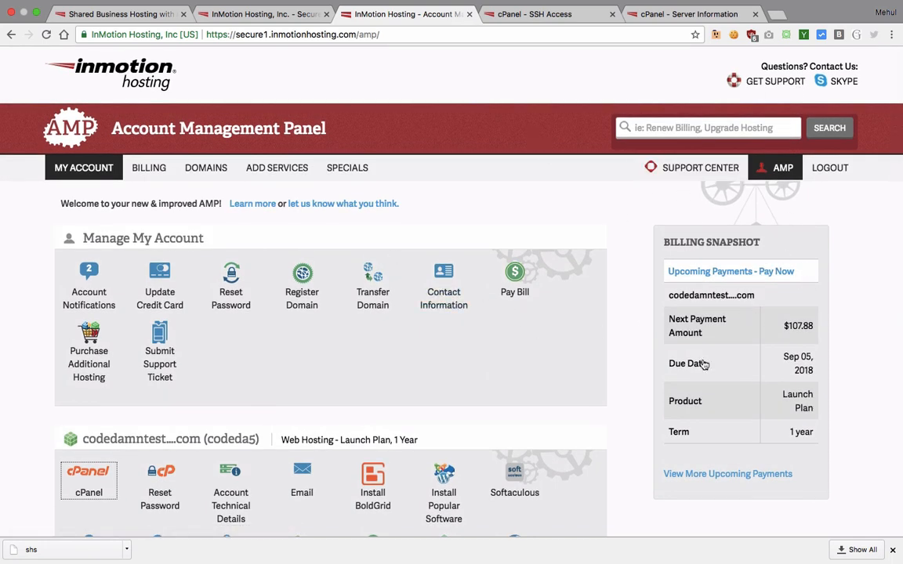
{"action": "mouse_move", "coordinate": [755, 464]}
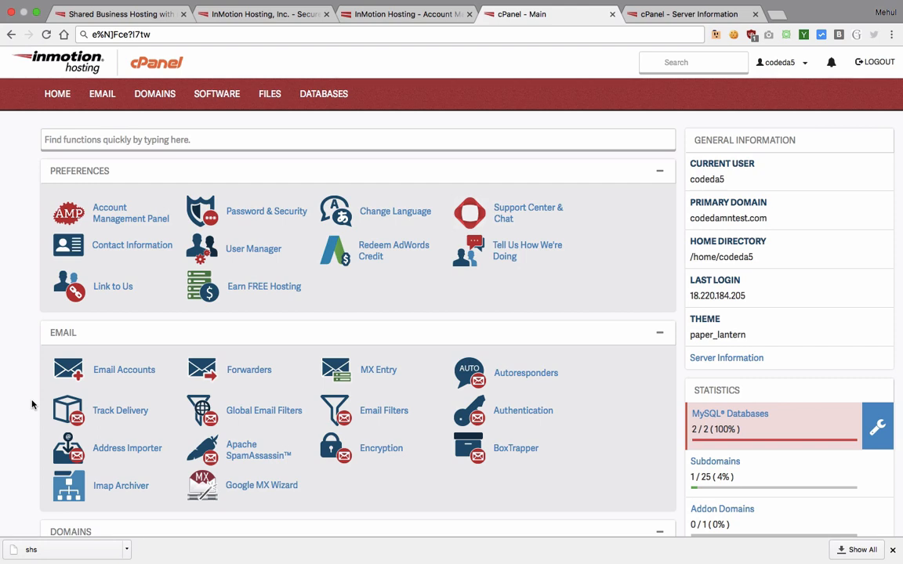
{"action": "mouse_move", "coordinate": [461, 339]}
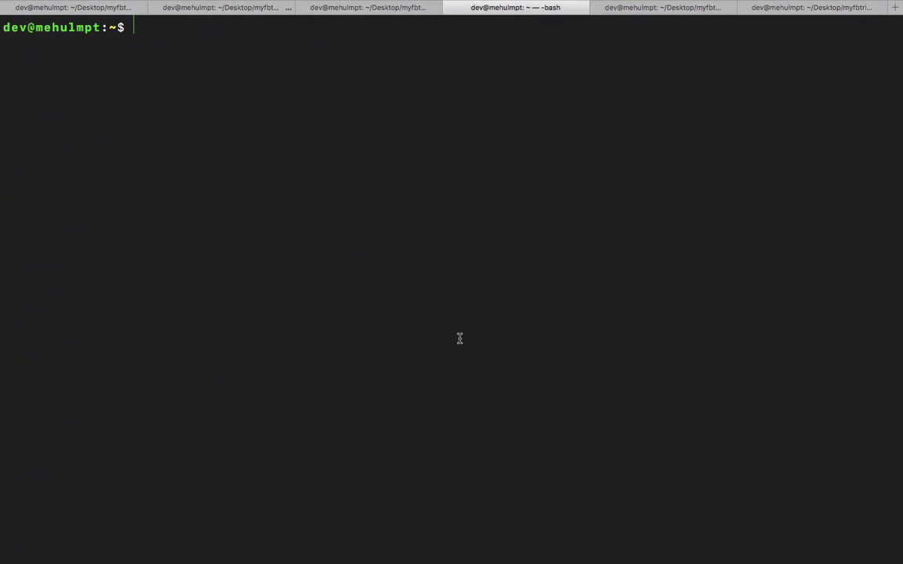
Step: Change to the Downloads folder and try ssh-add -K shs, hitting the permissions warning
{"action": "type", "text": "cd De"}
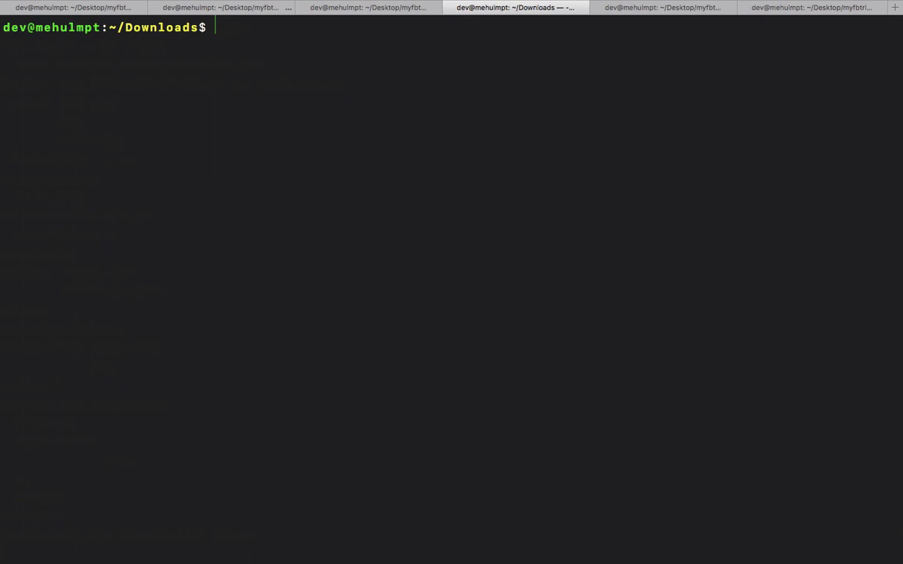
{"action": "type", "text": "ss"}
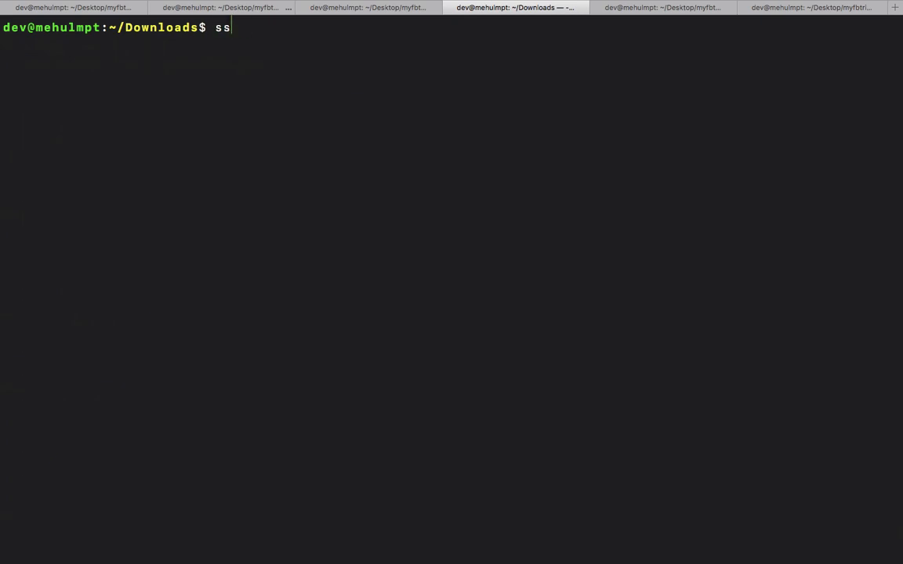
{"action": "type", "text": "h-add"}
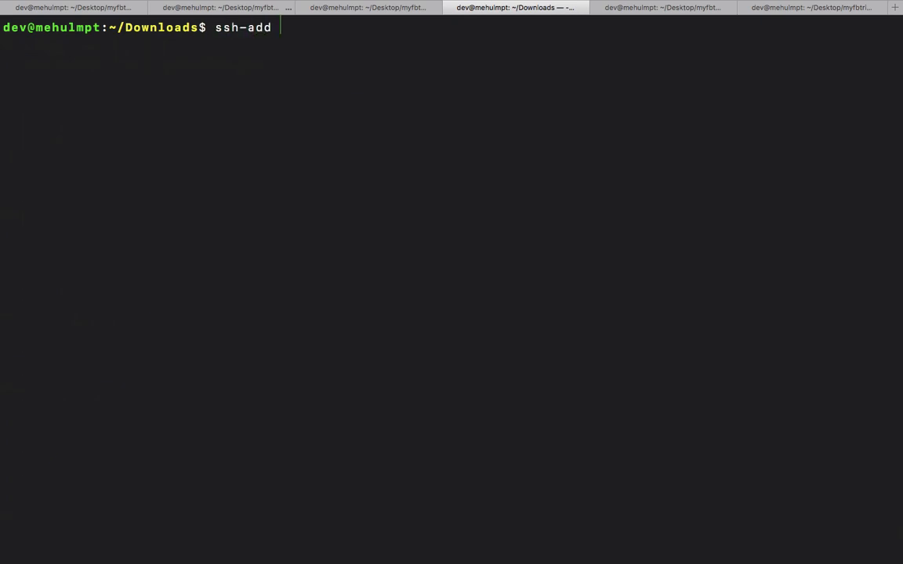
{"action": "type", "text": "-K sh"}
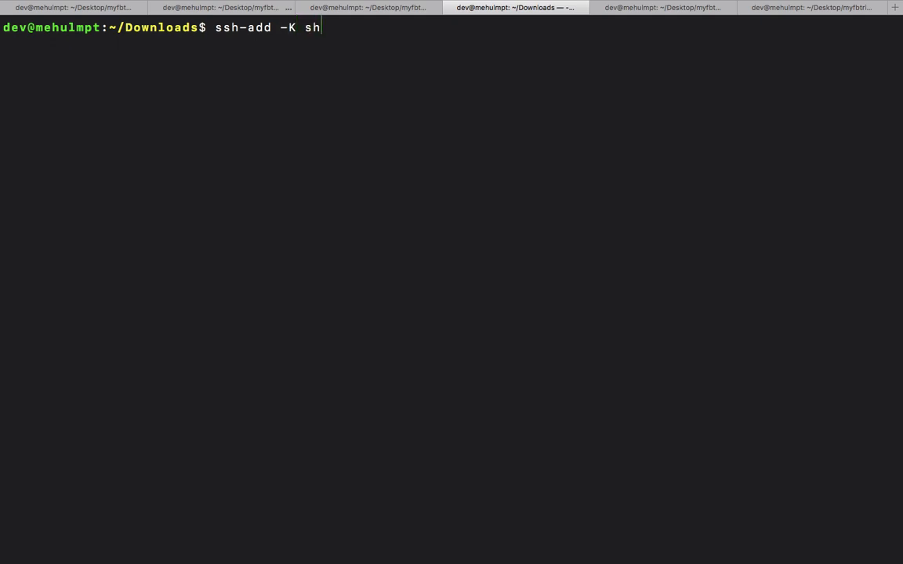
{"action": "type", "text": "s"}
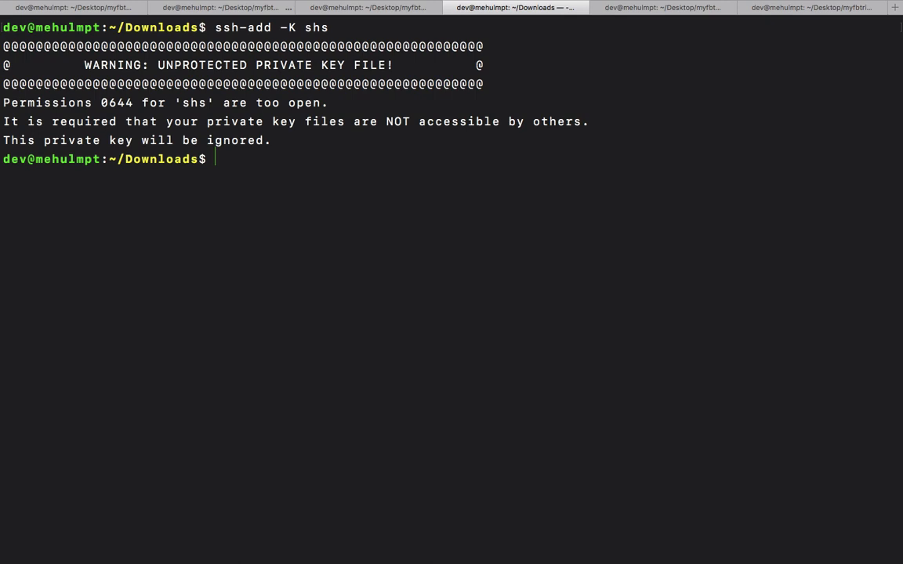
Step: Restrict the shs key to owner-read only with chmod 400 shs
{"action": "type", "text": "chmod 4"}
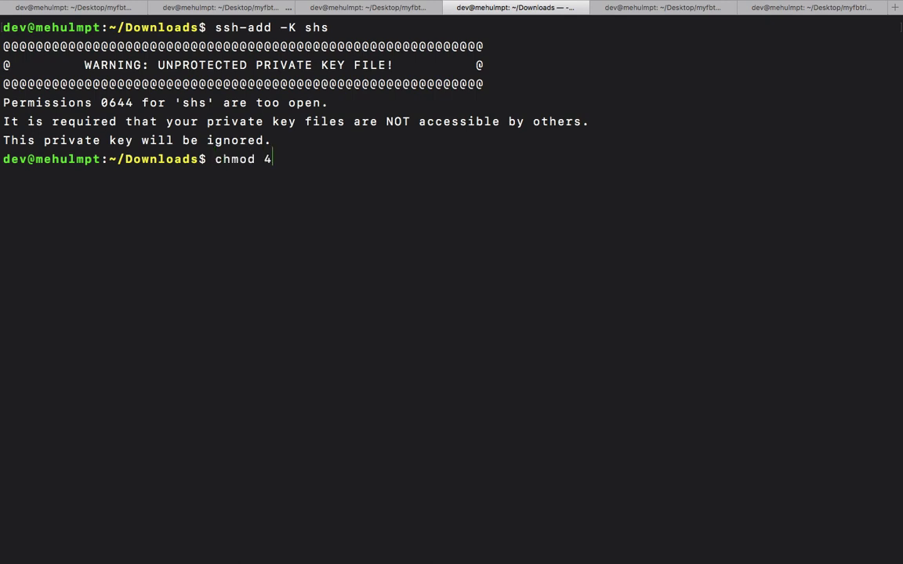
{"action": "type", "text": "00"}
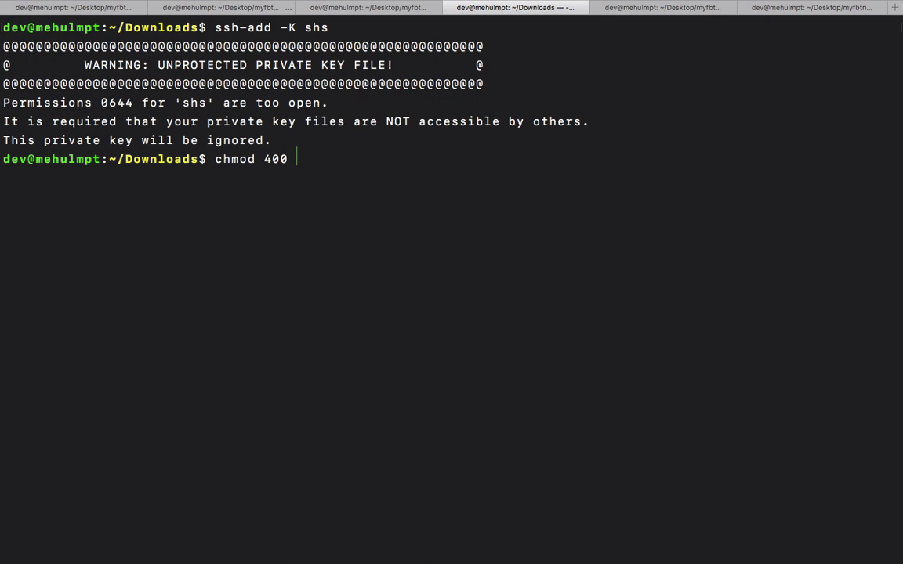
{"action": "type", "text": "shs"}
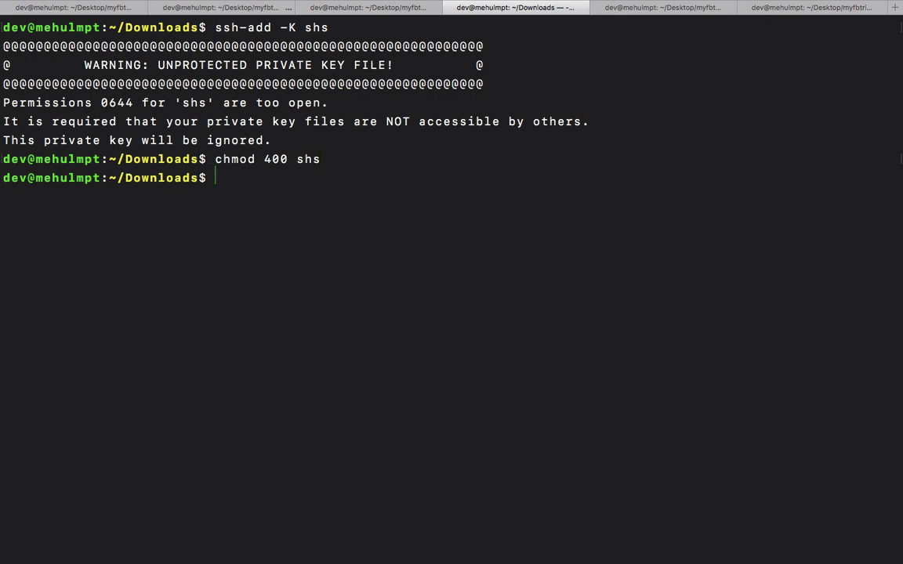
{"action": "type", "text": "chmod 400 shs"}
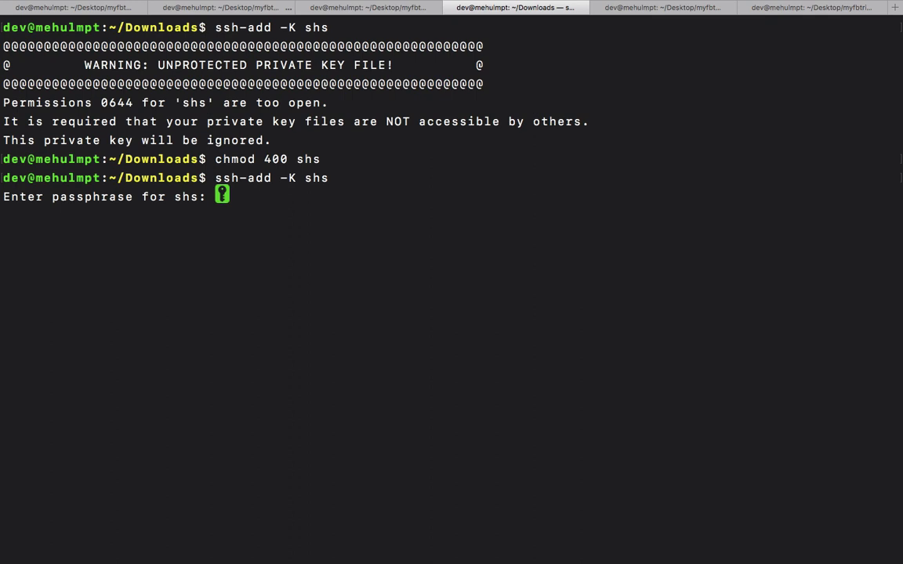
Step: Add the shs identity with its passphrase and copy the key into ~/.ssh with cp shs ~/.ssh/
{"action": "key", "text": "Enter"}
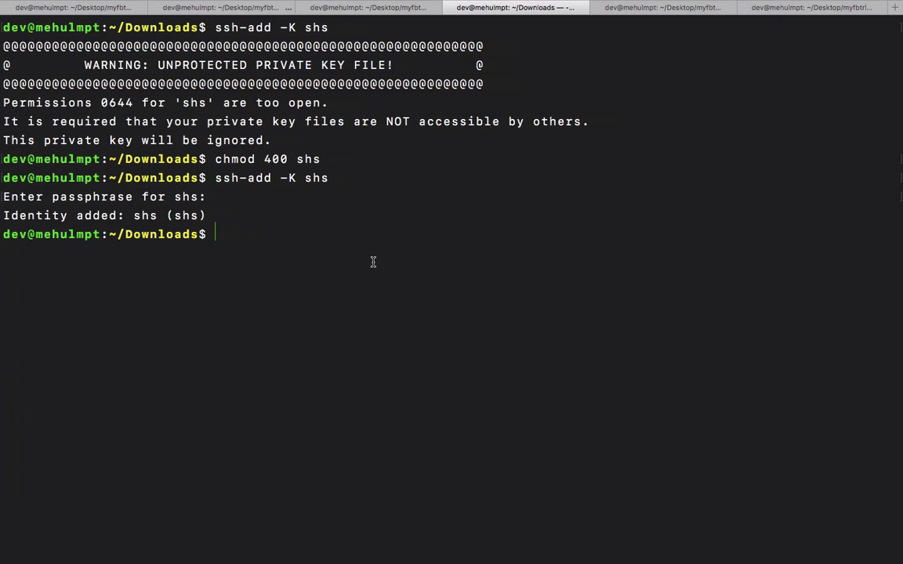
{"action": "type", "text": "cp"}
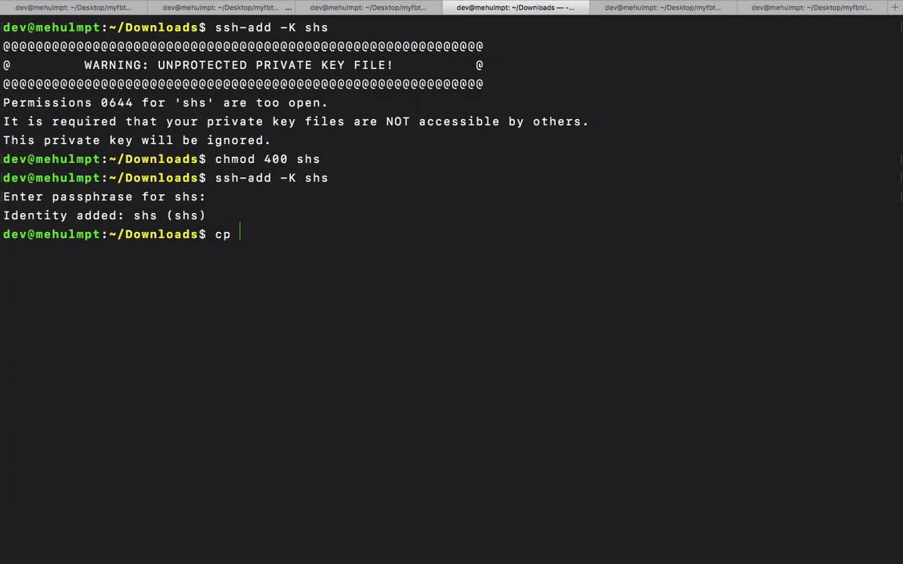
{"action": "type", "text": "shs ~/."}
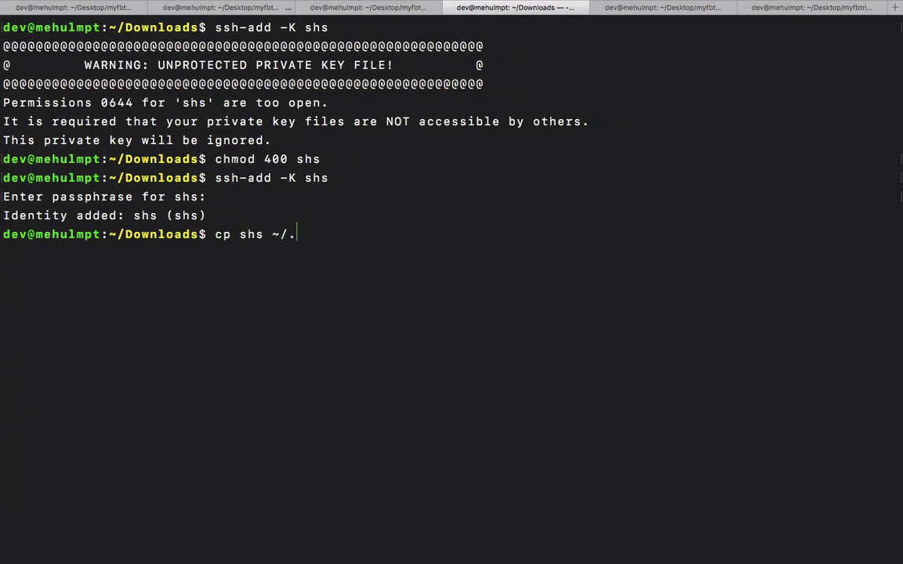
{"action": "type", "text": "ssh/"}
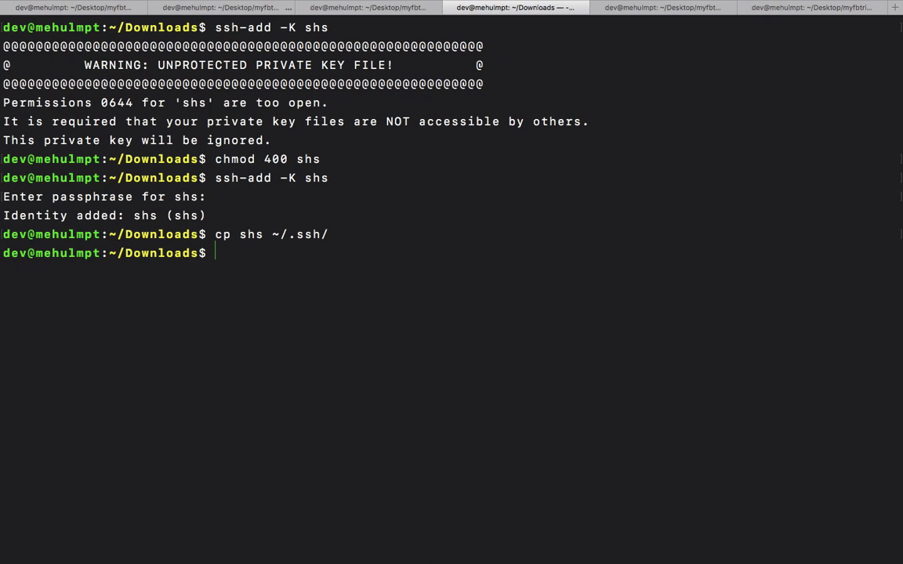
{"action": "type", "text": "ssh"}
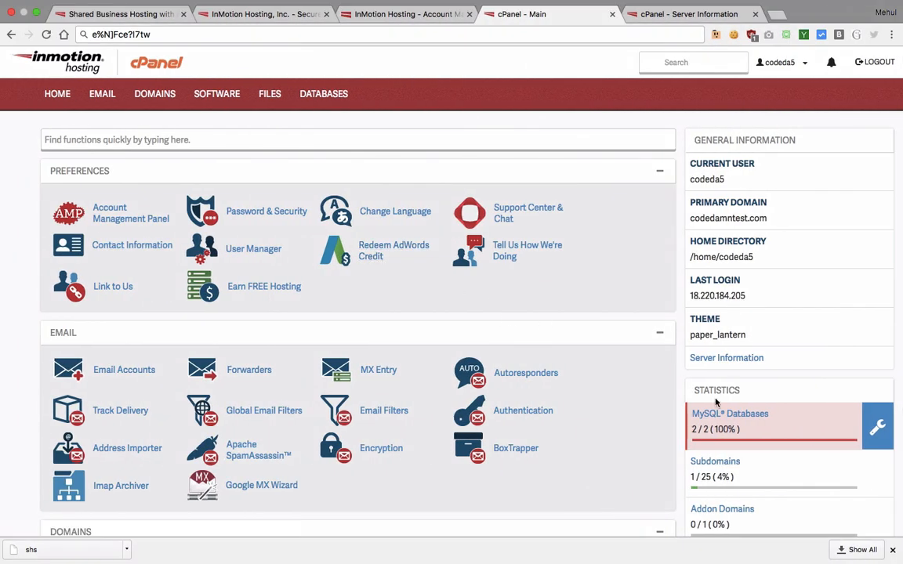
{"action": "double_click", "coordinate": [707, 179]}
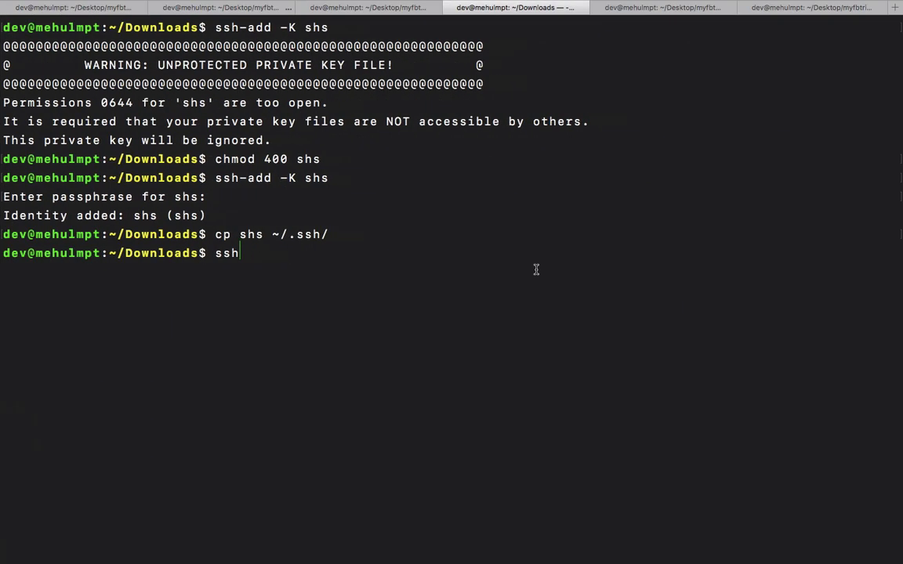
{"action": "type", "text": "codeda5"}
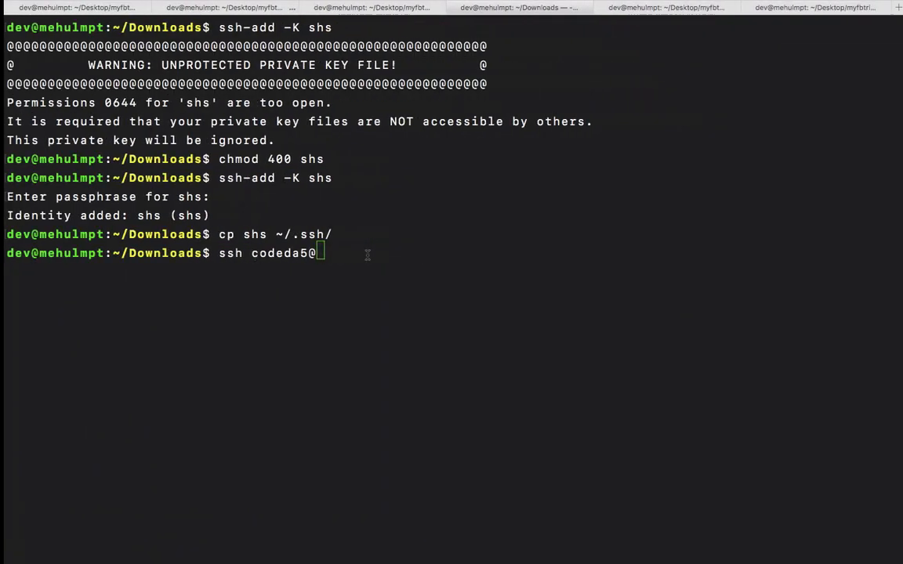
{"action": "type", "text": "@biz199"}
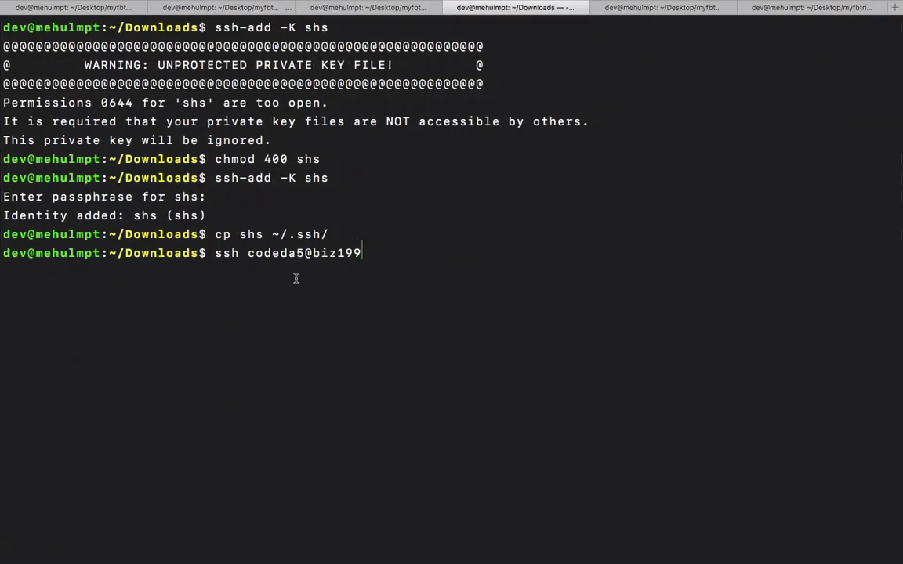
{"action": "type", "text": ".inmotionh"}
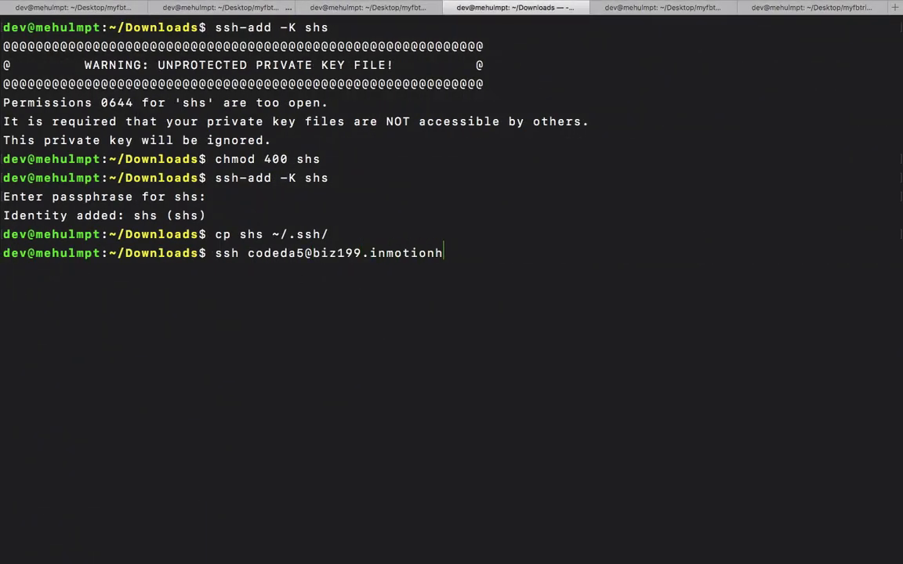
{"action": "type", "text": "osting.com"}
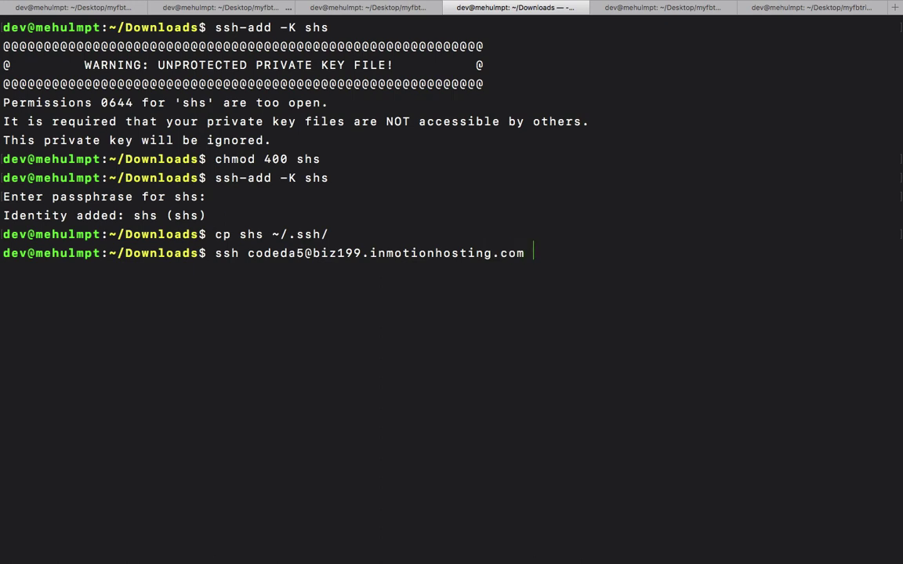
{"action": "type", "text": "-p 22"}
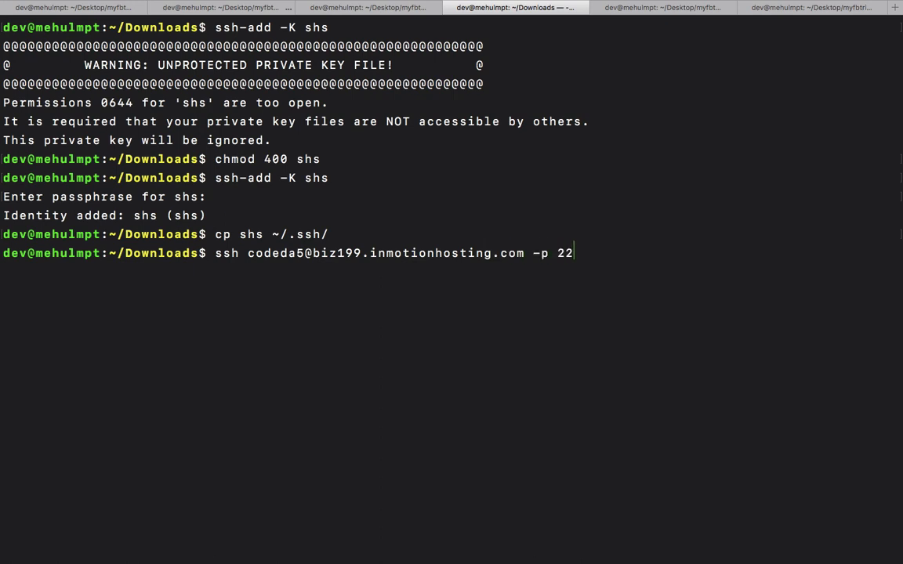
{"action": "type", "text": "22"}
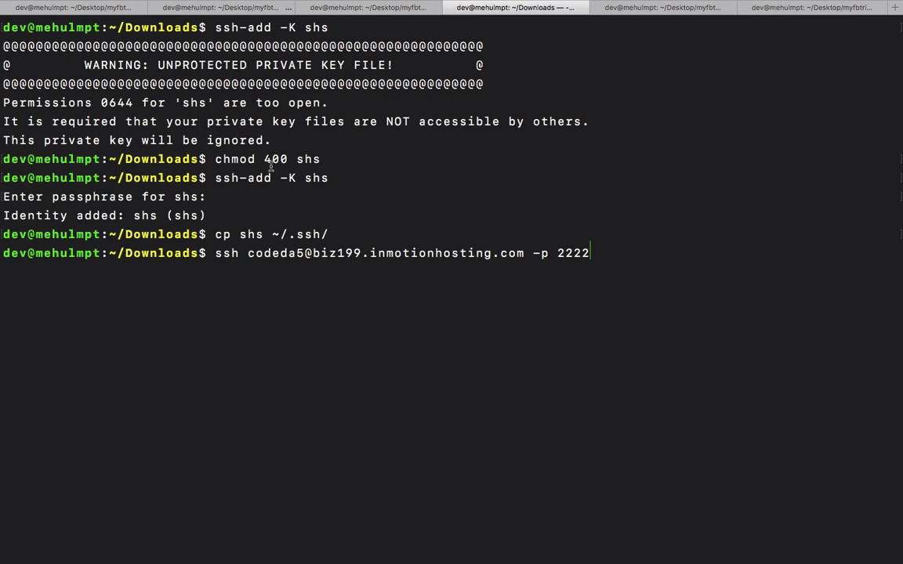
{"action": "mouse_move", "coordinate": [312, 180]}
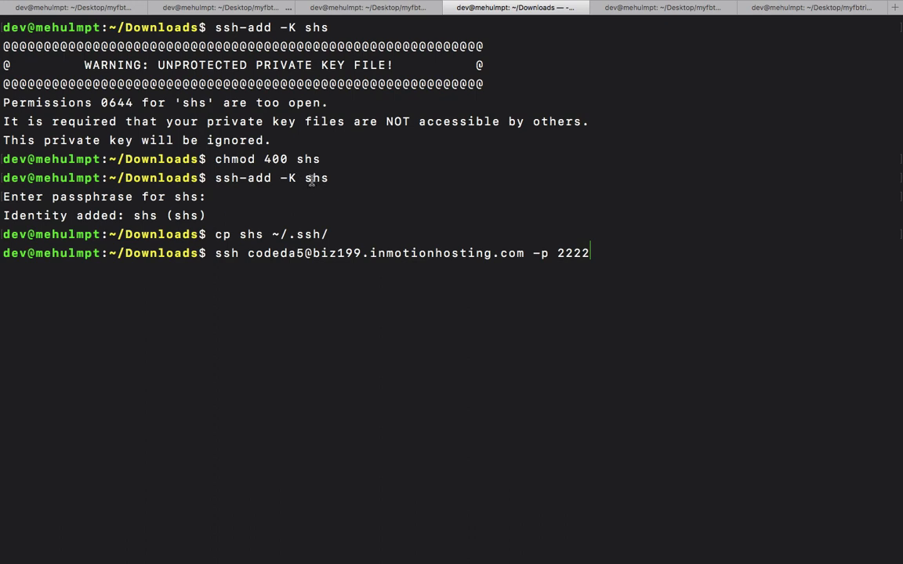
{"action": "mouse_move", "coordinate": [253, 244]}
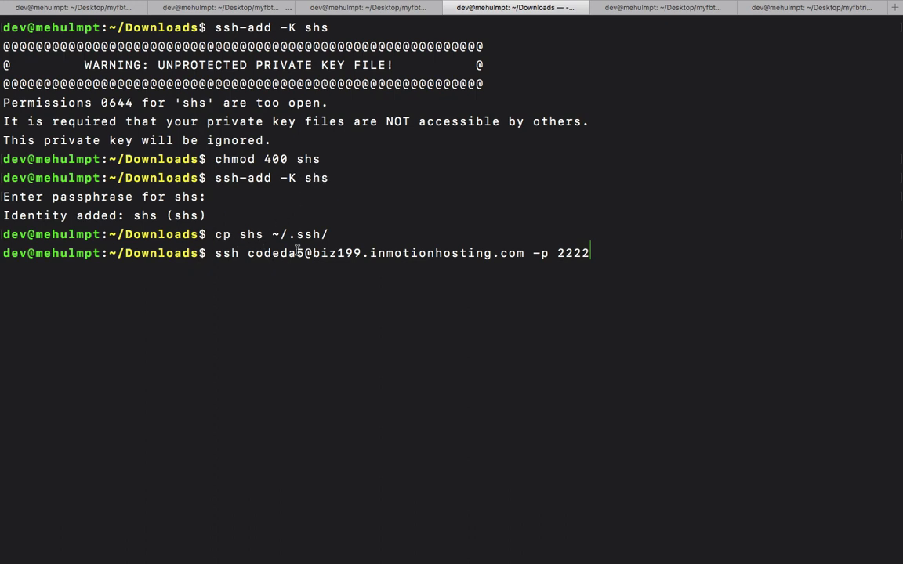
{"action": "mouse_move", "coordinate": [508, 261]}
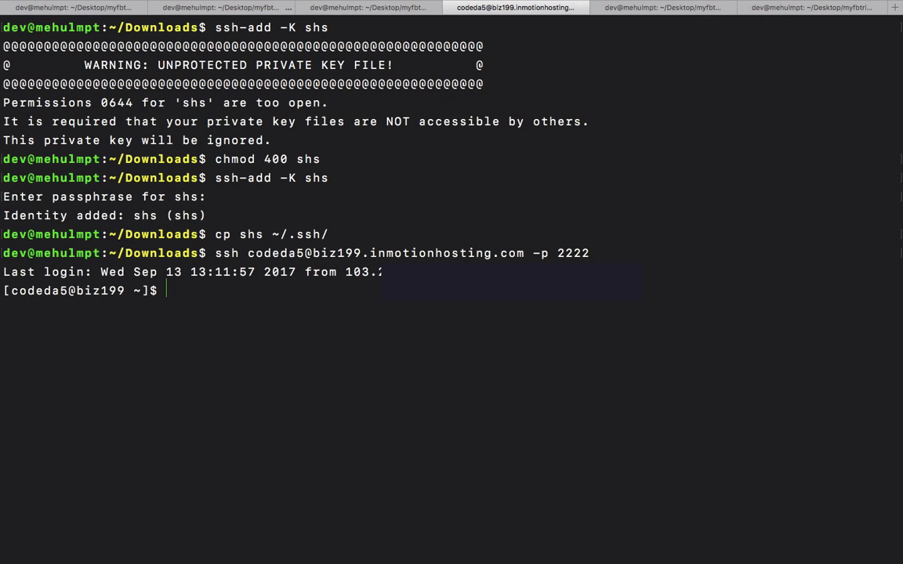
{"action": "mouse_move", "coordinate": [577, 229]}
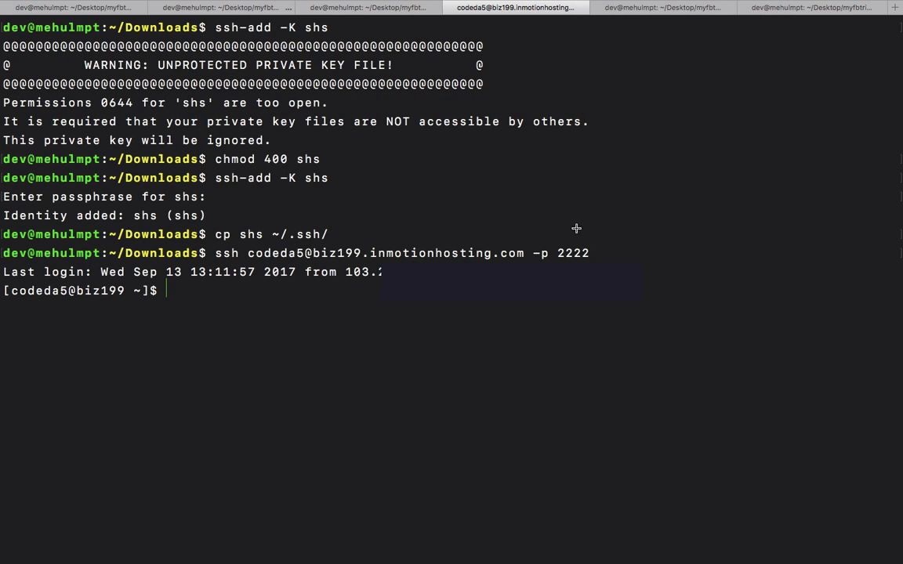
{"action": "mouse_move", "coordinate": [351, 304]}
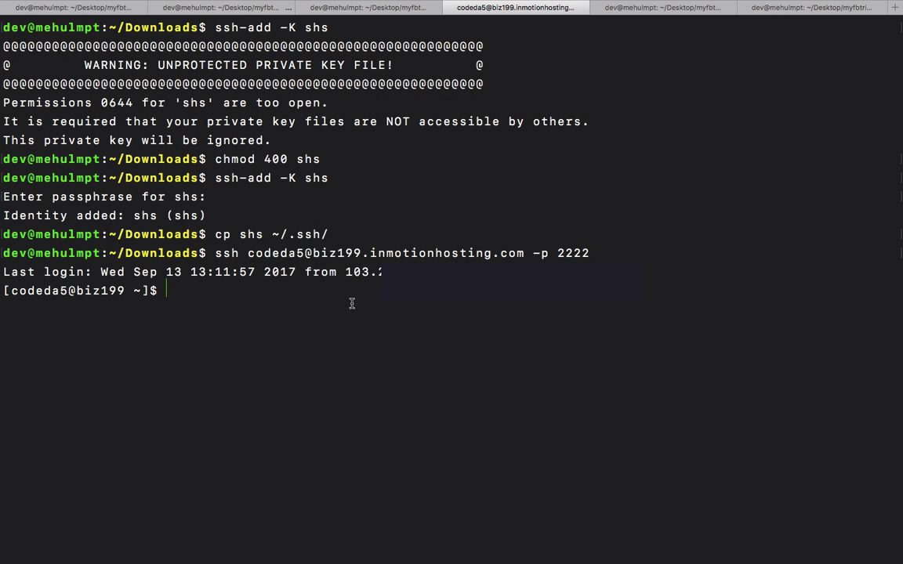
Step: Log out of the biz199 SSH session with exit
{"action": "type", "text": "exit"}
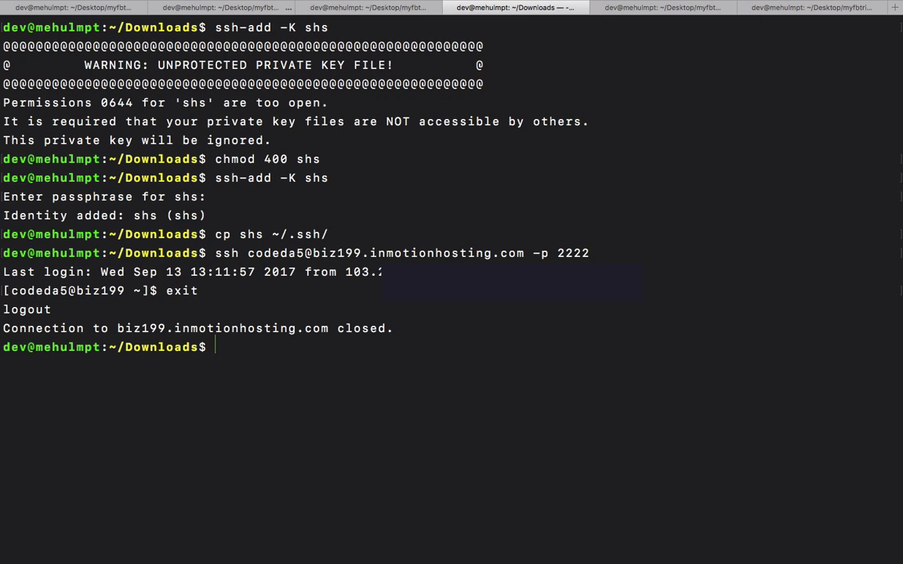
{"action": "type", "text": "ssh codeda5@biz199.inmotionhosting.com -p 2222"}
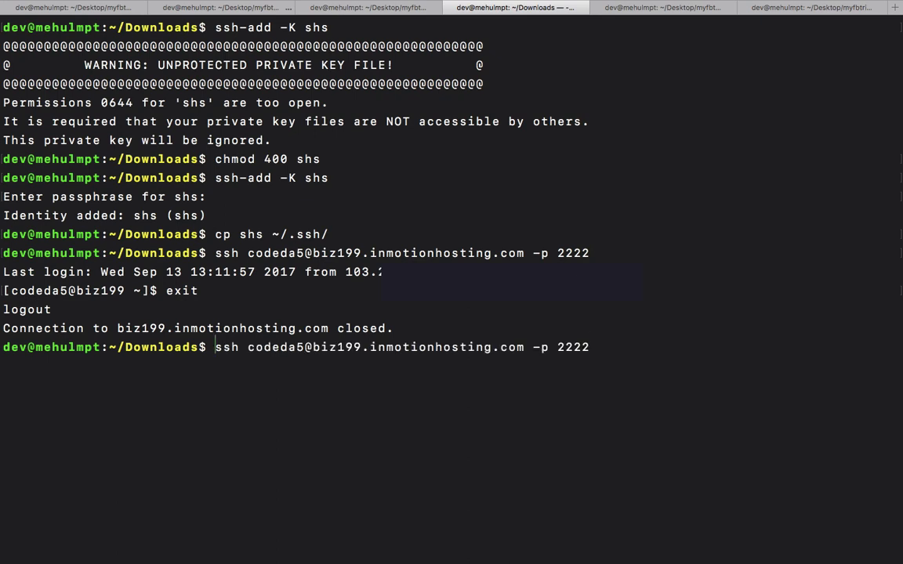
{"action": "type", "text": "nohup"}
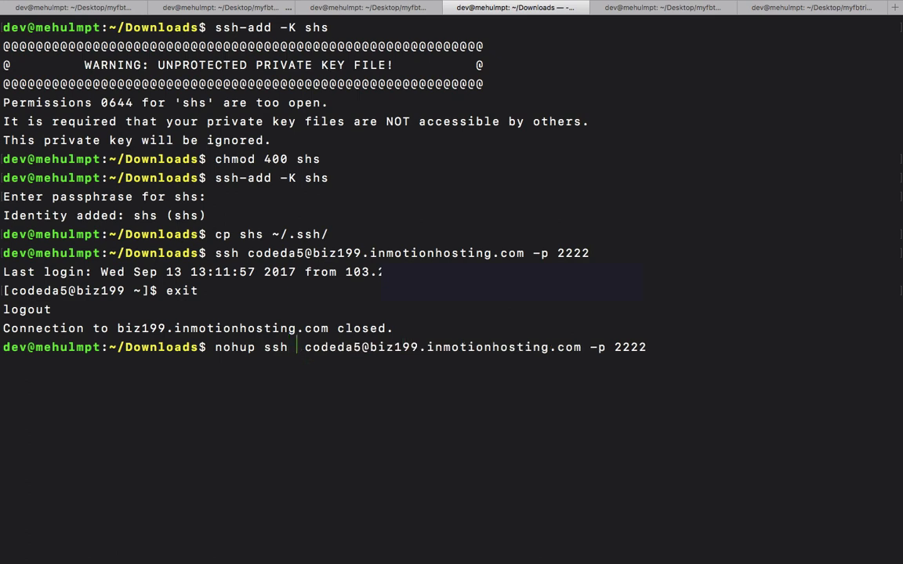
{"action": "type", "text": "-C"}
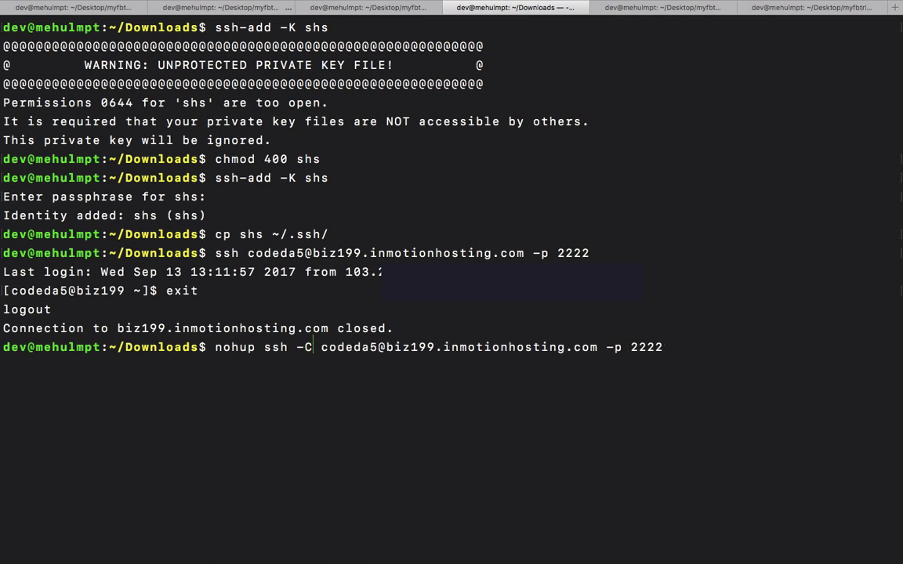
{"action": "type", "text": "N"}
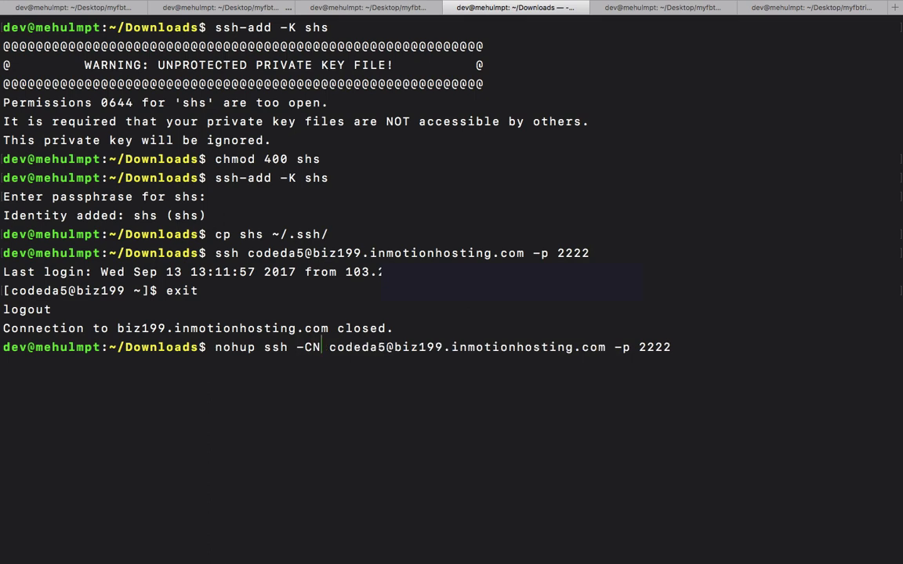
{"action": "mouse_move", "coordinate": [163, 288]}
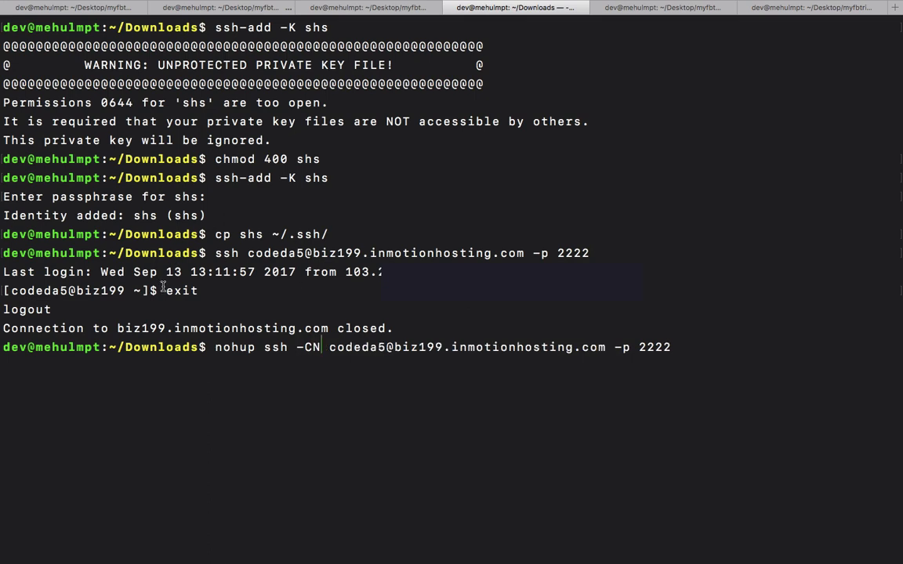
{"action": "type", "text": "D"}
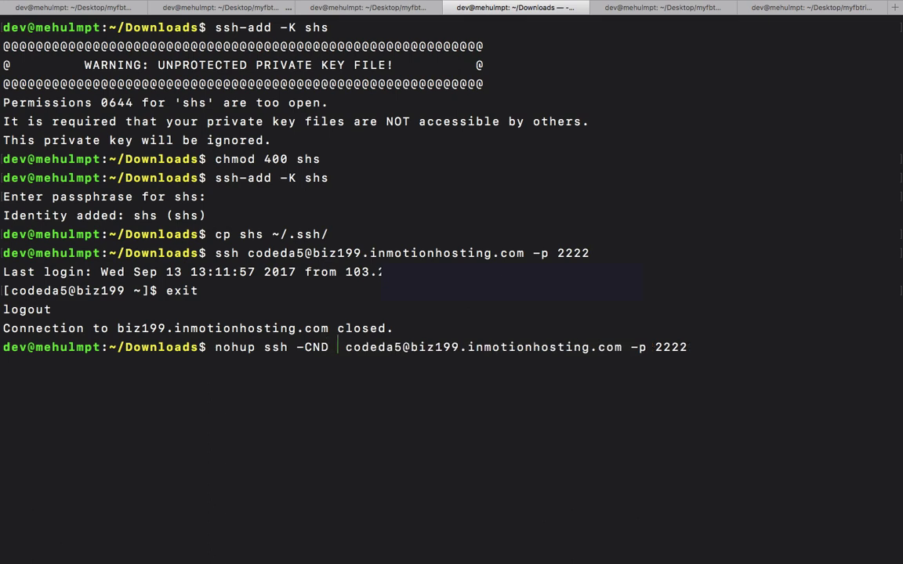
{"action": "type", "text": "9999"}
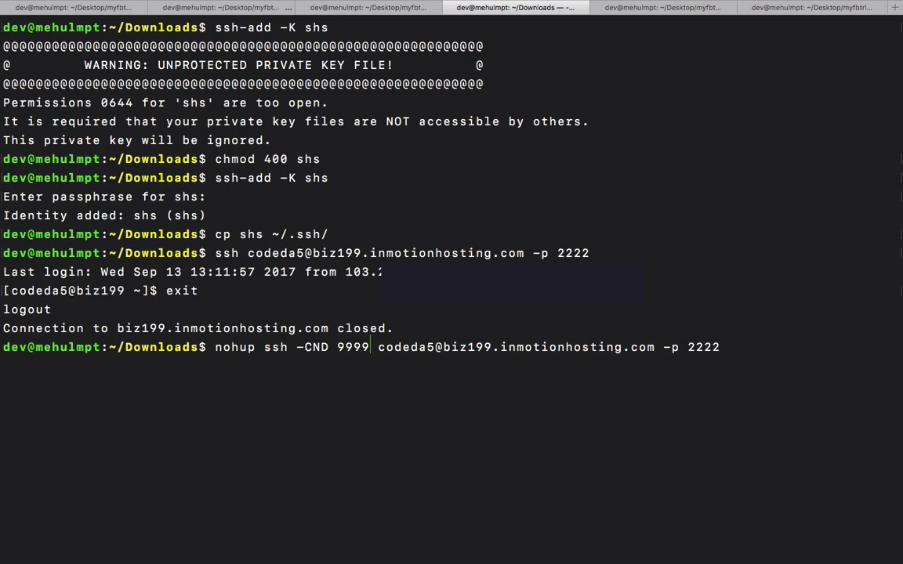
{"action": "mouse_move", "coordinate": [432, 492]}
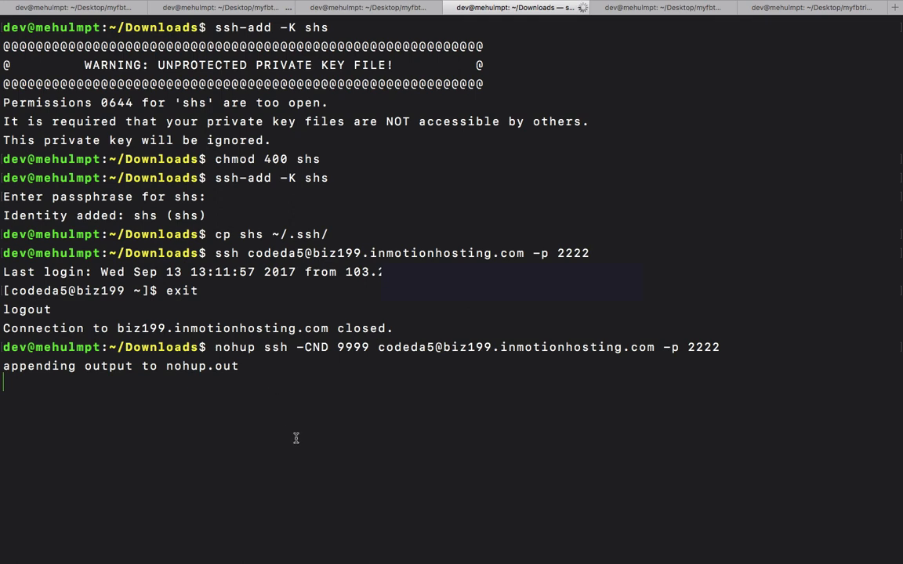
{"action": "mouse_move", "coordinate": [373, 397]}
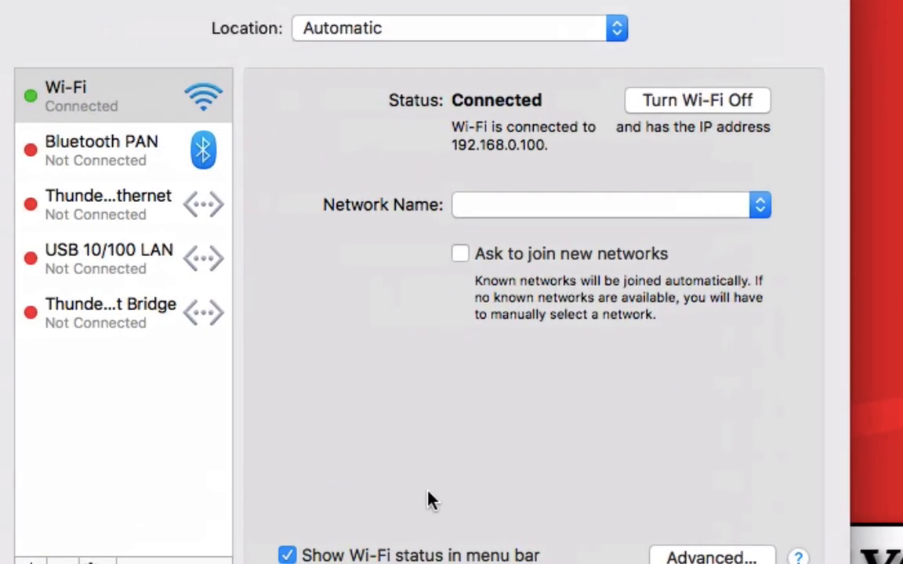
{"action": "mouse_move", "coordinate": [683, 558]}
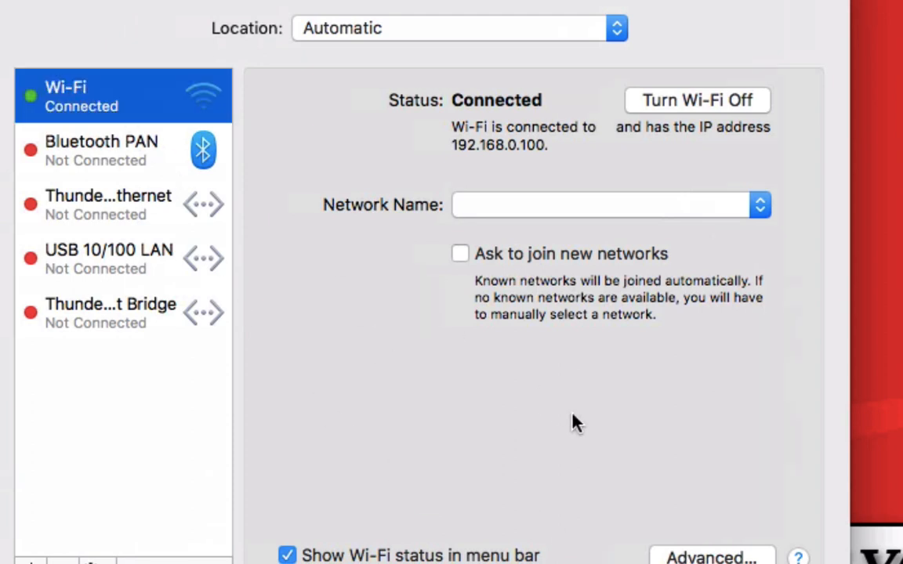
Step: Enable the Wi-Fi SOCKS proxy at localhost port 9999 in Advanced > Proxies
{"action": "left_click", "coordinate": [718, 554]}
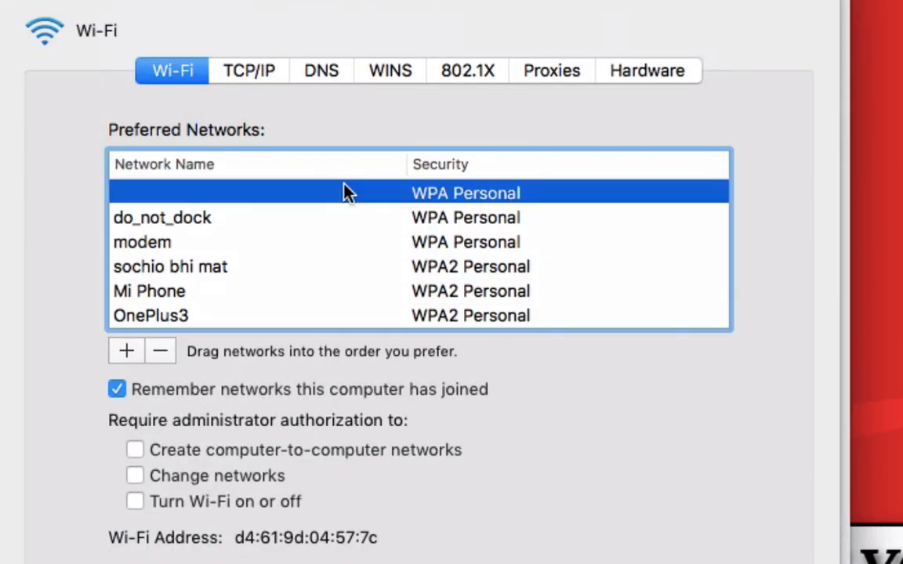
{"action": "mouse_move", "coordinate": [541, 125]}
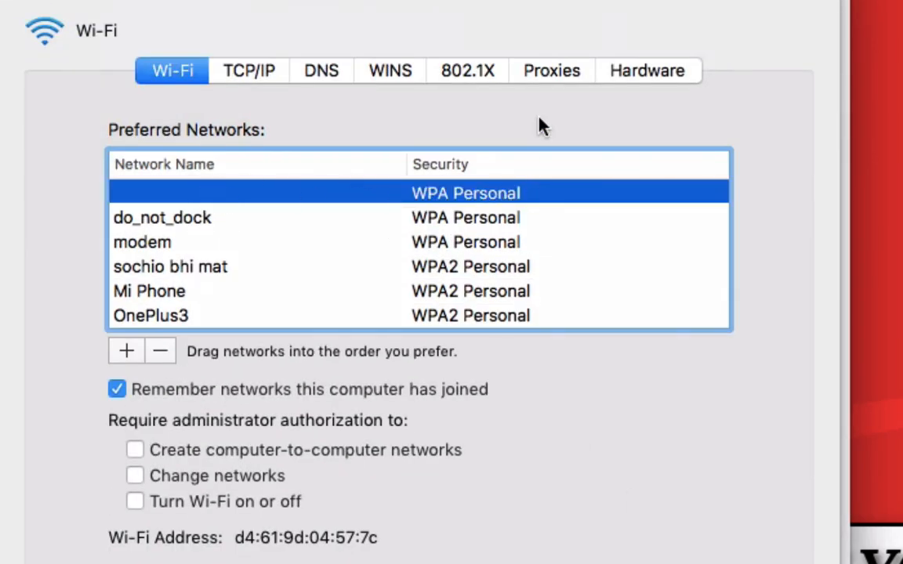
{"action": "left_click", "coordinate": [552, 70]}
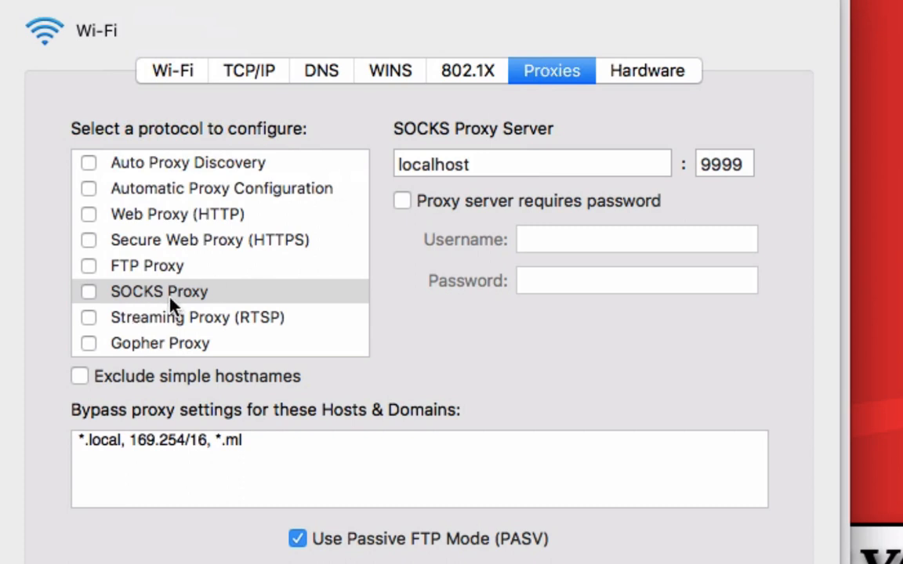
{"action": "left_click", "coordinate": [157, 292]}
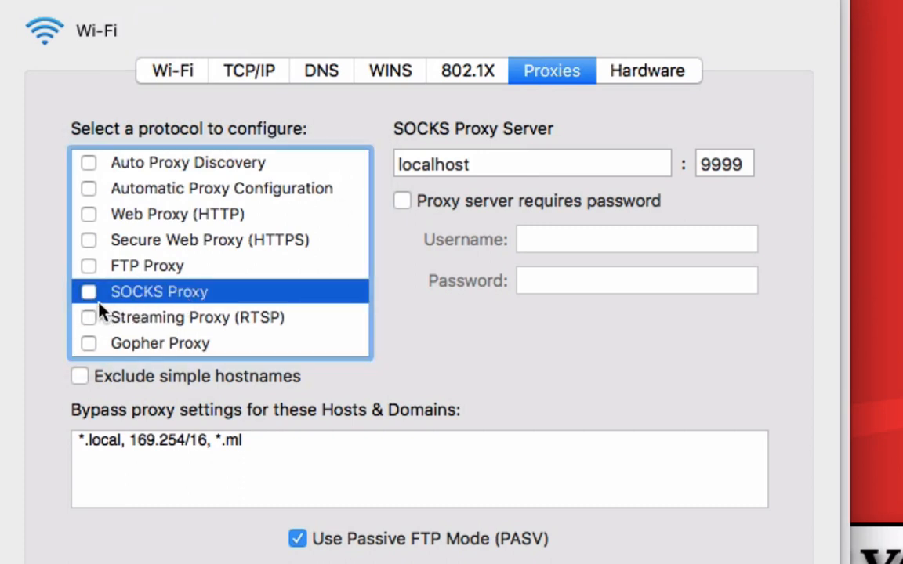
{"action": "left_click", "coordinate": [88, 291]}
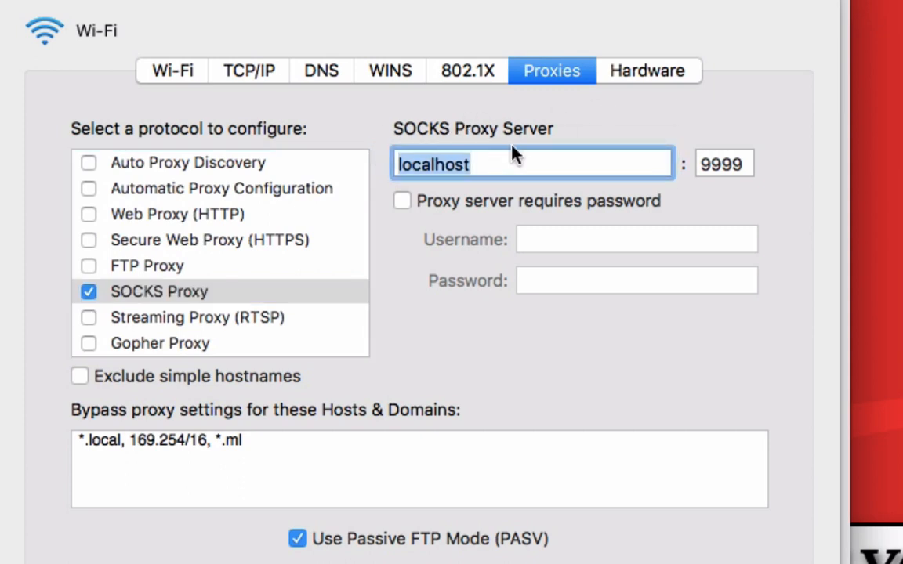
{"action": "left_click", "coordinate": [724, 163]}
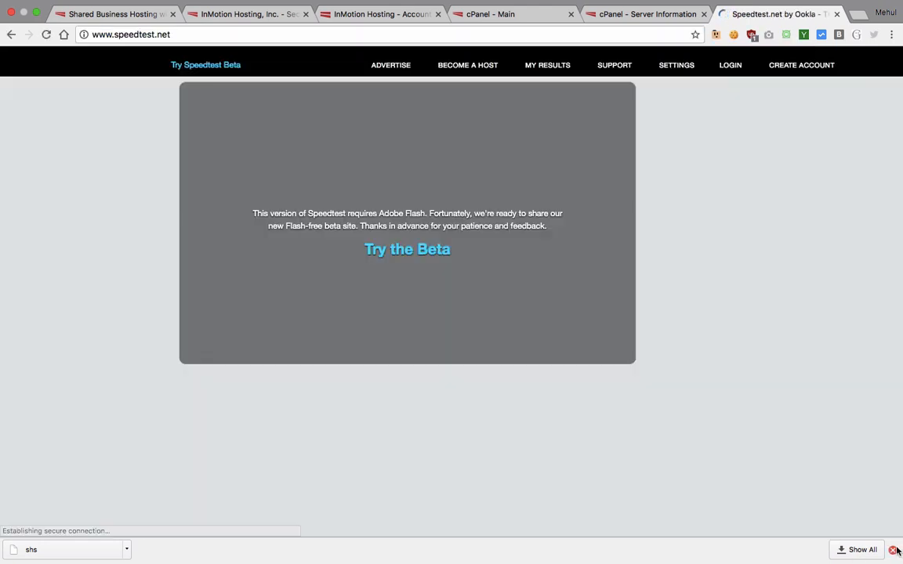
Step: Load the Speedtest beta page showing InMotion Hosting's IP, then navigate to ipleak.net
{"action": "left_click", "coordinate": [408, 250]}
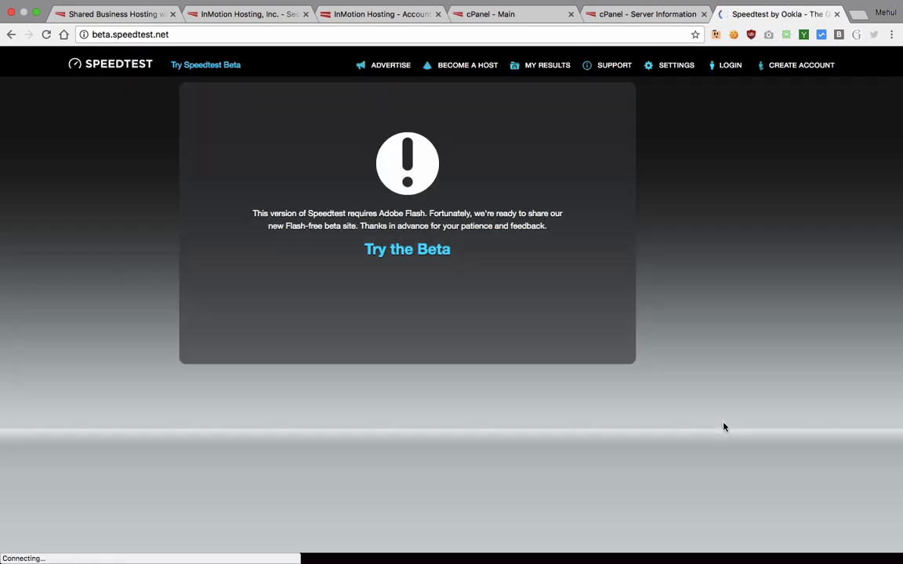
{"action": "left_click", "coordinate": [407, 249]}
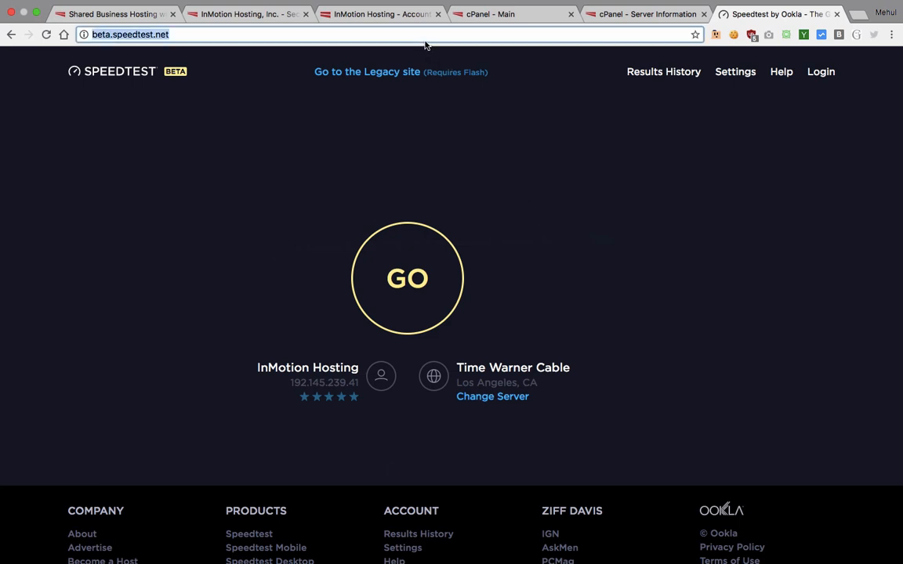
{"action": "type", "text": "ip"}
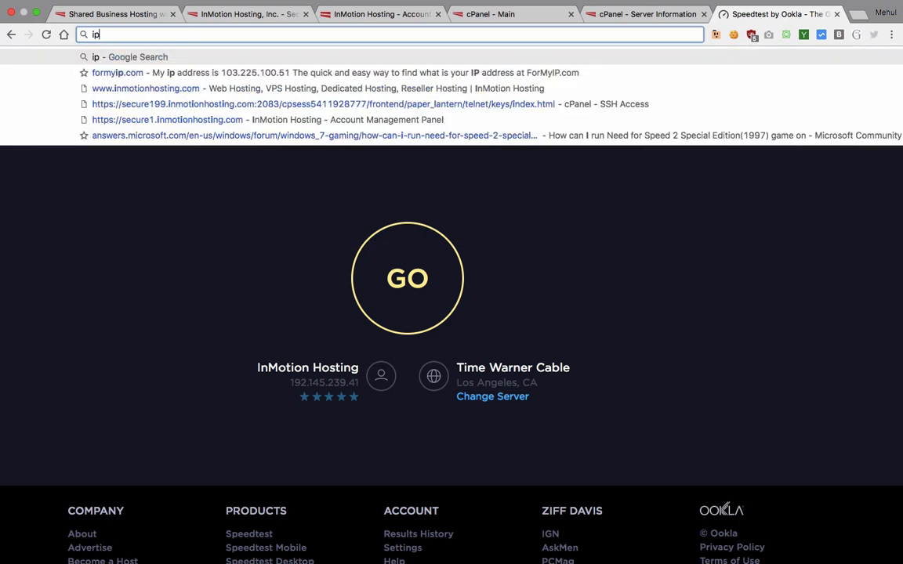
{"action": "type", "text": "ipleak.net"}
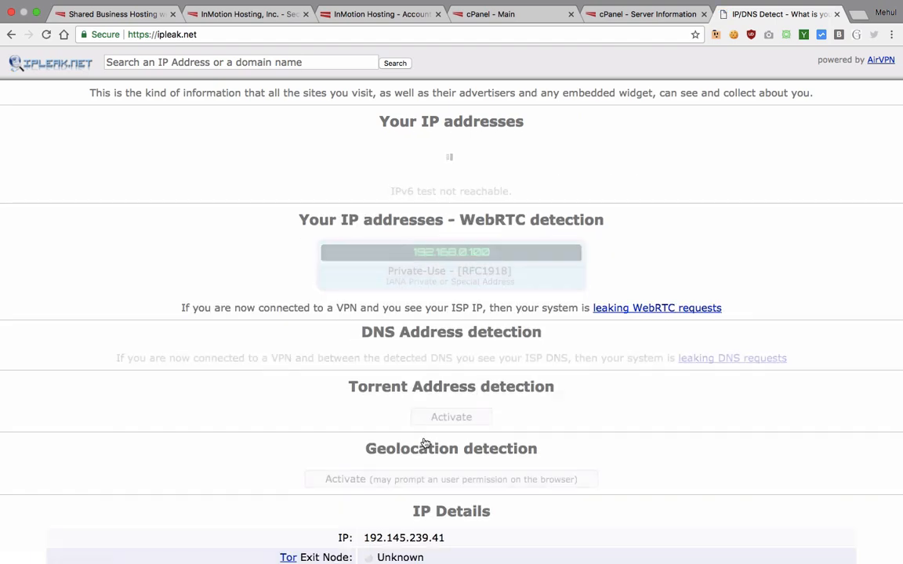
Step: Review ipleak.net's IP 192.145.239.41 in Los Angeles, then return to the Terminal session
{"action": "scroll", "scroll_direction": "down", "scroll_amount": 3}
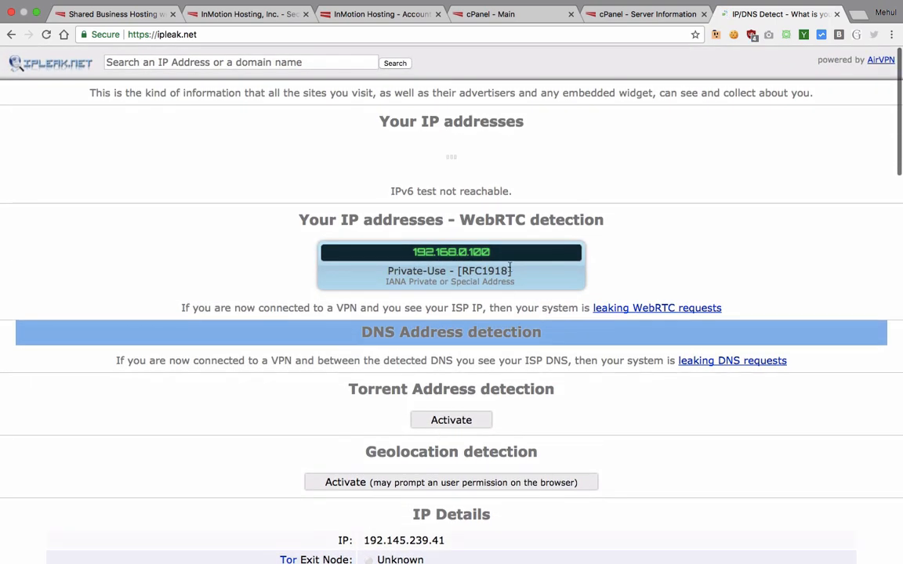
{"action": "mouse_move", "coordinate": [452, 257]}
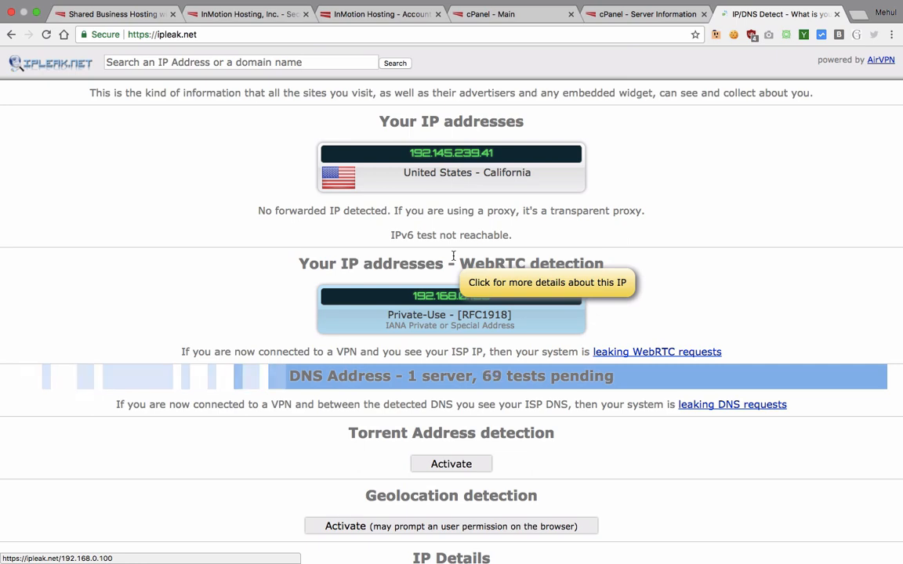
{"action": "scroll", "scroll_direction": "down", "scroll_amount": 3}
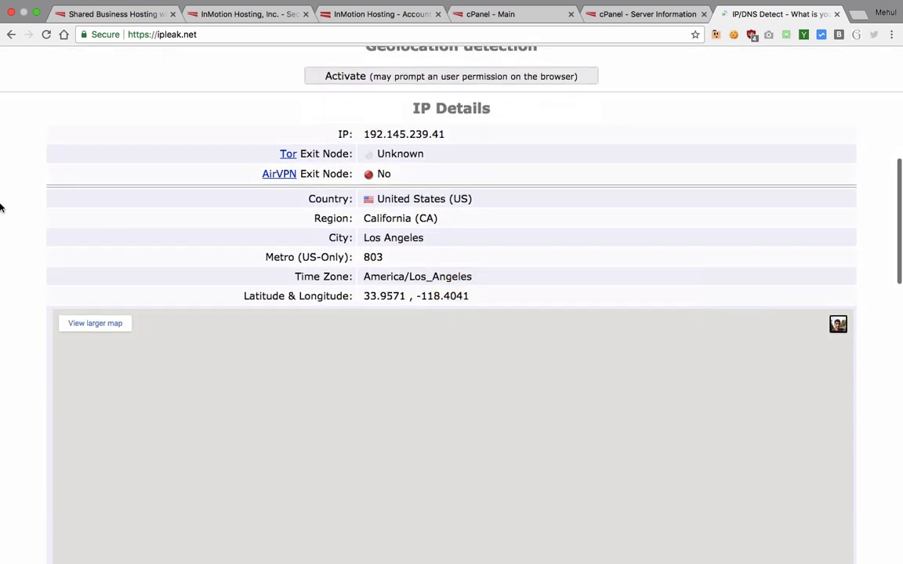
{"action": "scroll", "scroll_direction": "down", "scroll_amount": 3}
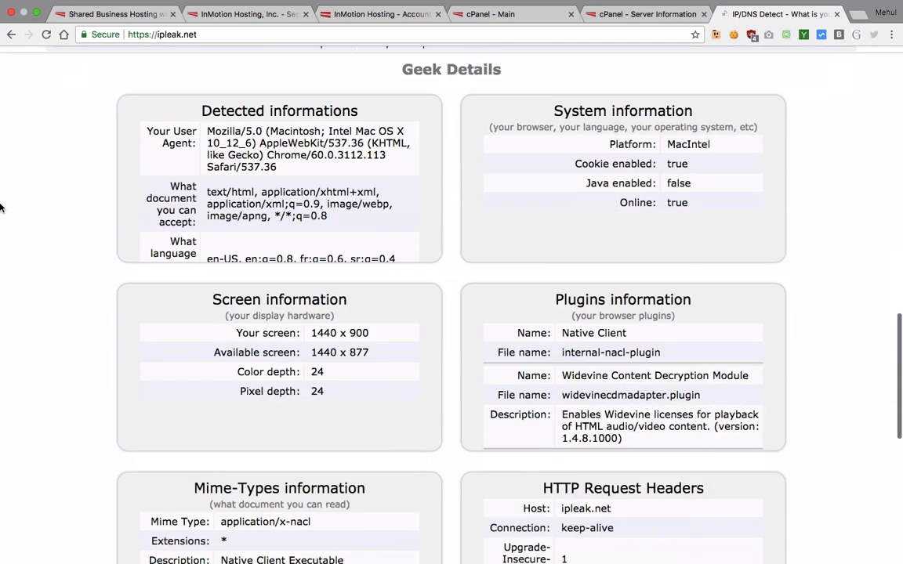
{"action": "scroll", "scroll_direction": "down", "scroll_amount": 3}
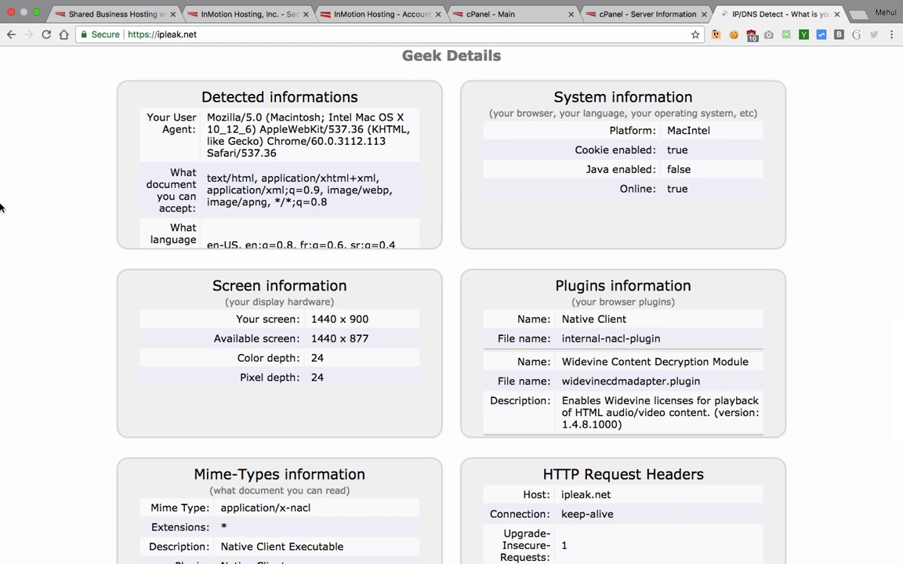
{"action": "mouse_move", "coordinate": [426, 263]}
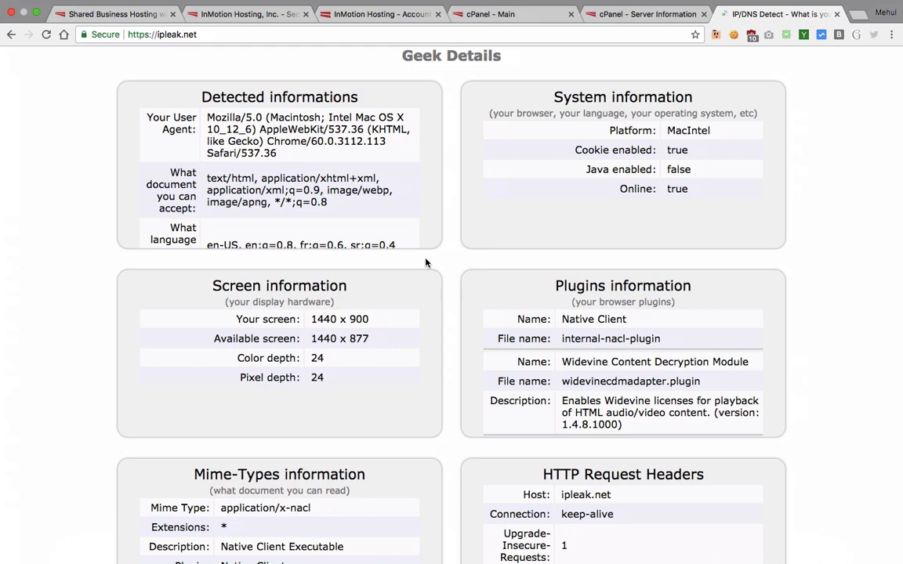
{"action": "mouse_move", "coordinate": [382, 269]}
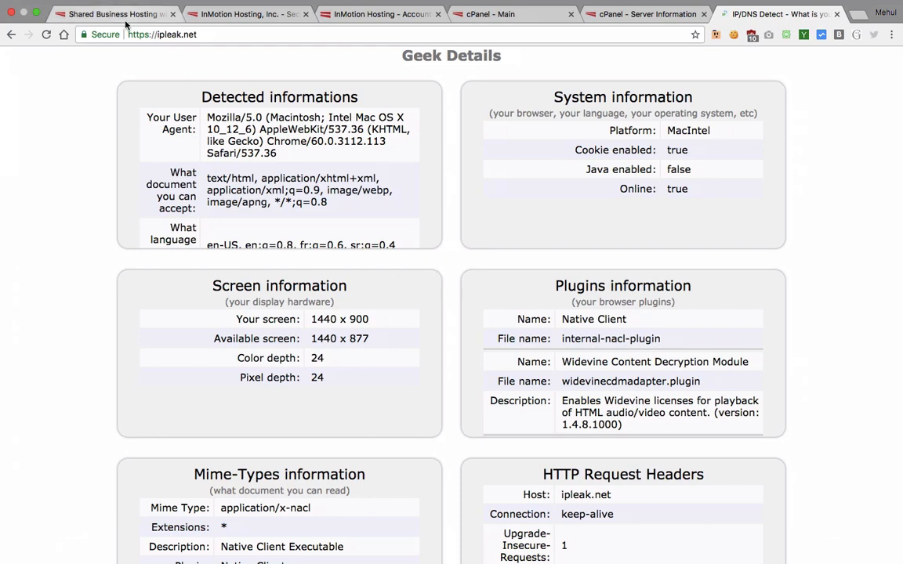
{"action": "left_click", "coordinate": [94, 12]}
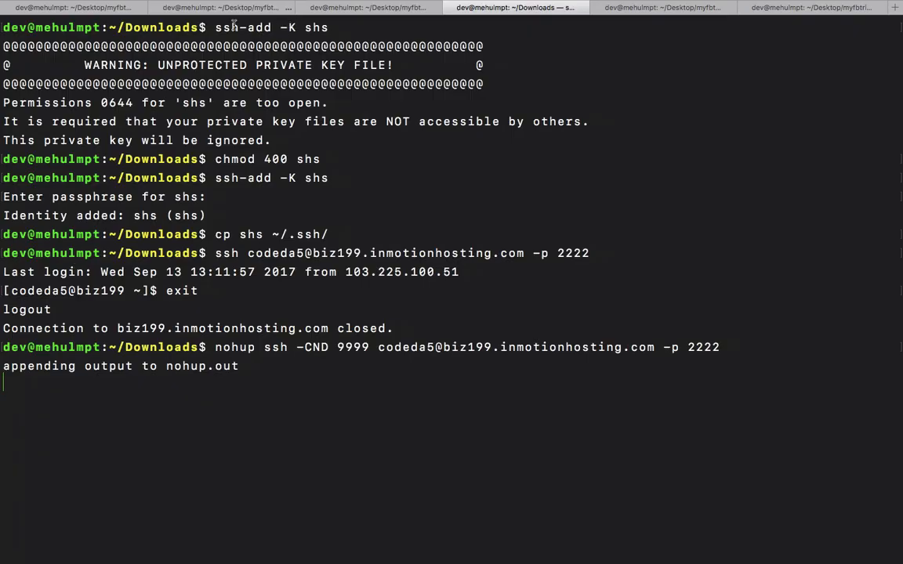
{"action": "double_click", "coordinate": [401, 272]}
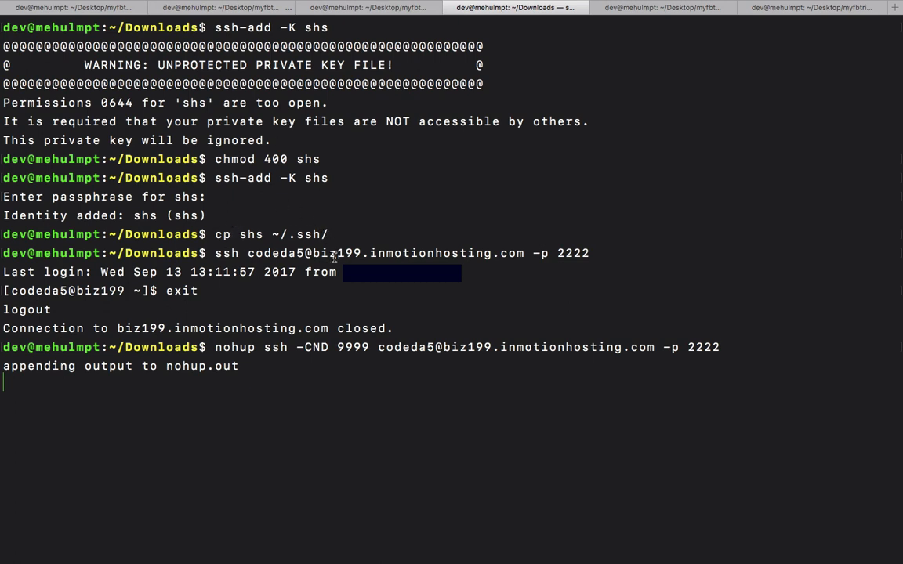
{"action": "mouse_move", "coordinate": [577, 270]}
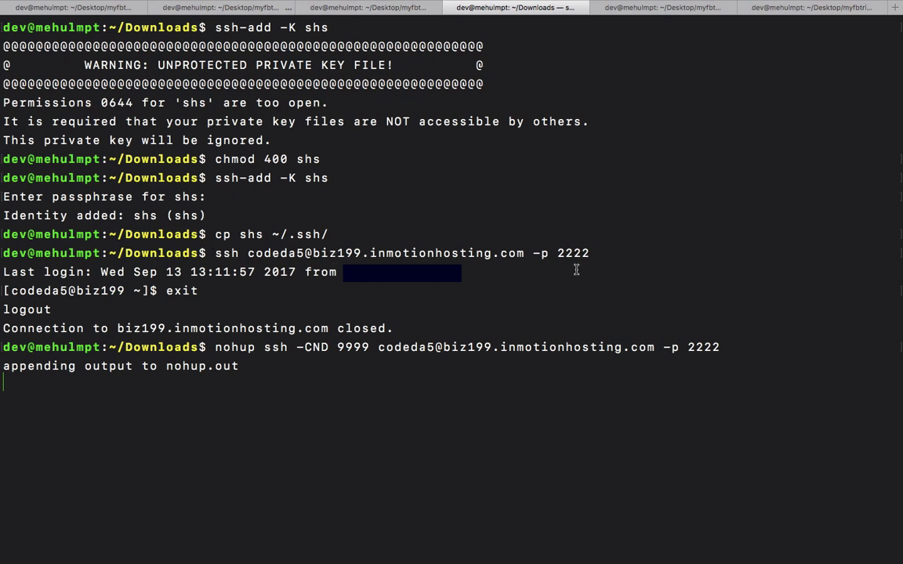
{"action": "mouse_move", "coordinate": [69, 301]}
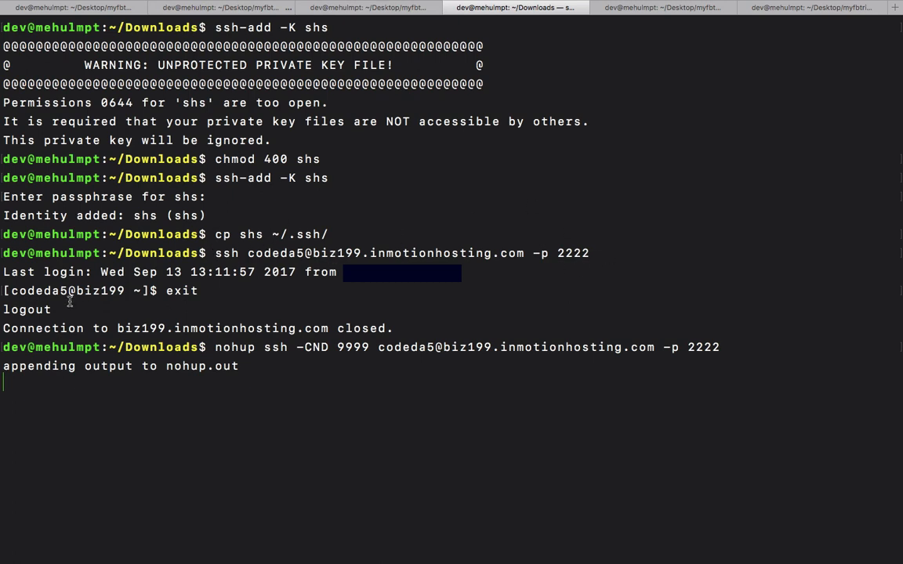
{"action": "mouse_move", "coordinate": [237, 353]}
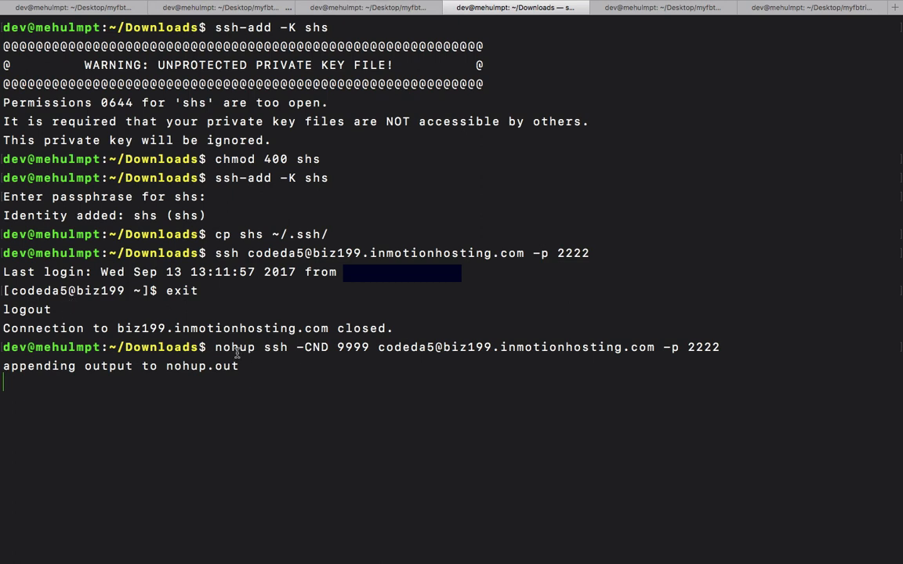
{"action": "mouse_move", "coordinate": [240, 376]}
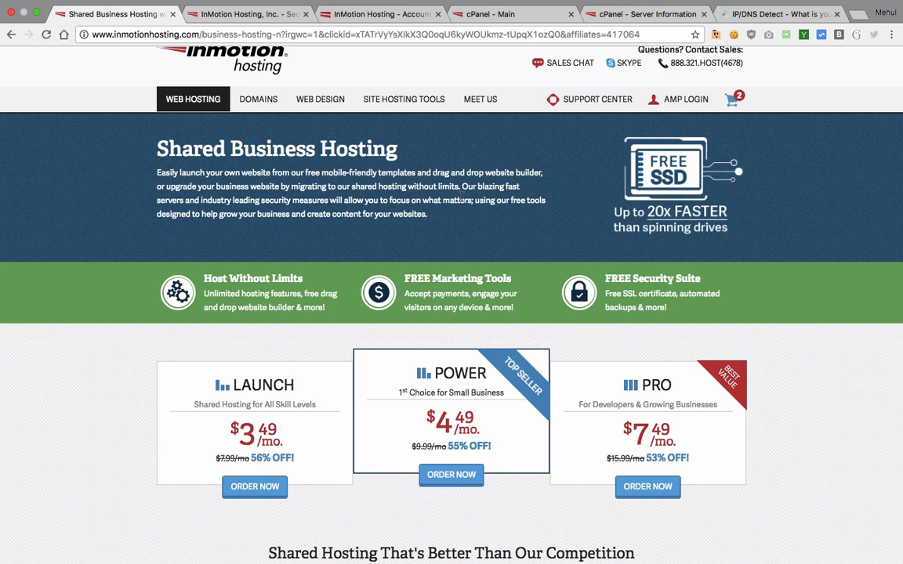
Step: Switch to the Patreon notifications tab showing the September 2017 pledge summary
{"action": "left_click", "coordinate": [798, 14]}
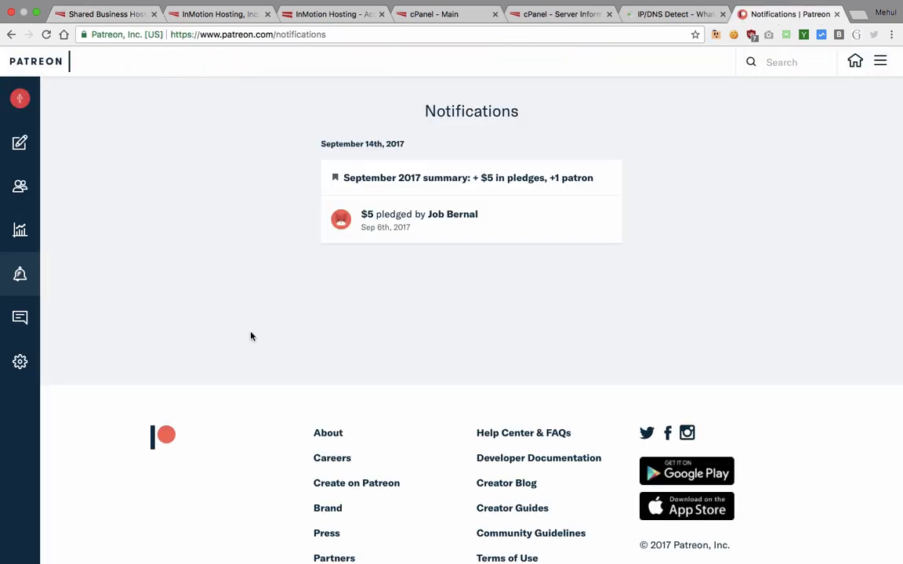